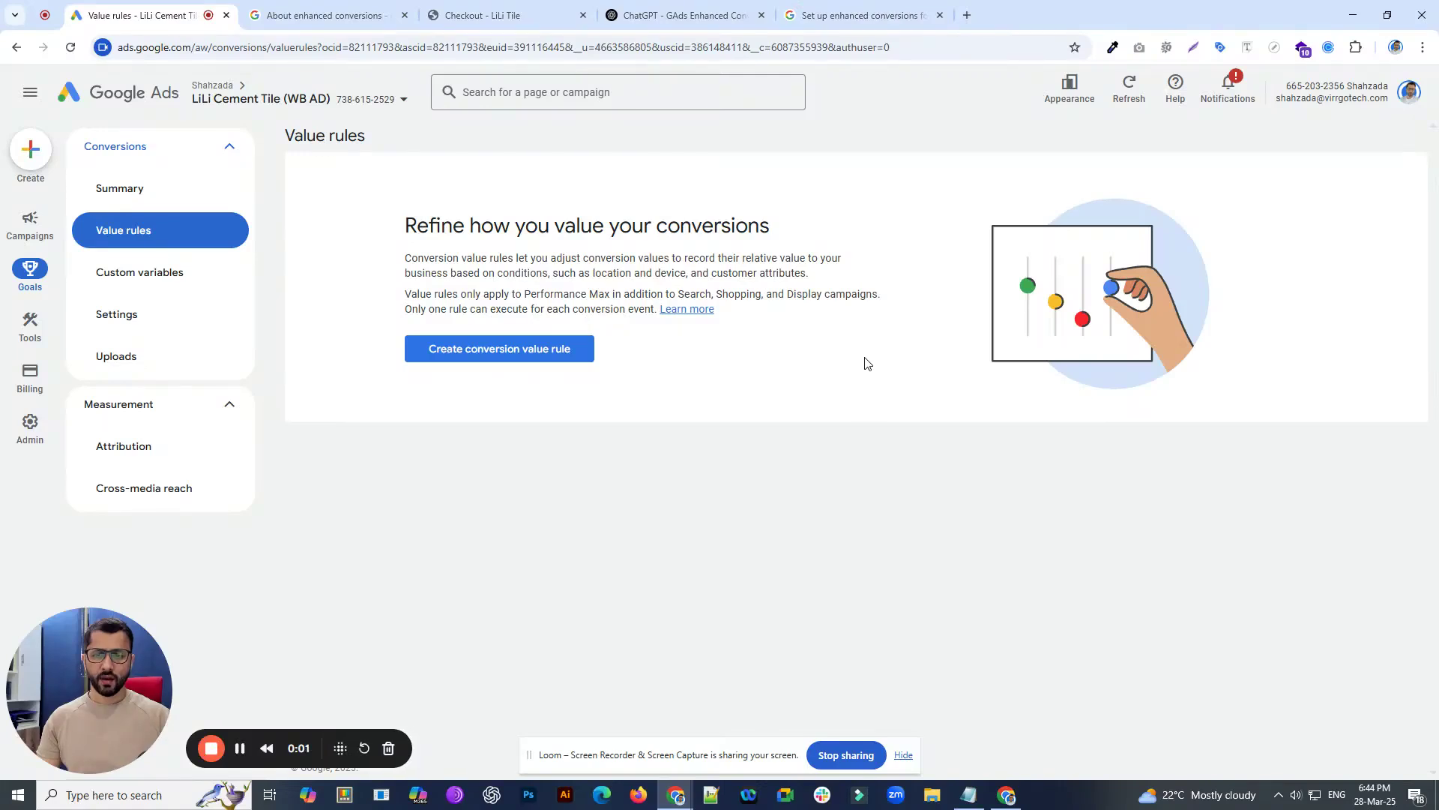
pyautogui.moveTo(845, 399)
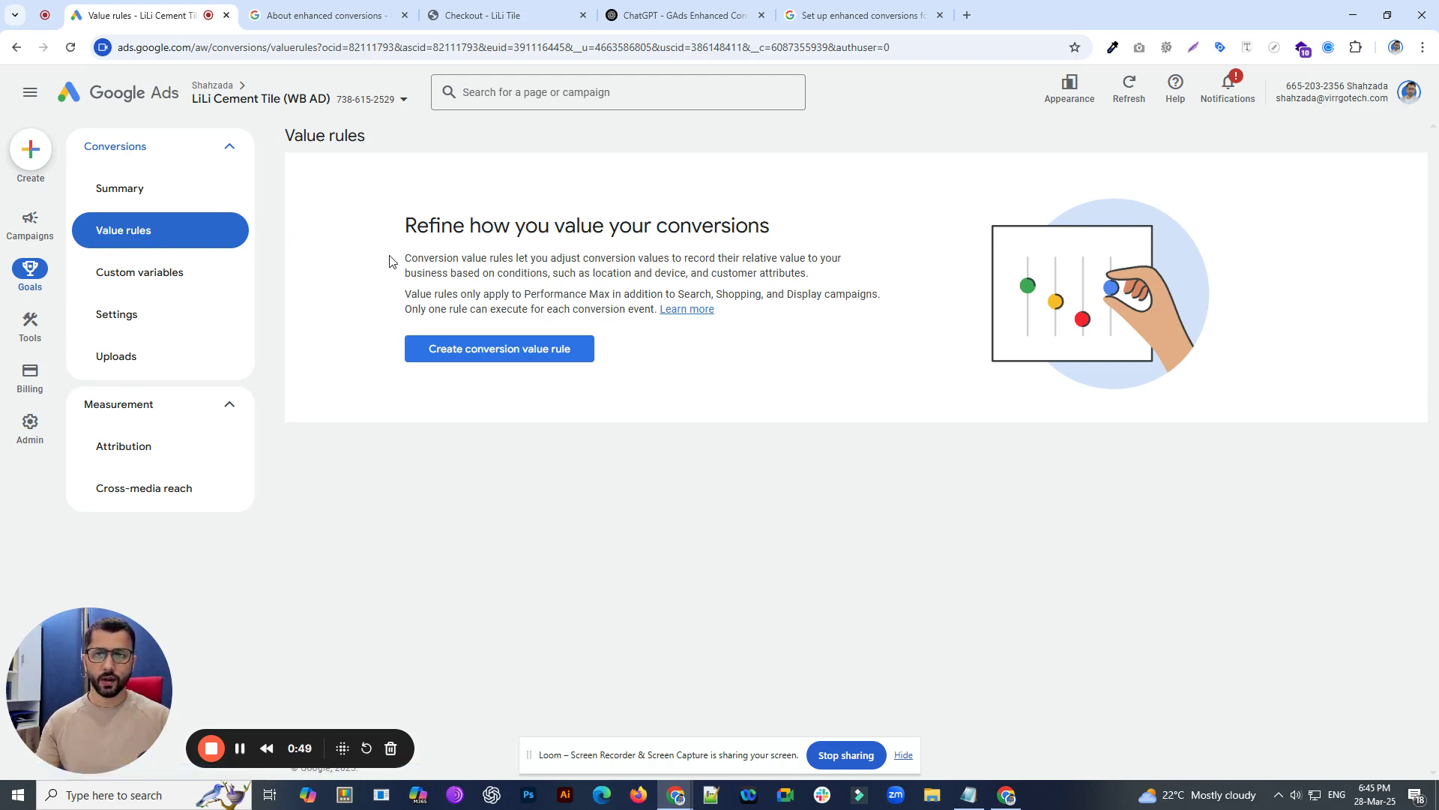
pyautogui.moveTo(724, 407)
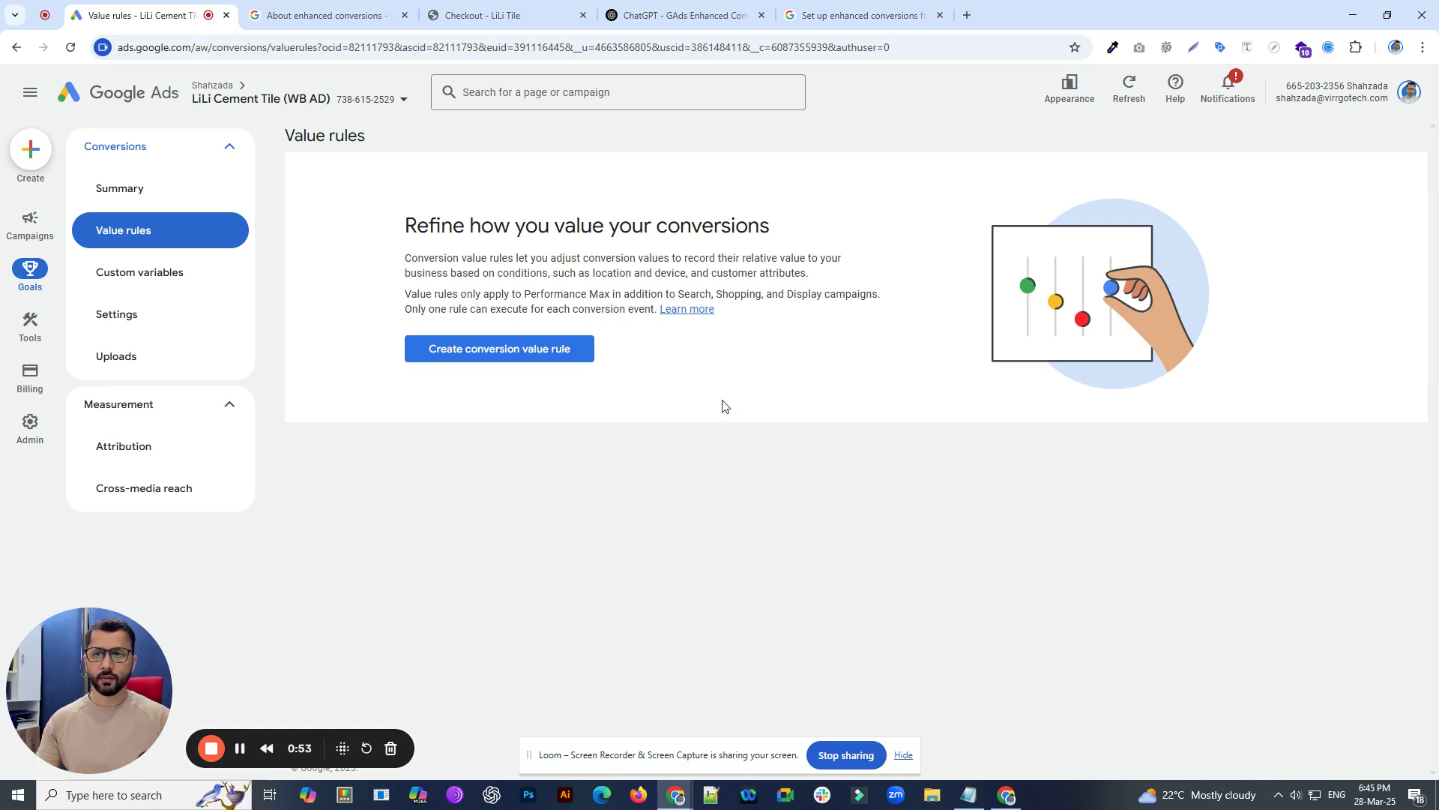
pyautogui.moveTo(441, 470)
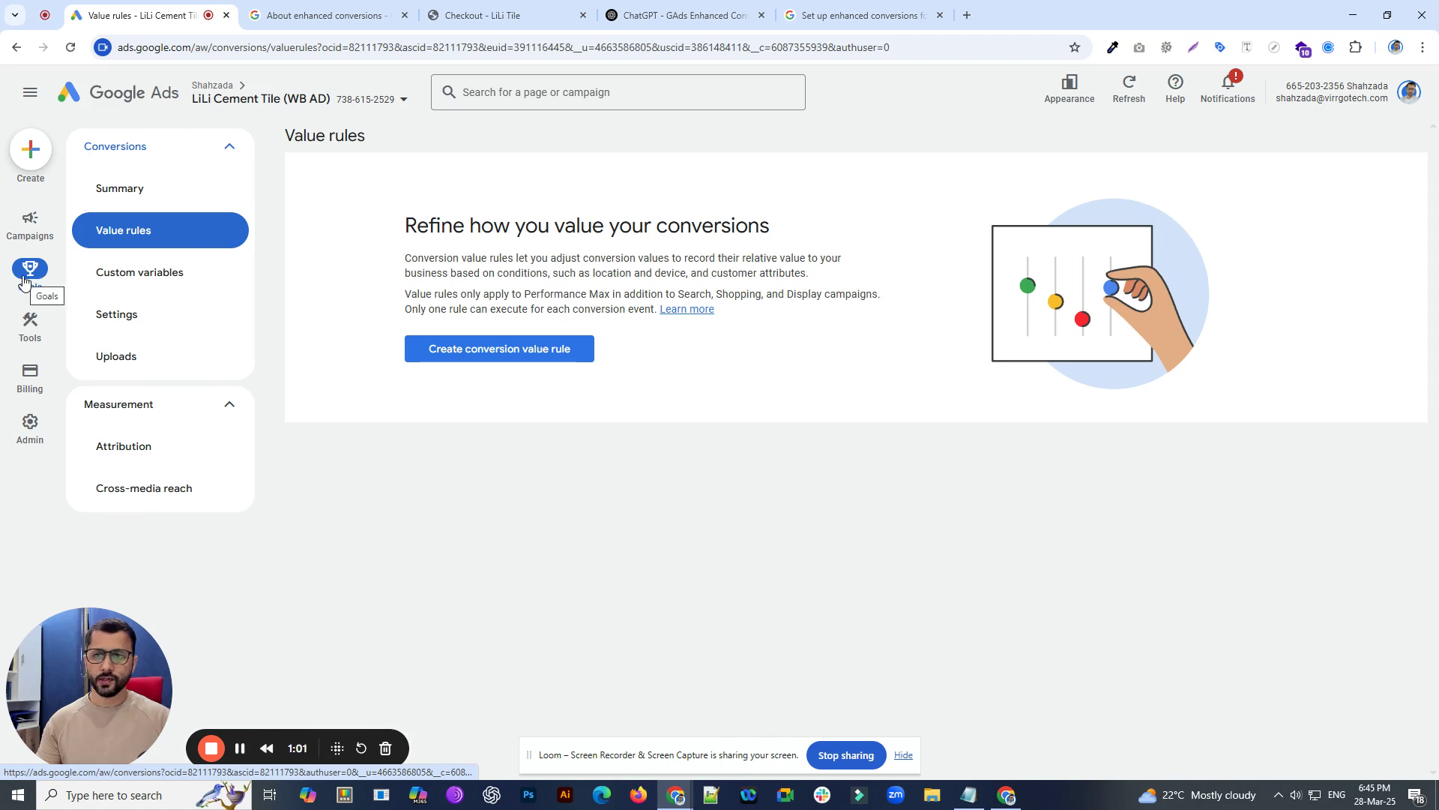
pyautogui.moveTo(30, 275)
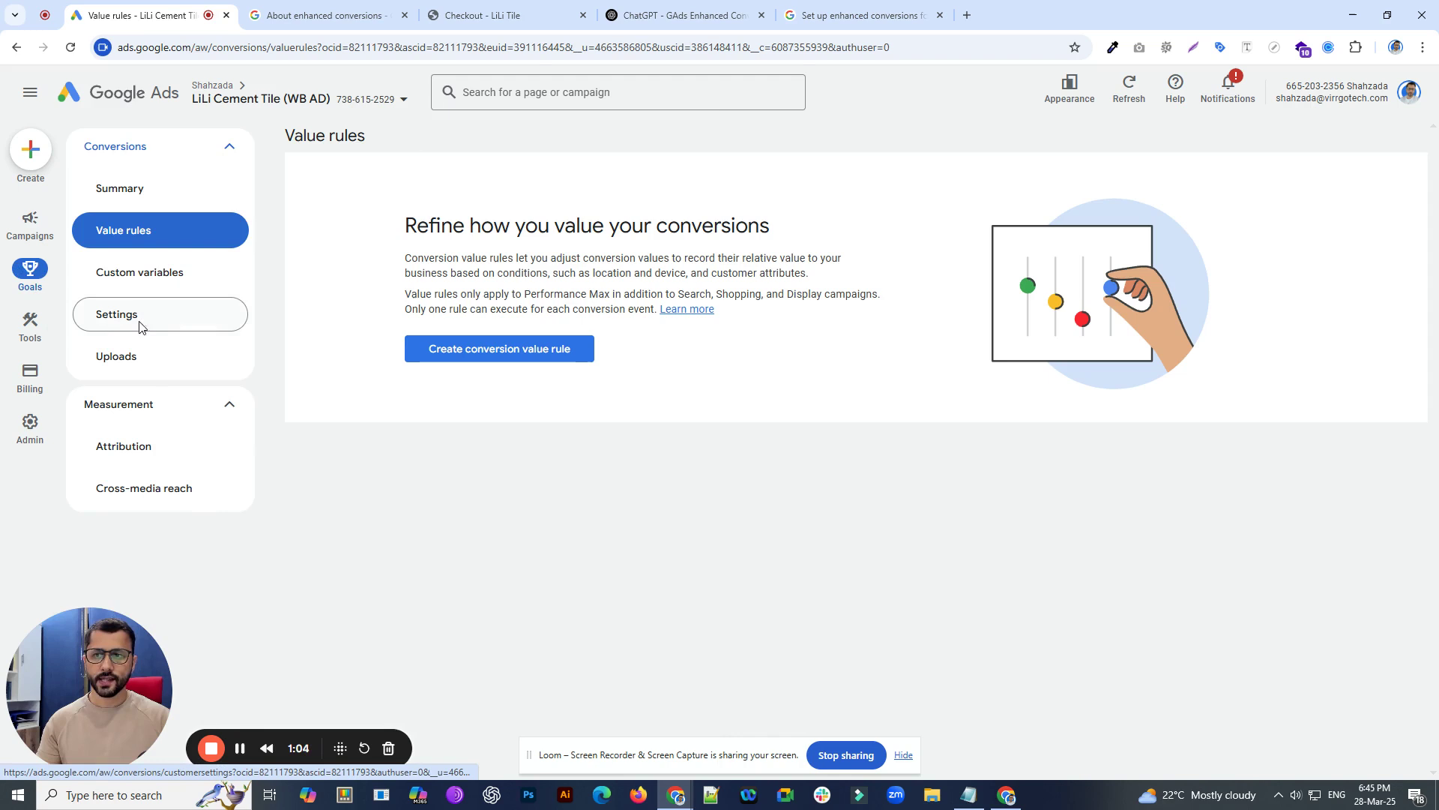
# - Open conversion settings and toggle enhanced conversions for leads off and on, checking the help article
pyautogui.click(115, 314)
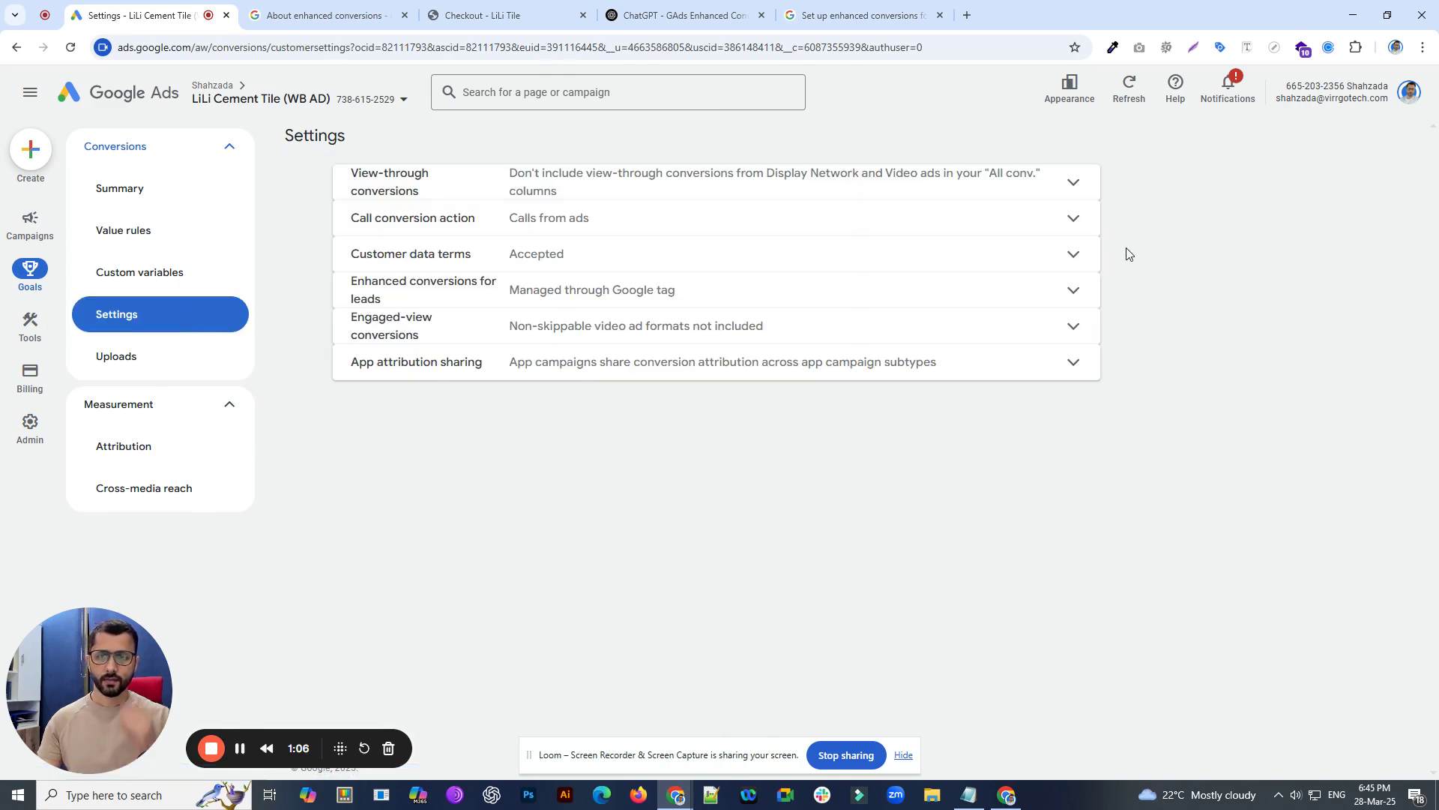
pyautogui.moveTo(830, 196)
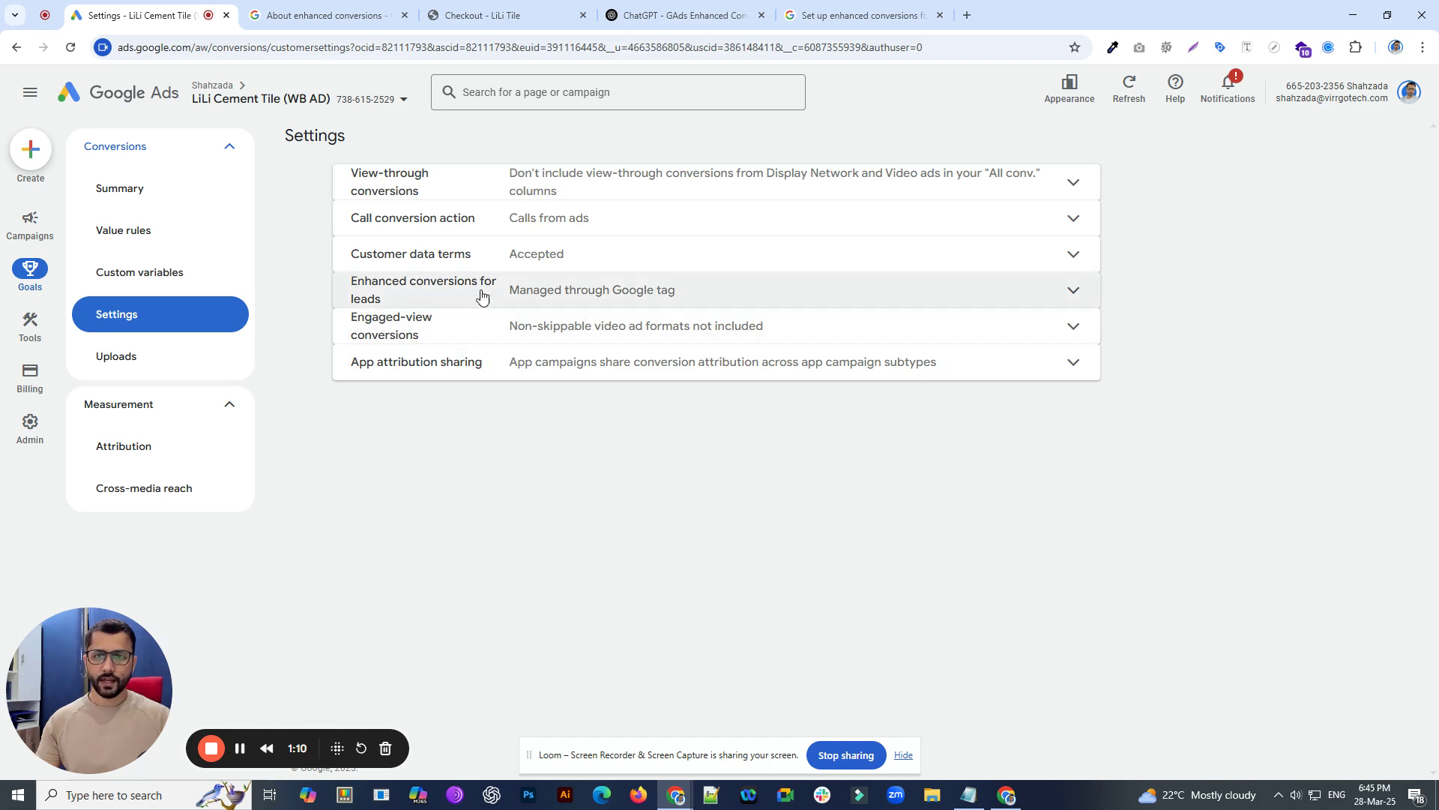
pyautogui.moveTo(573, 294)
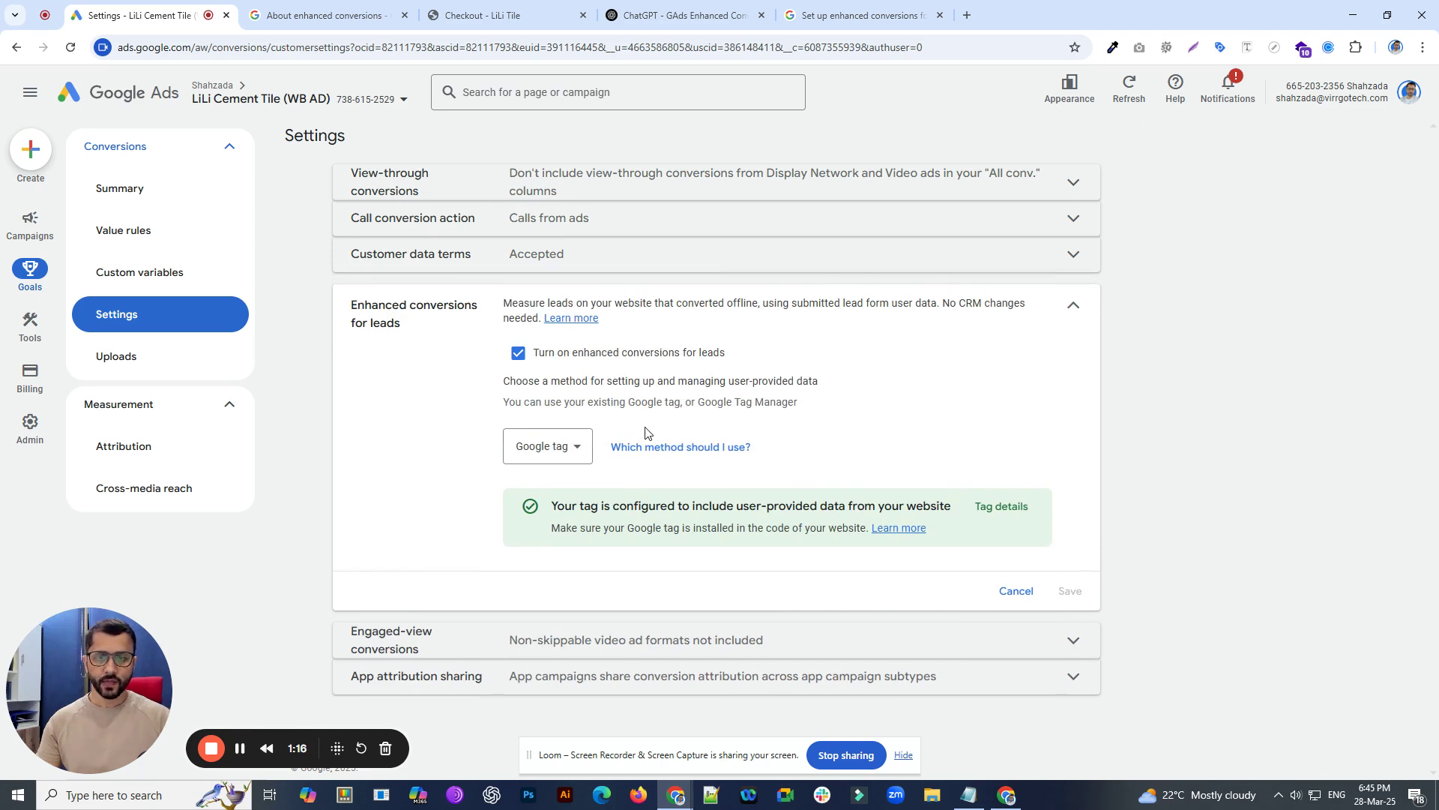
pyautogui.click(518, 352)
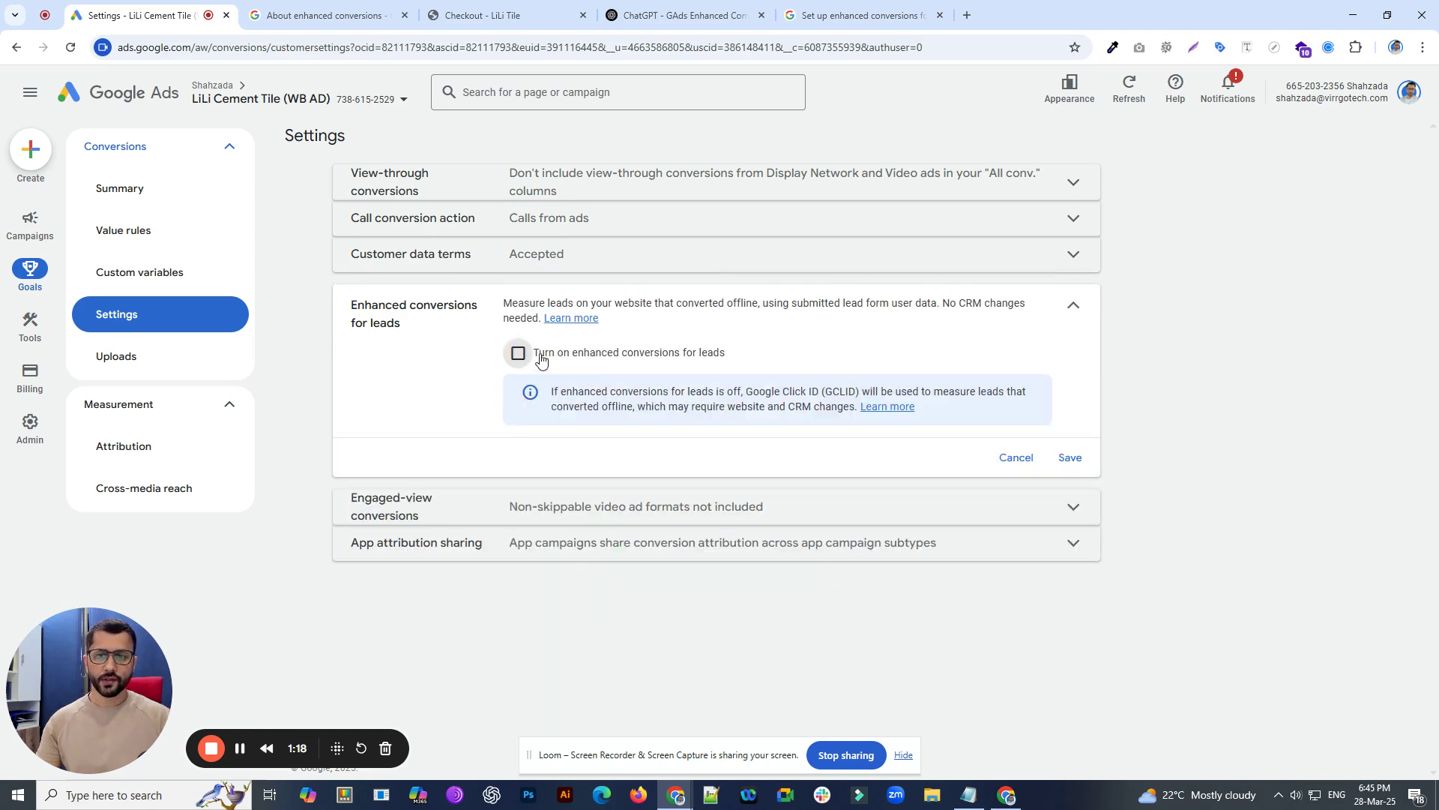
pyautogui.click(518, 353)
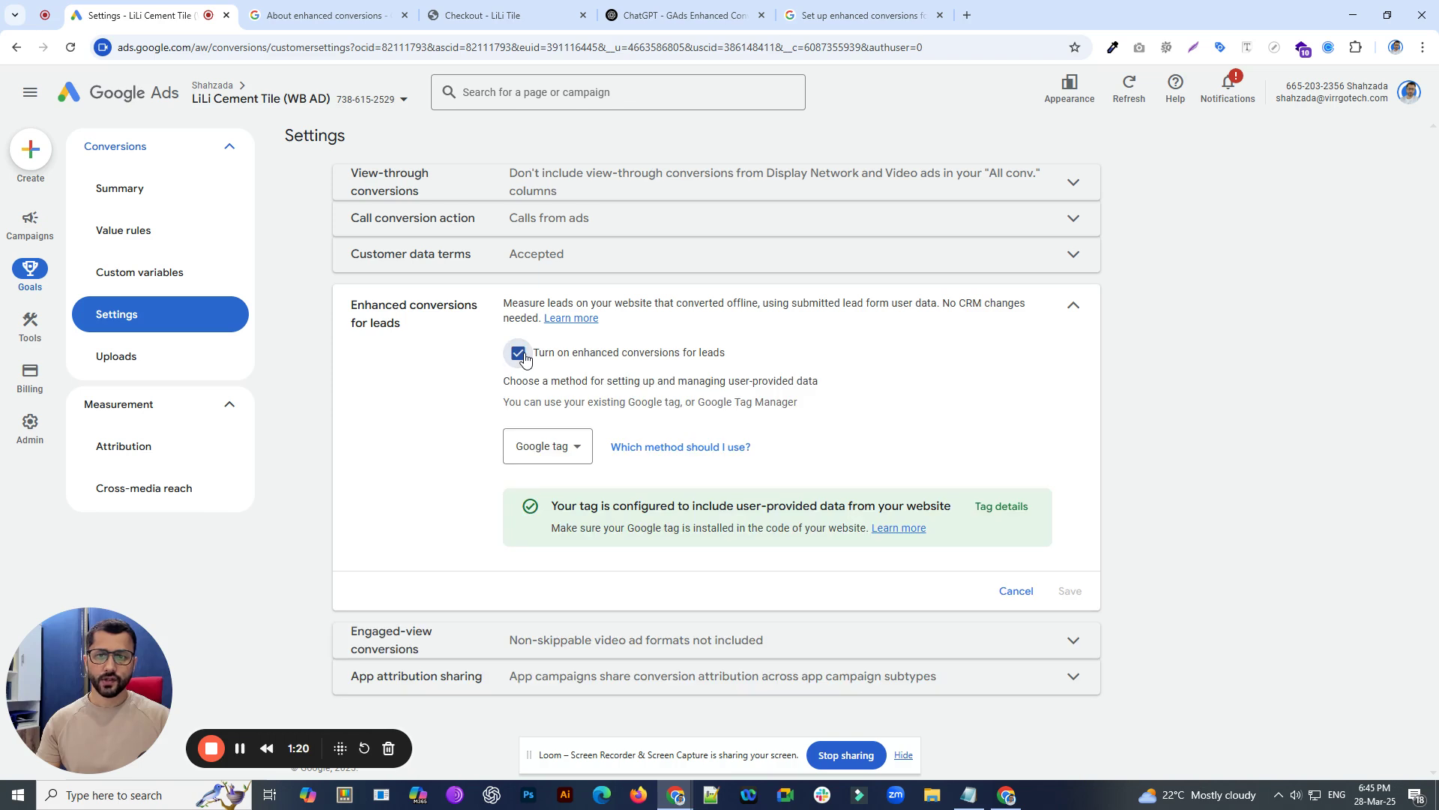
pyautogui.moveTo(521, 365)
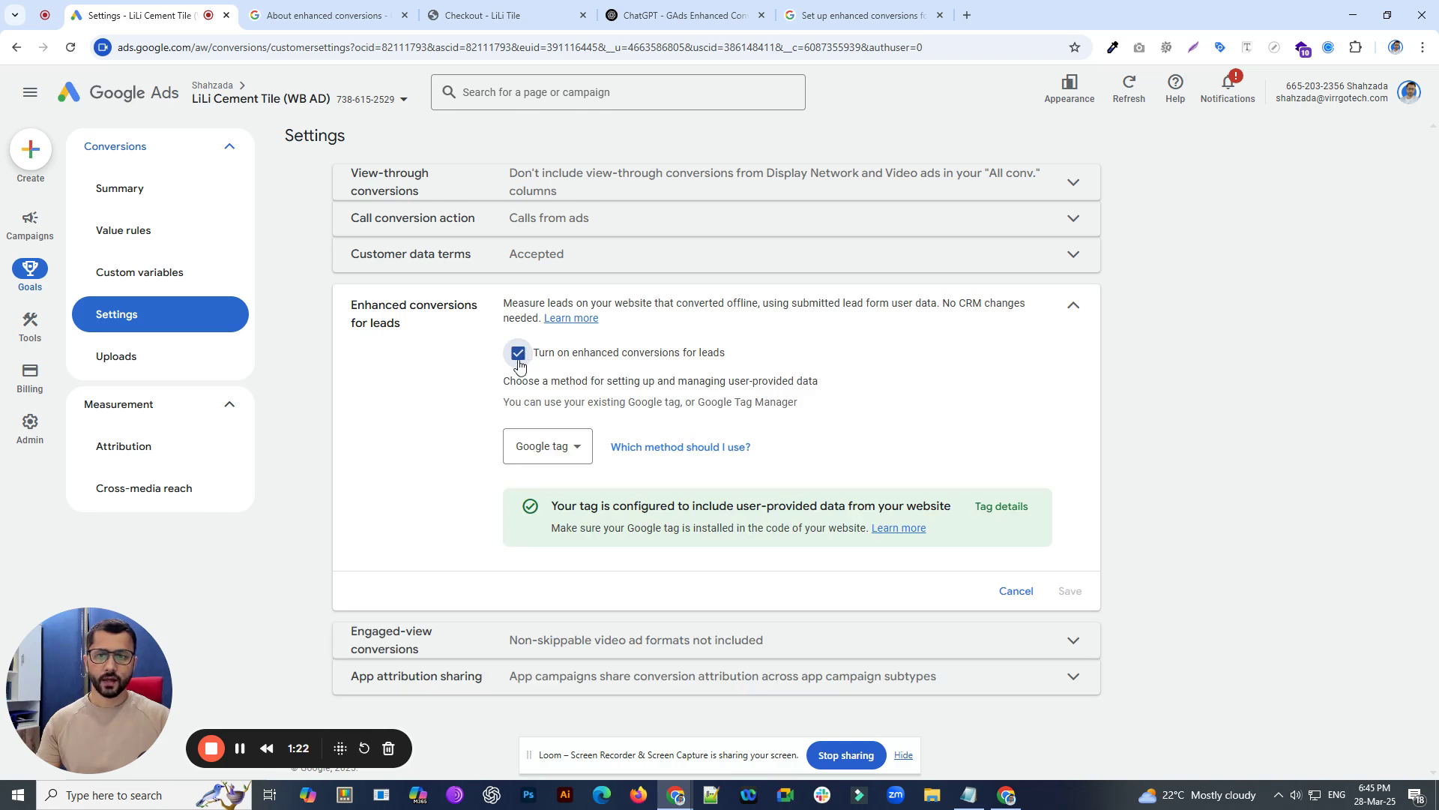
pyautogui.moveTo(699, 361)
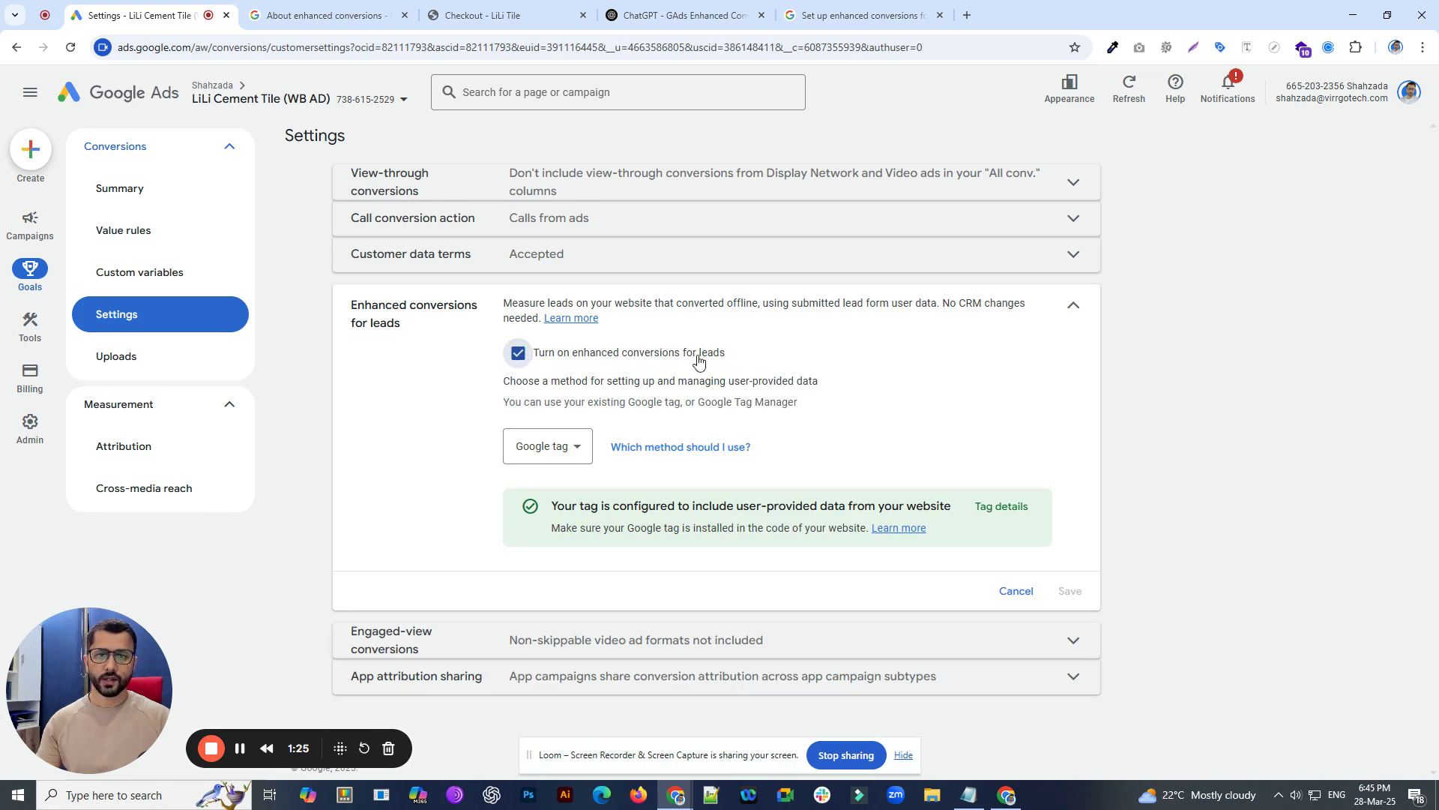
pyautogui.click(321, 15)
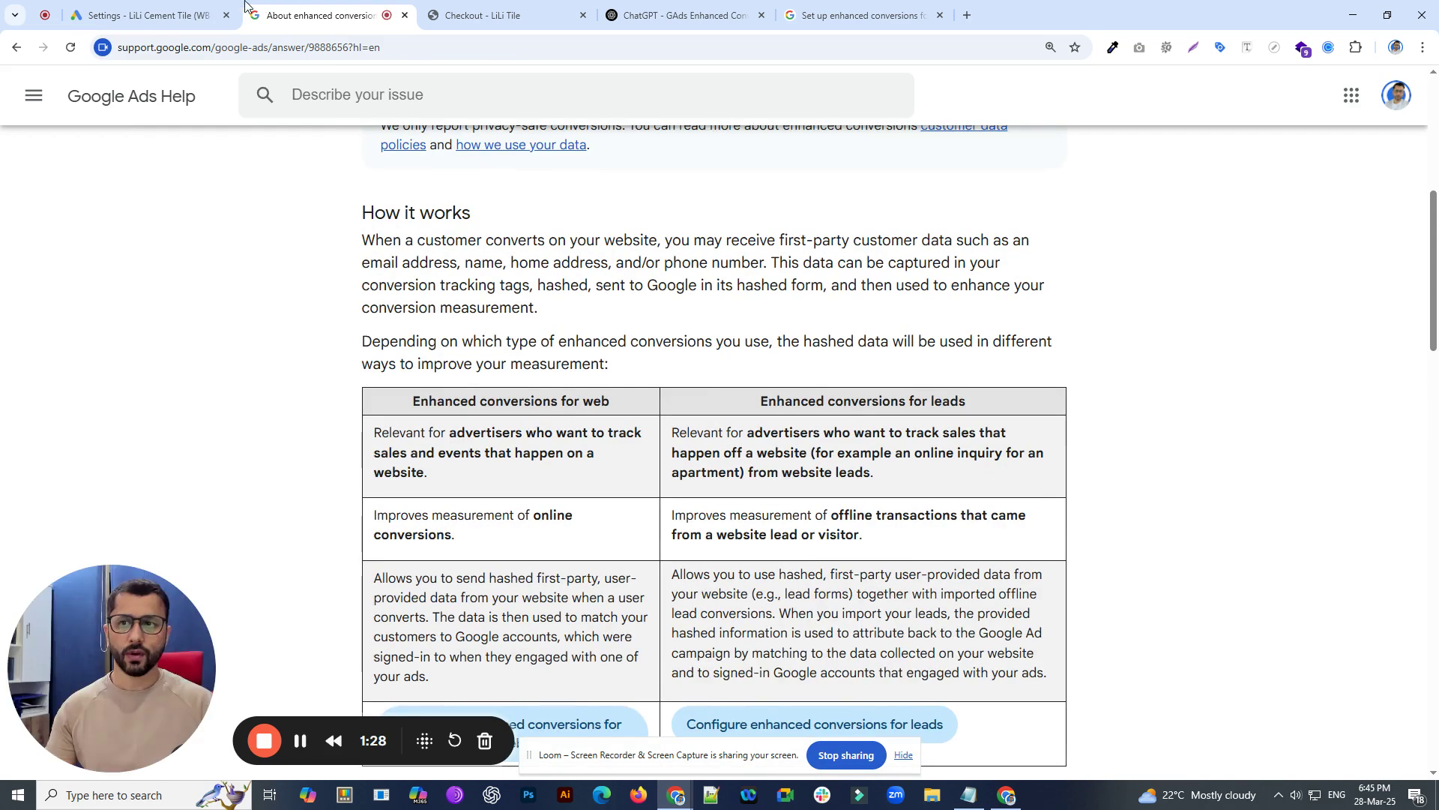
pyautogui.click(138, 15)
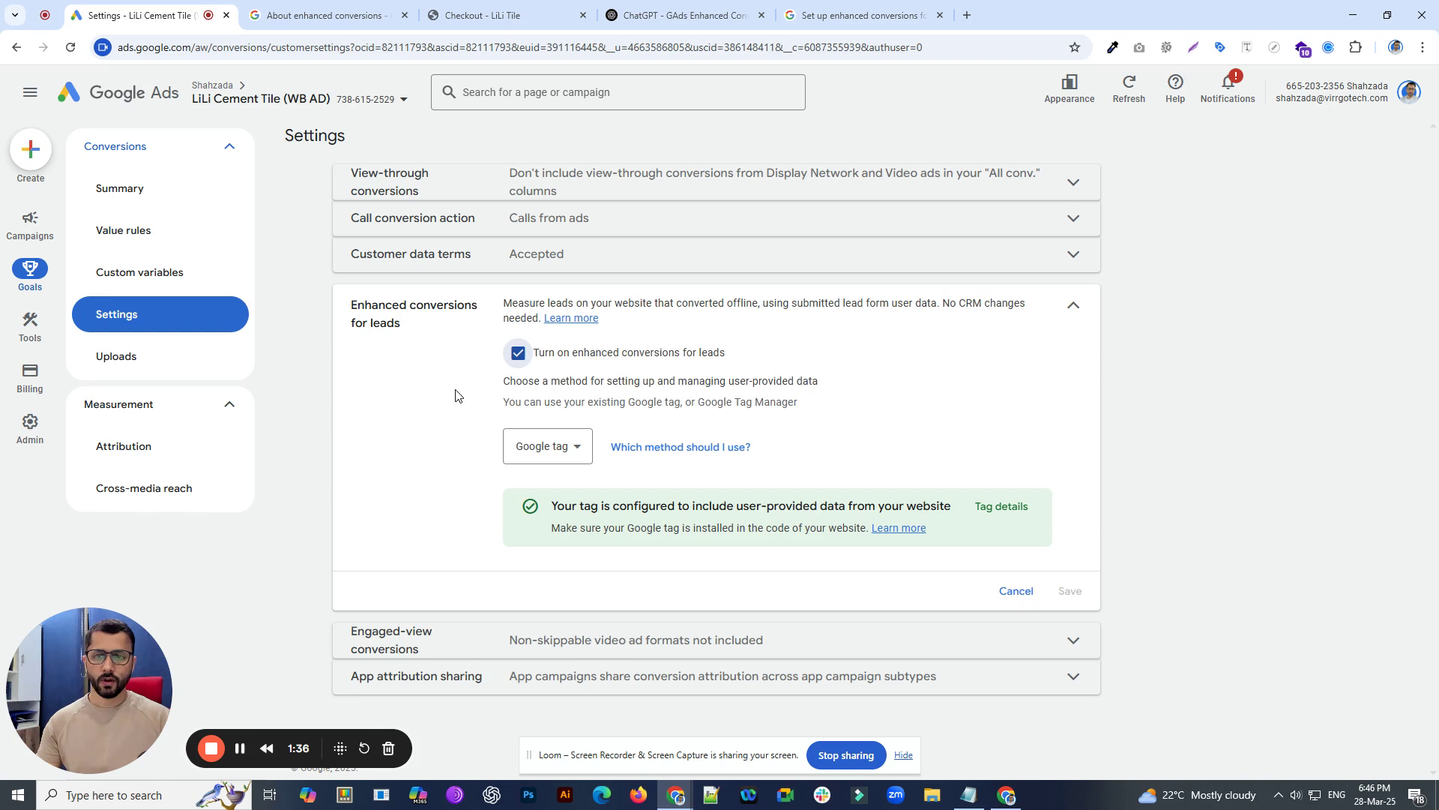
pyautogui.moveTo(437, 344)
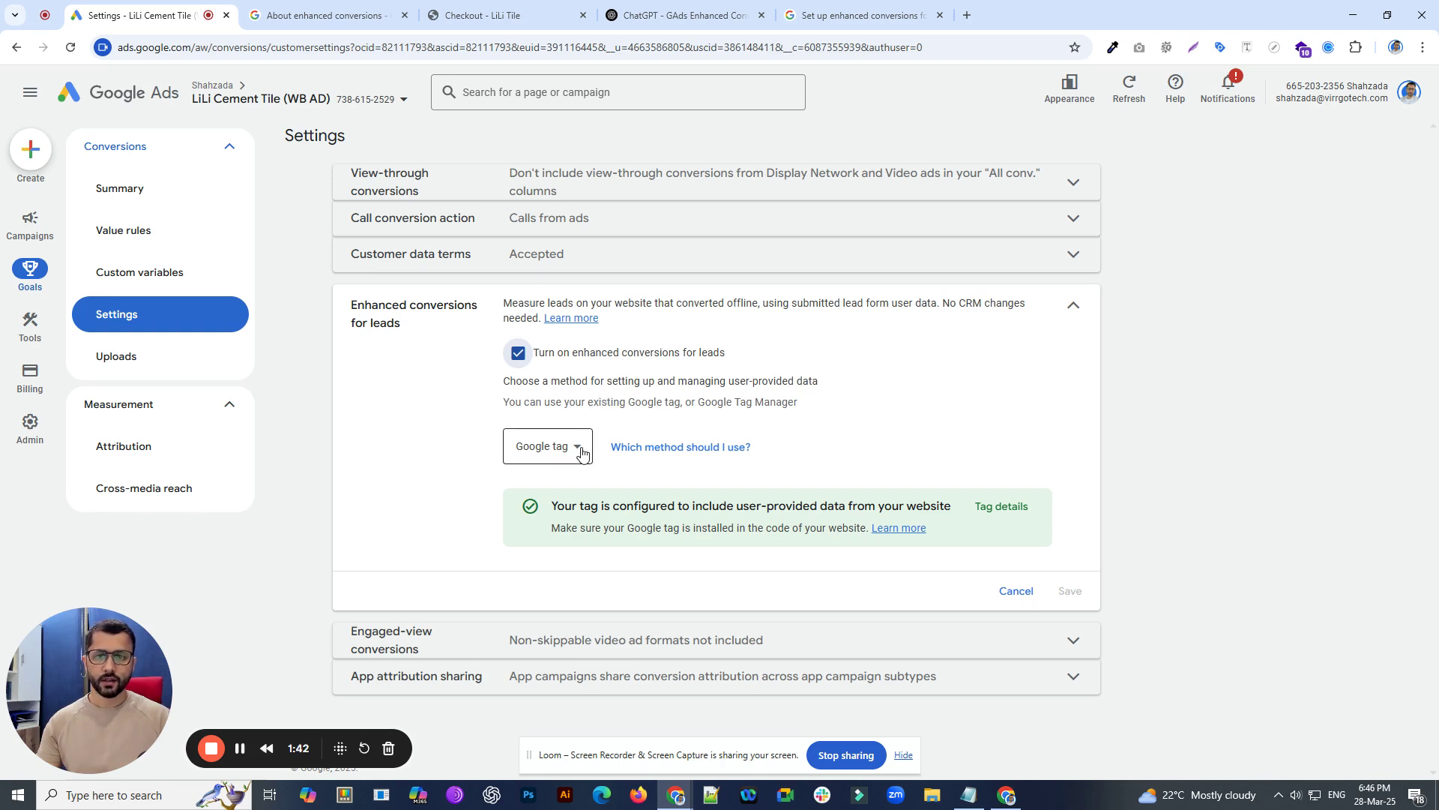
pyautogui.click(548, 446)
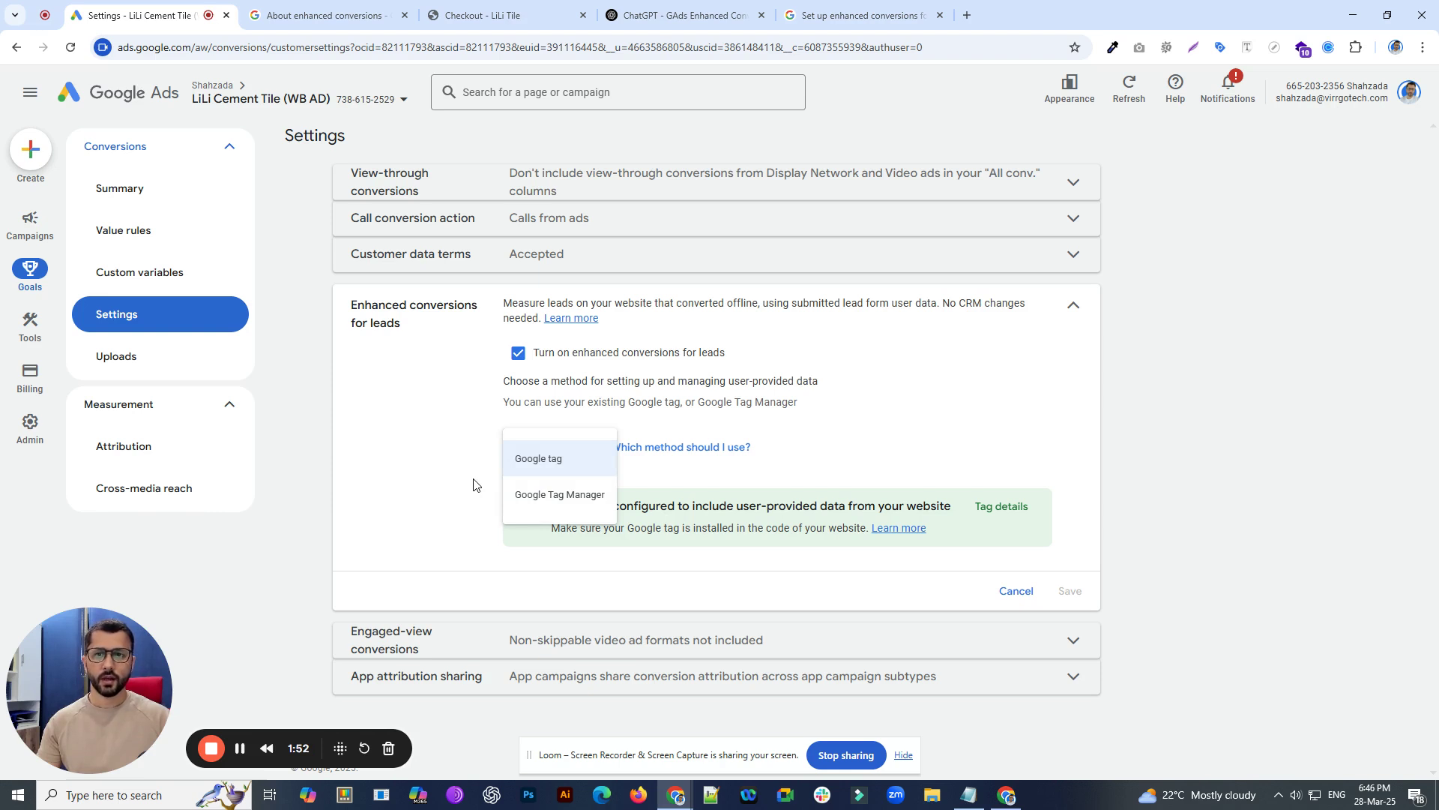
pyautogui.click(538, 458)
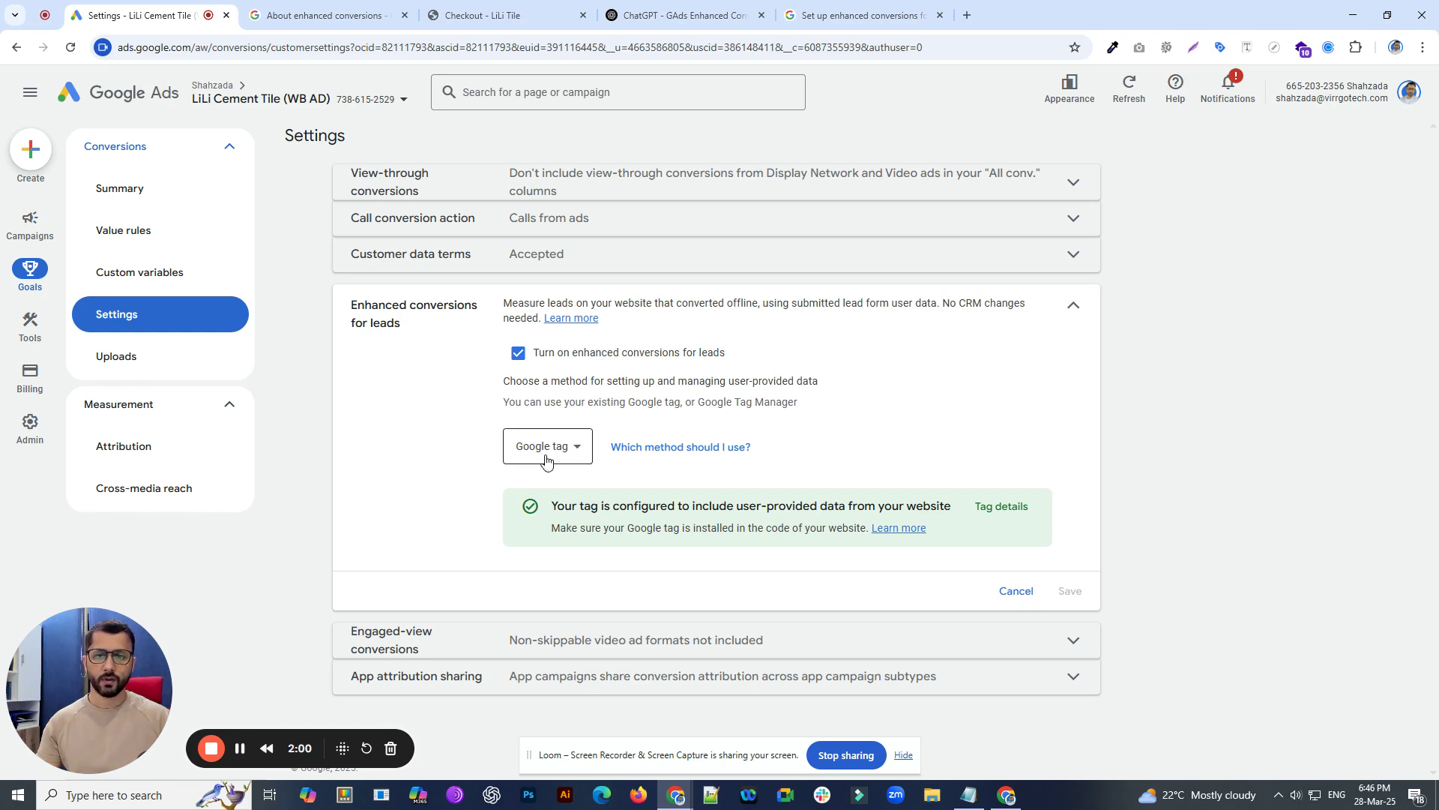
pyautogui.moveTo(547, 463)
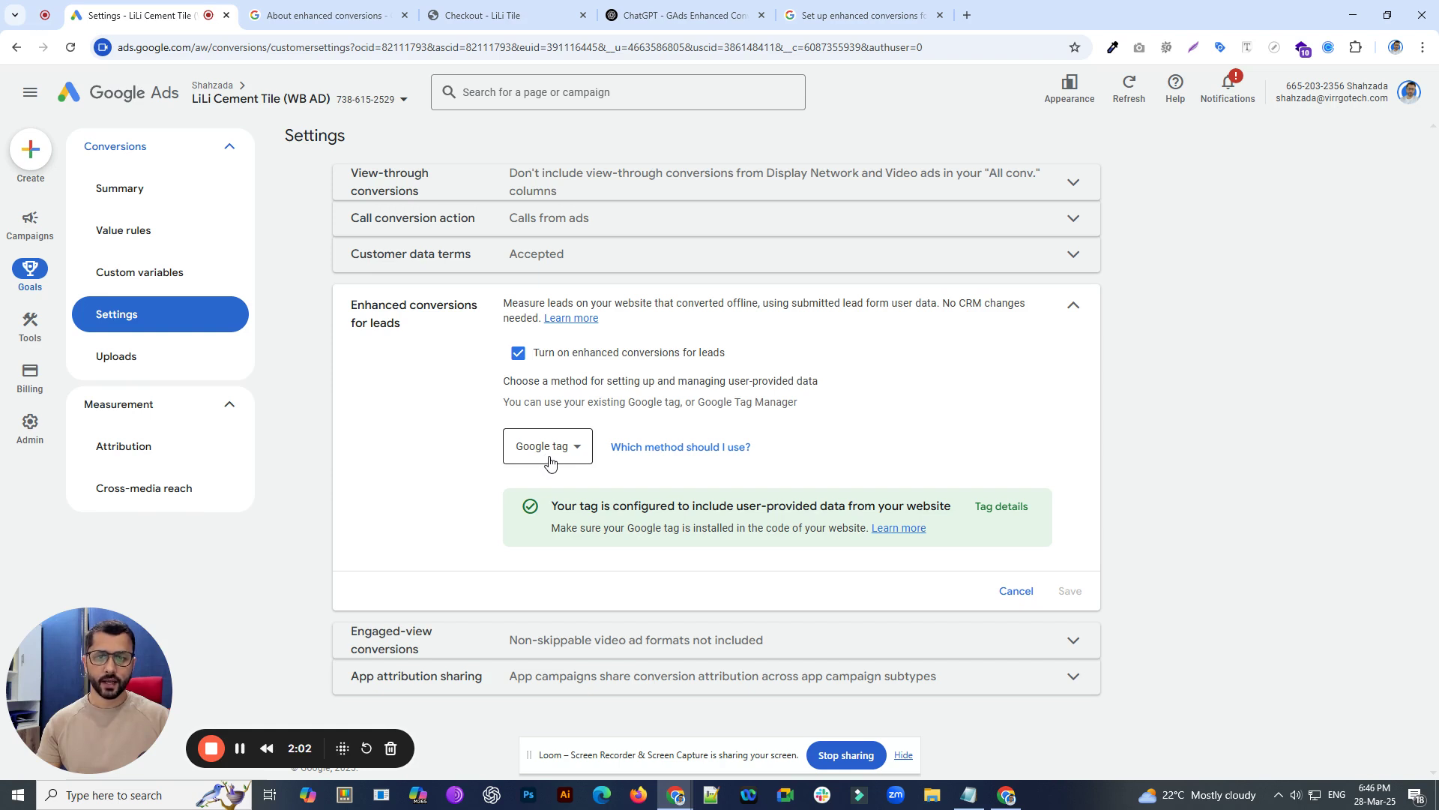
pyautogui.click(547, 447)
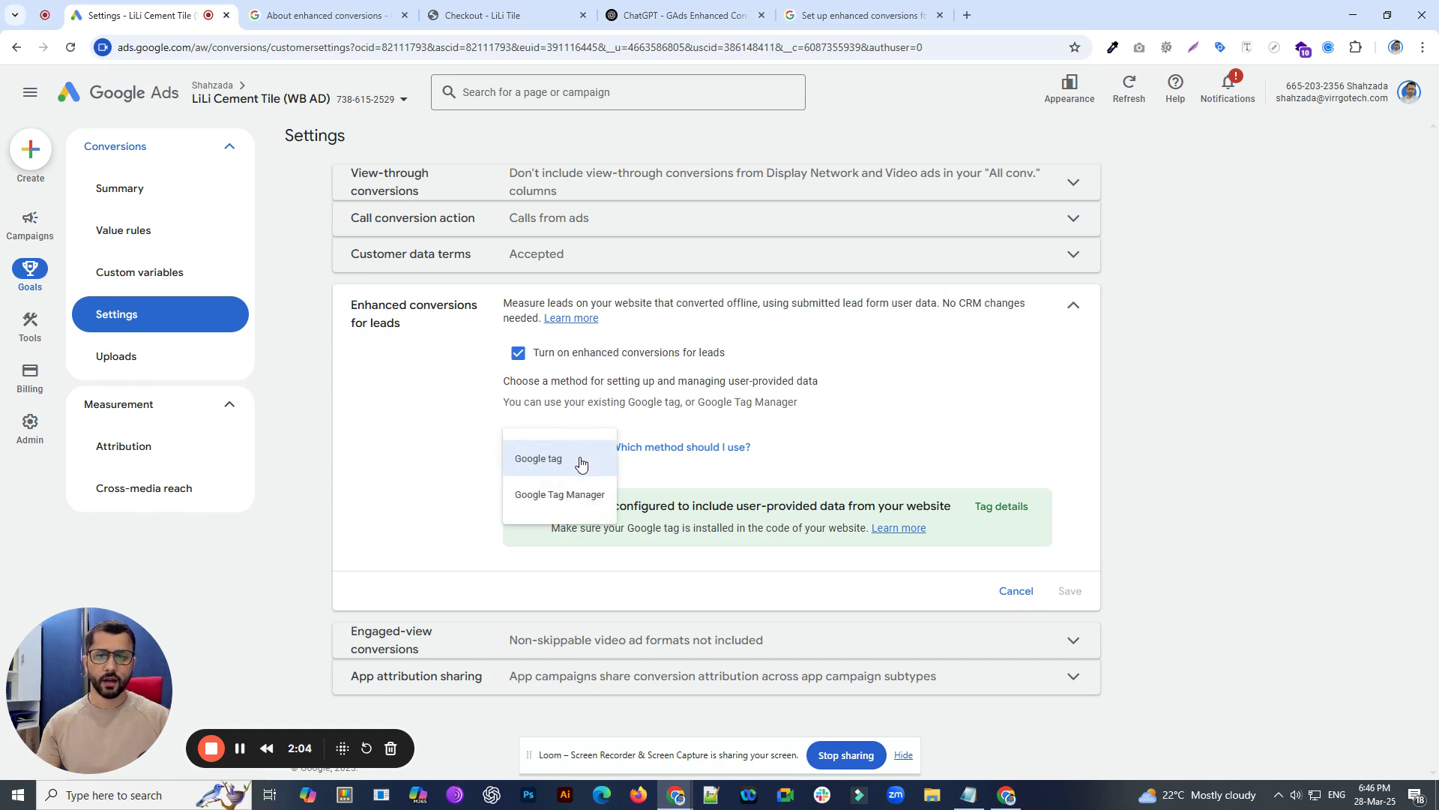
pyautogui.click(539, 458)
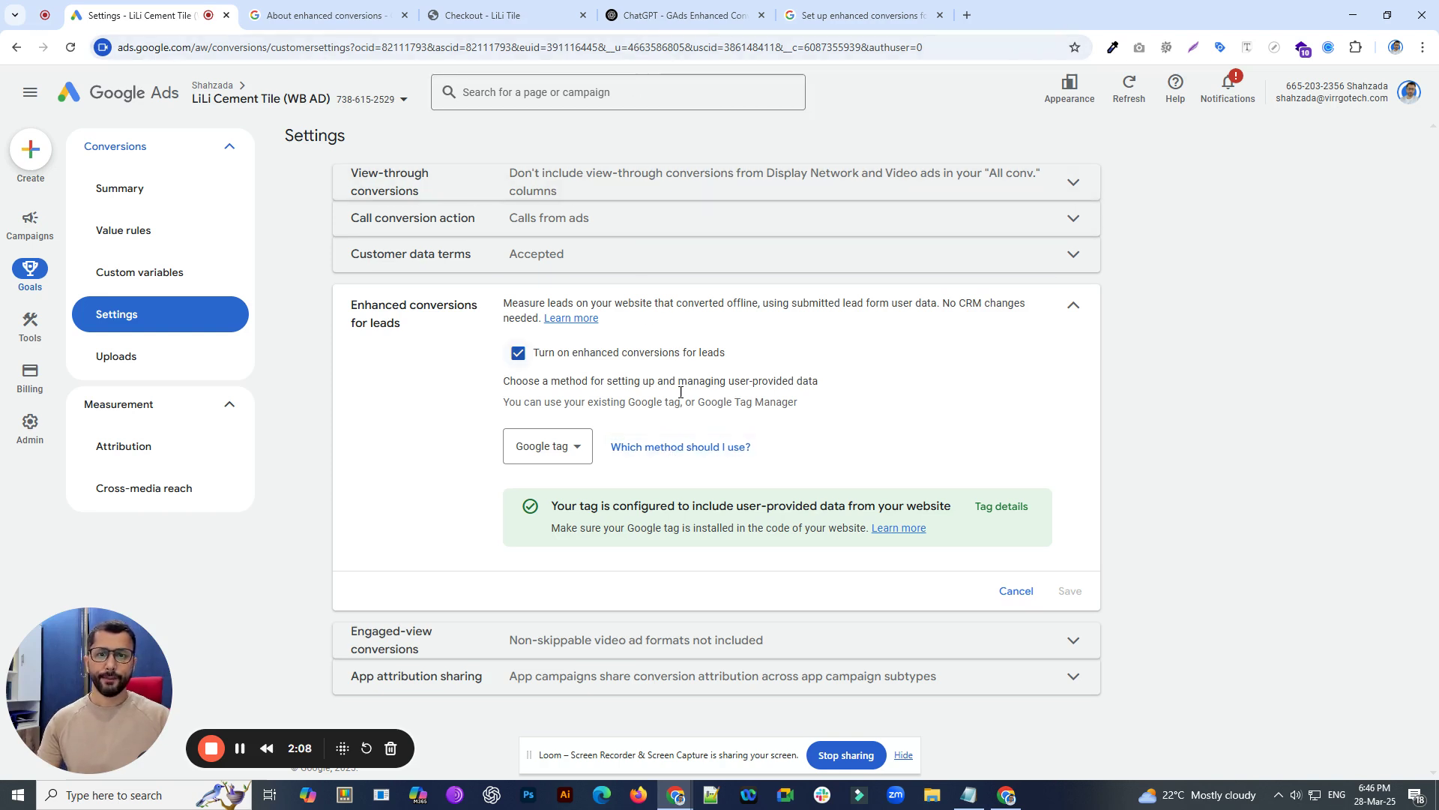
pyautogui.click(680, 447)
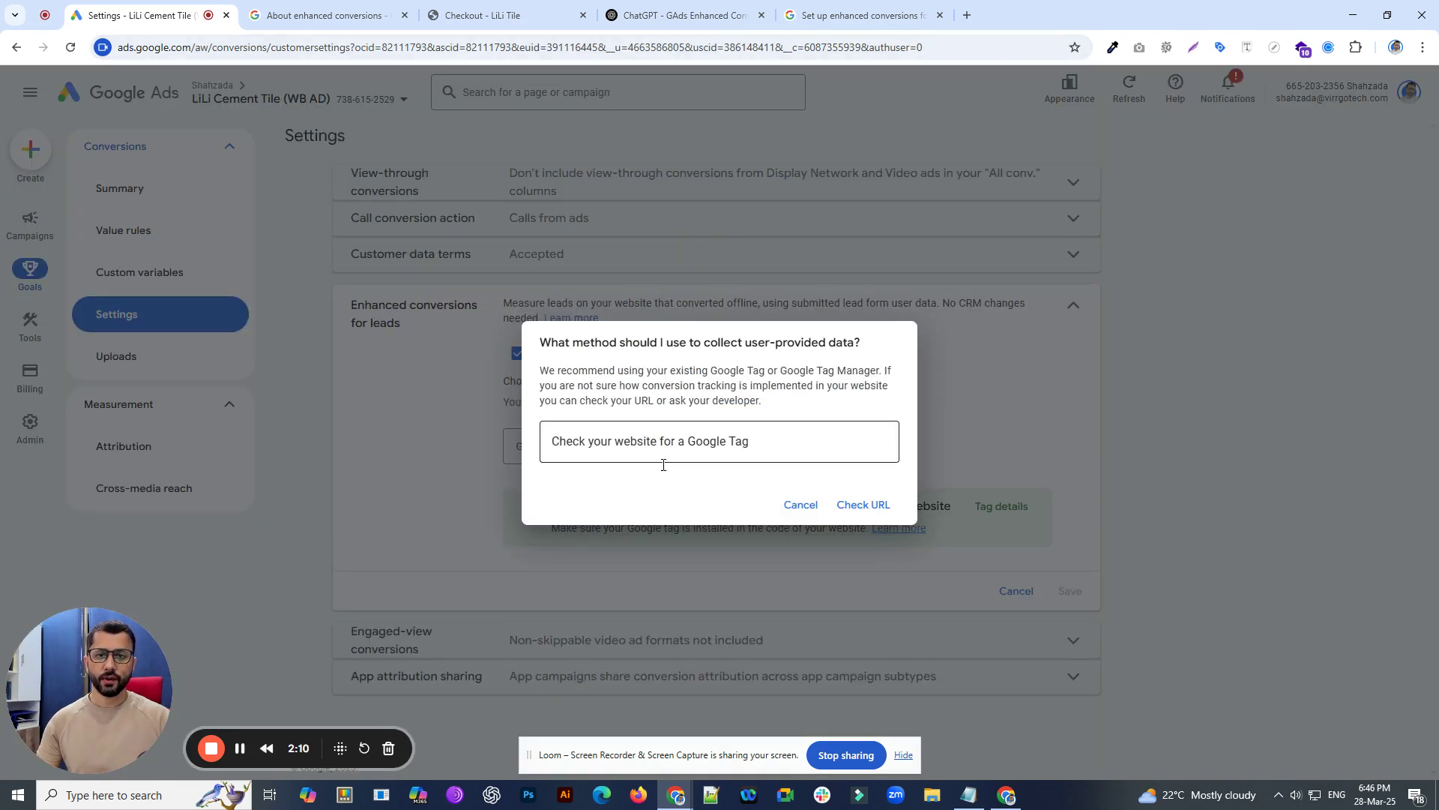
pyautogui.click(505, 46)
pyautogui.write('lilitile.com')
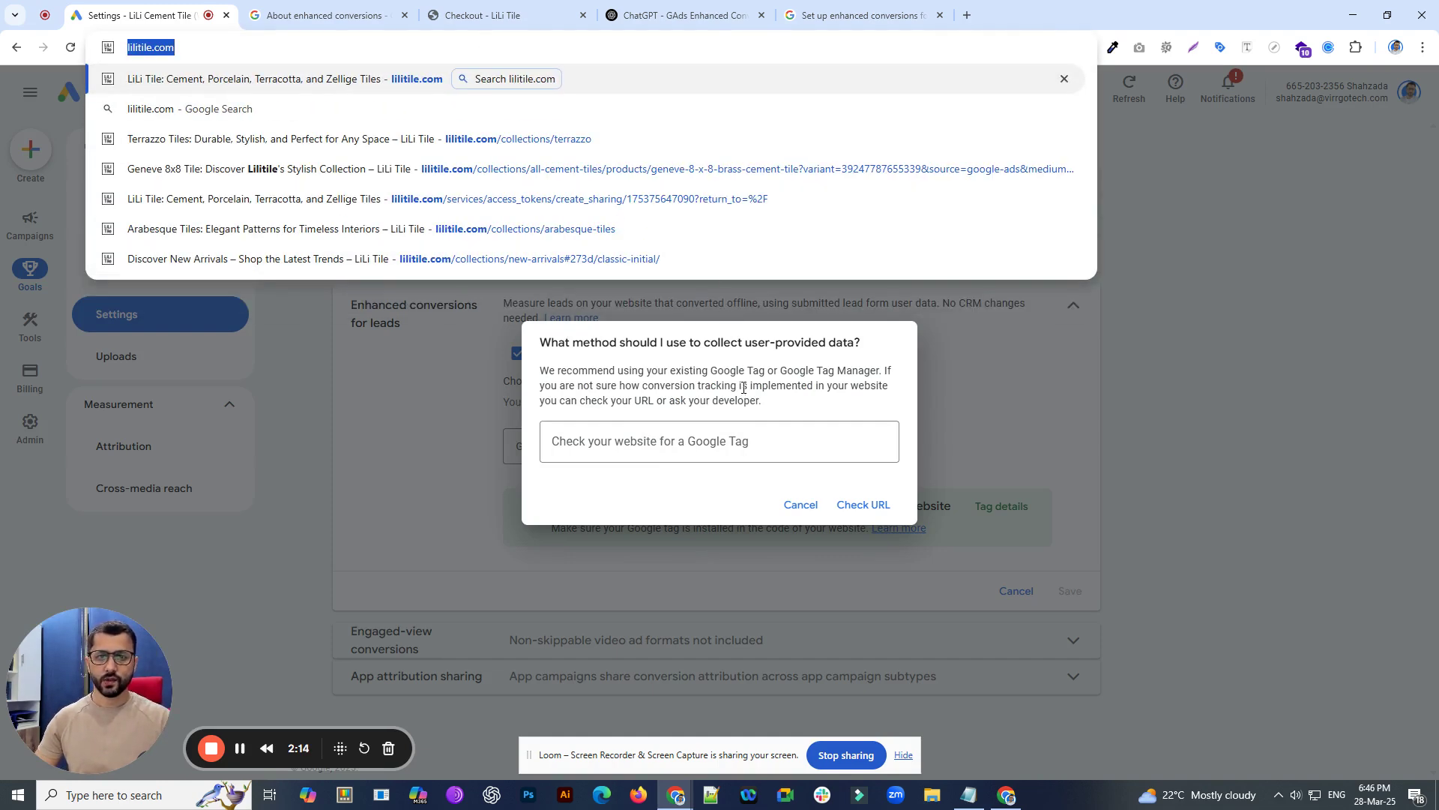
pyautogui.write('https://lilitile.com/')
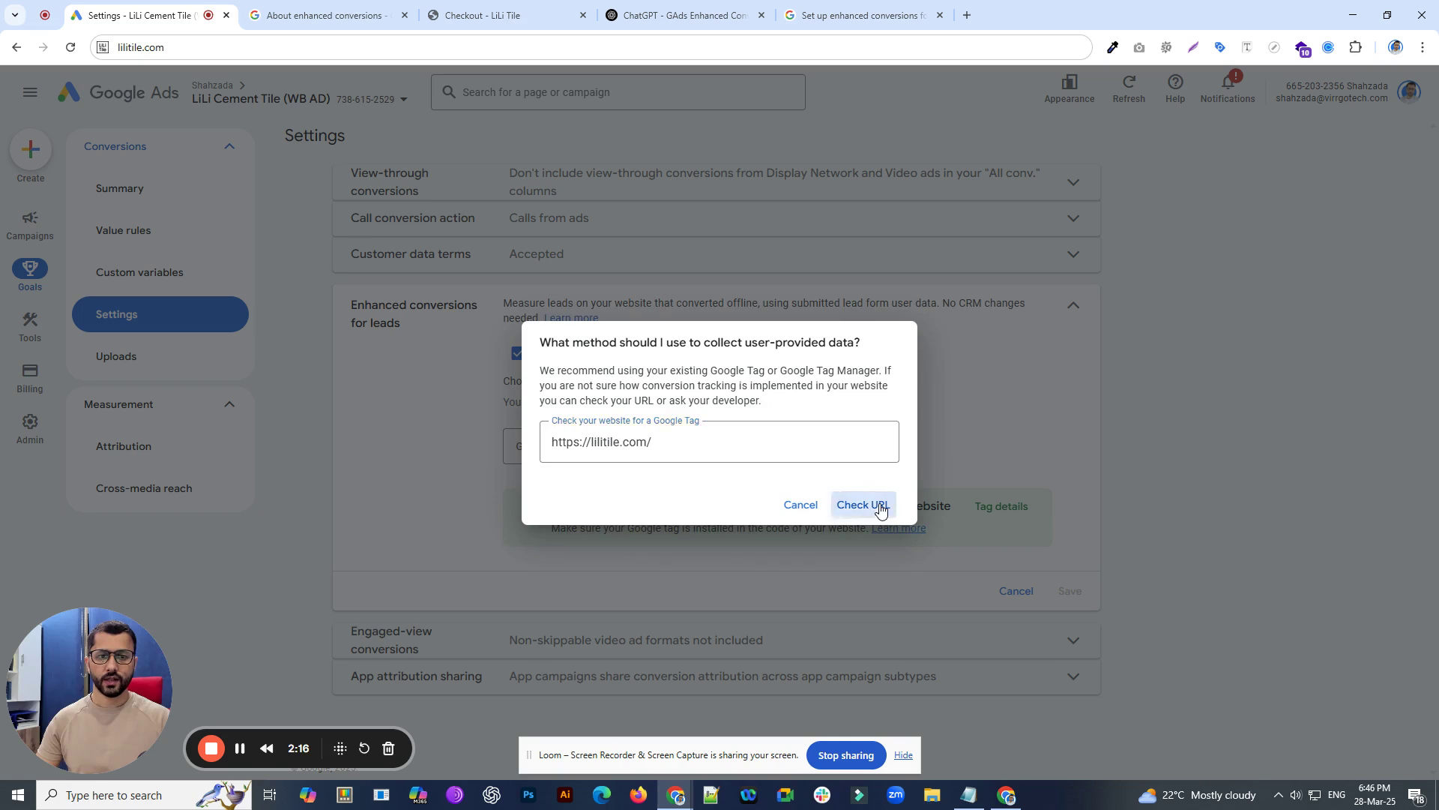
pyautogui.click(861, 503)
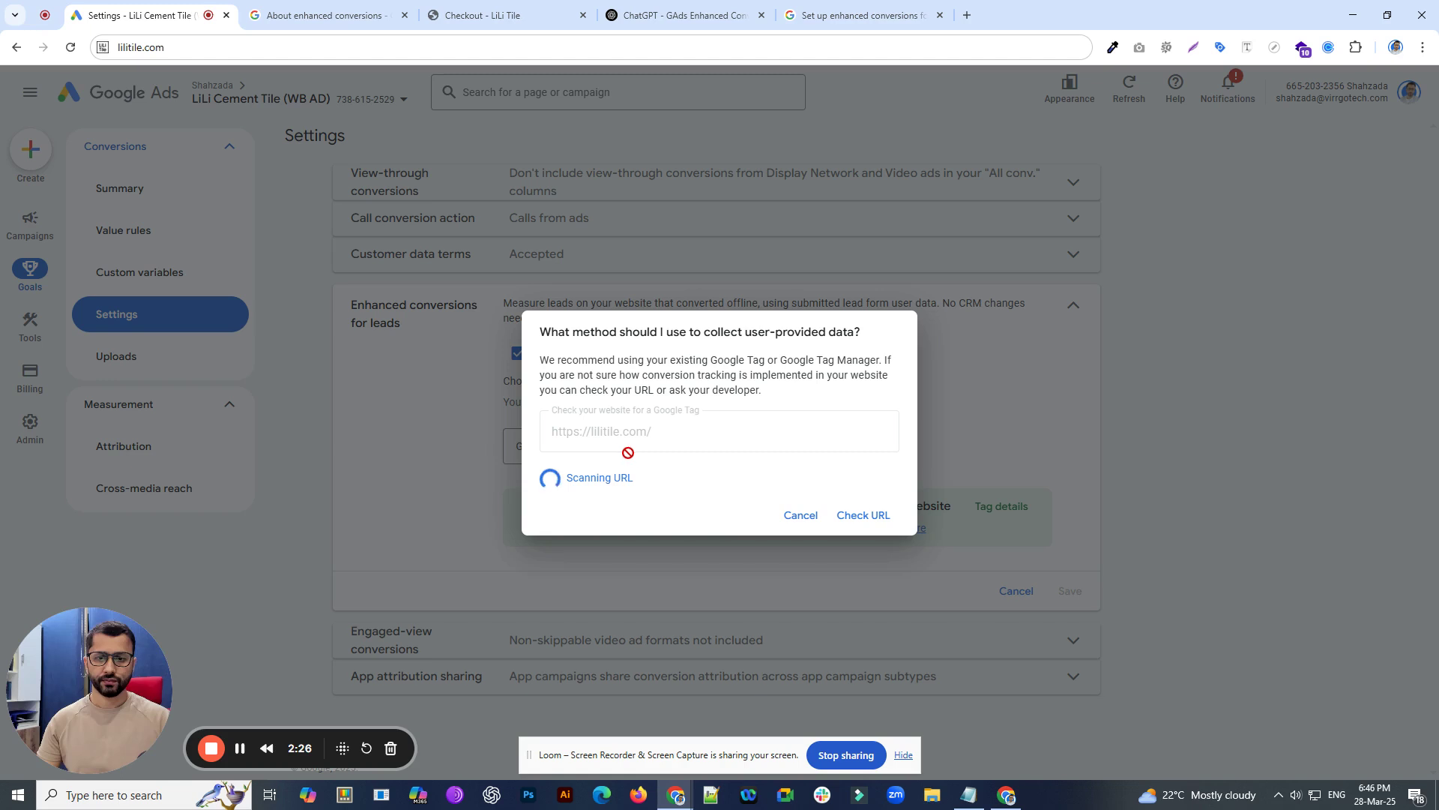
pyautogui.moveTo(647, 491)
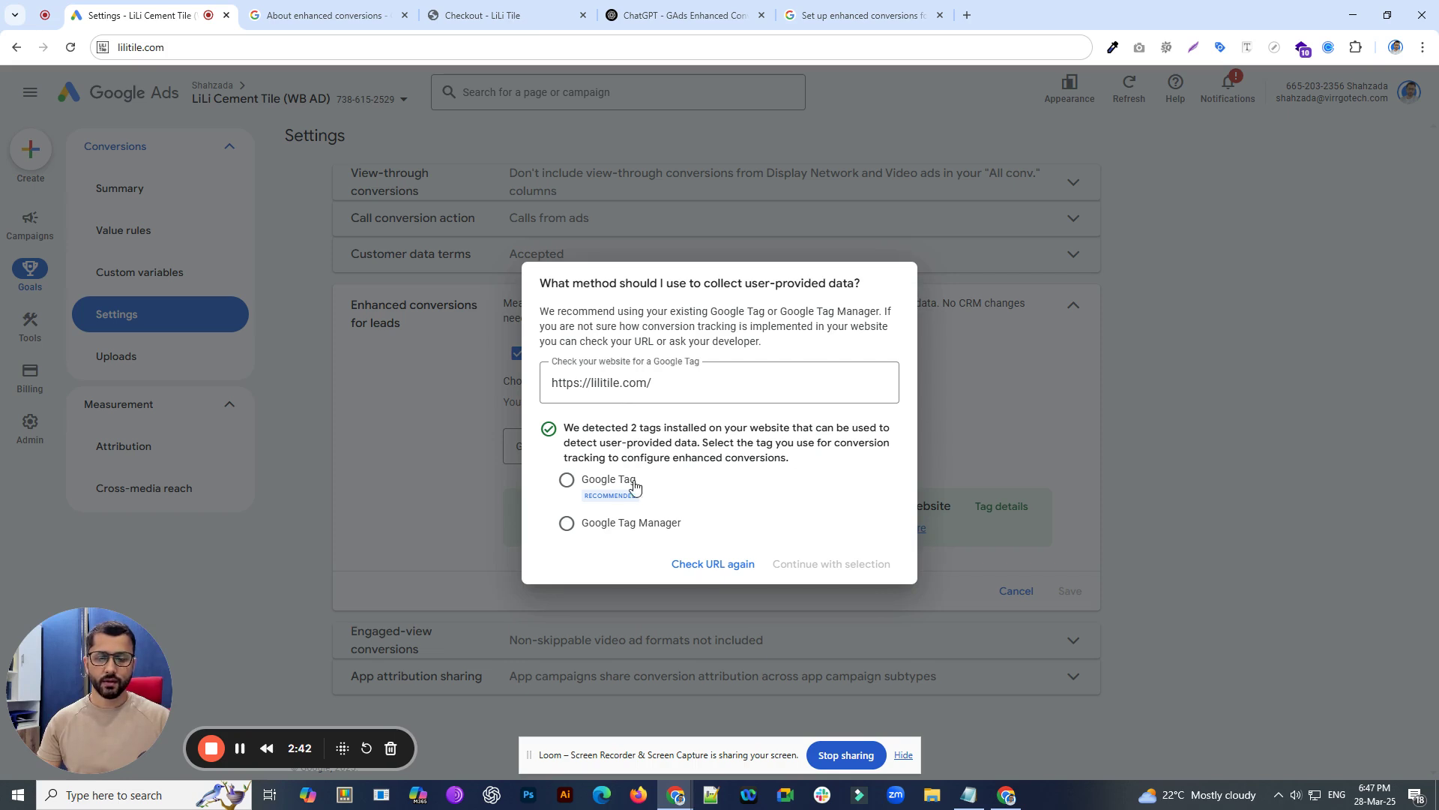
pyautogui.moveTo(592, 540)
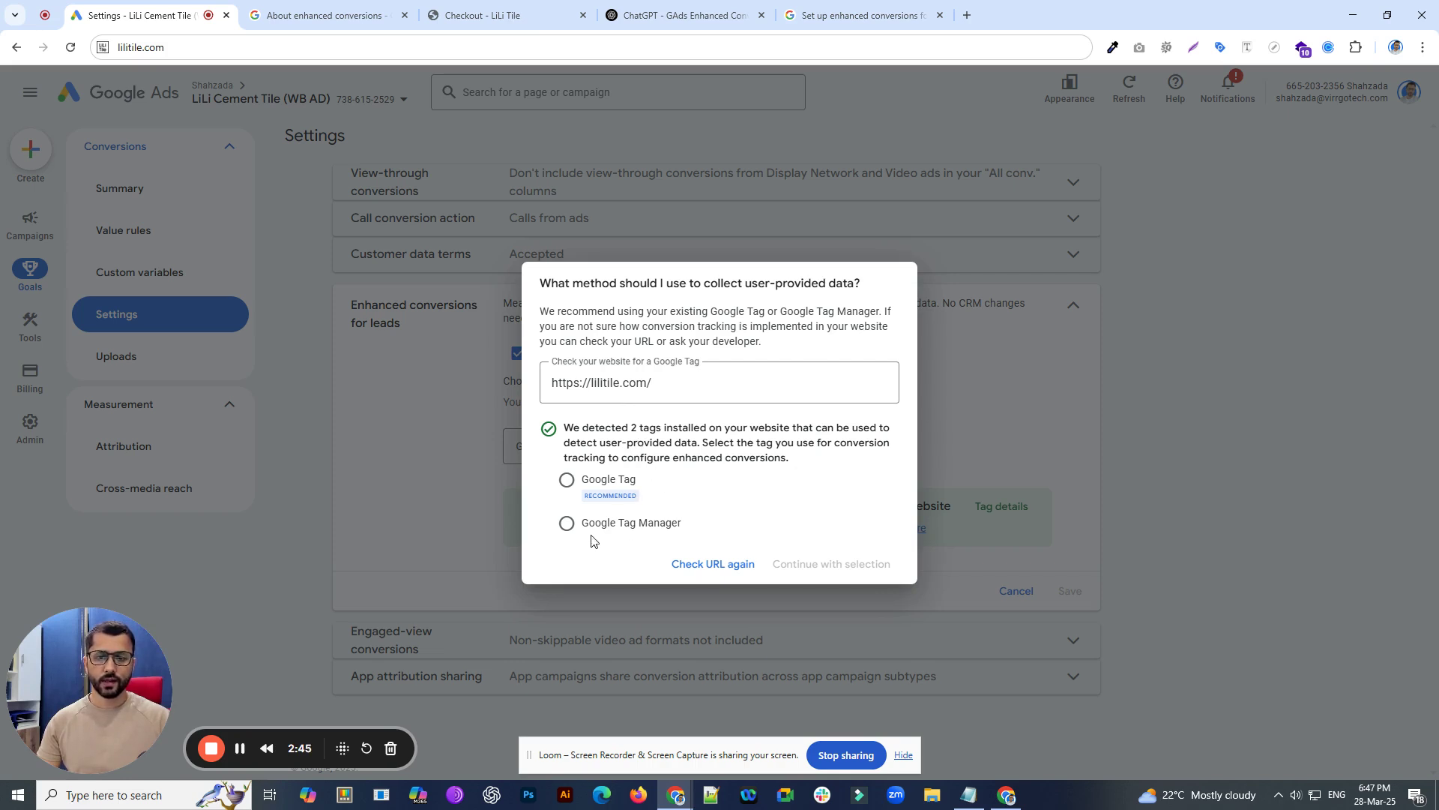
pyautogui.moveTo(603, 485)
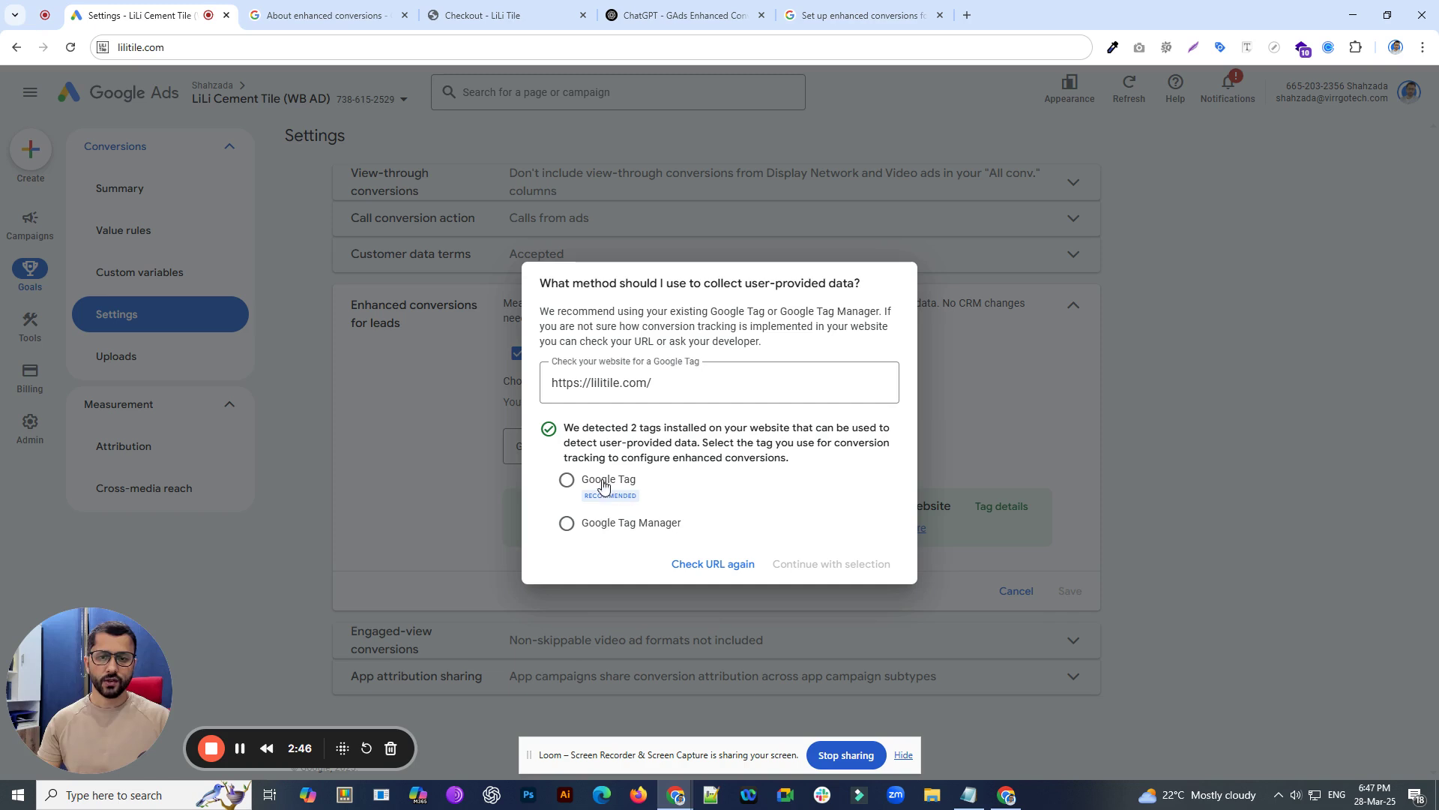
pyautogui.moveTo(638, 527)
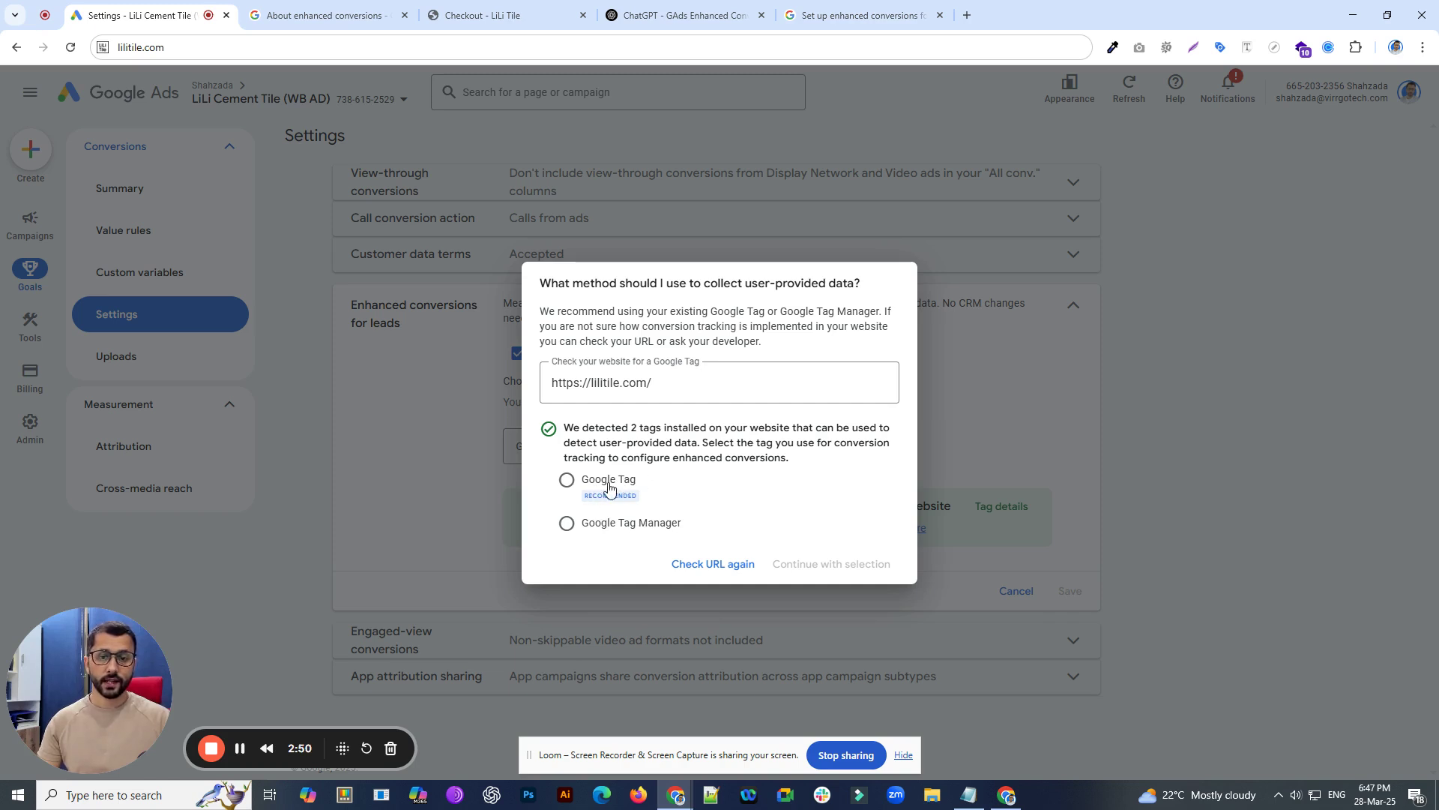
pyautogui.moveTo(587, 536)
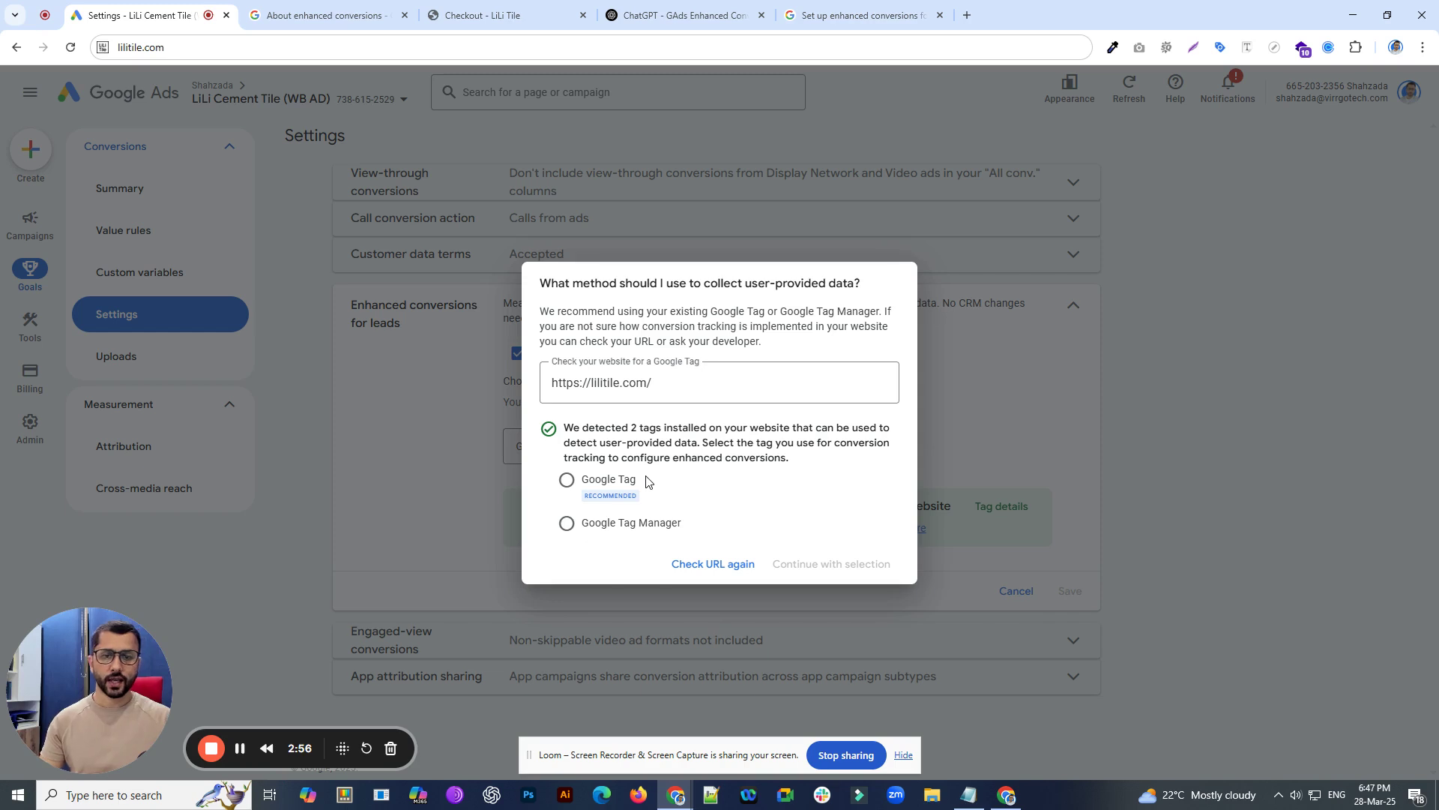
pyautogui.moveTo(600, 494)
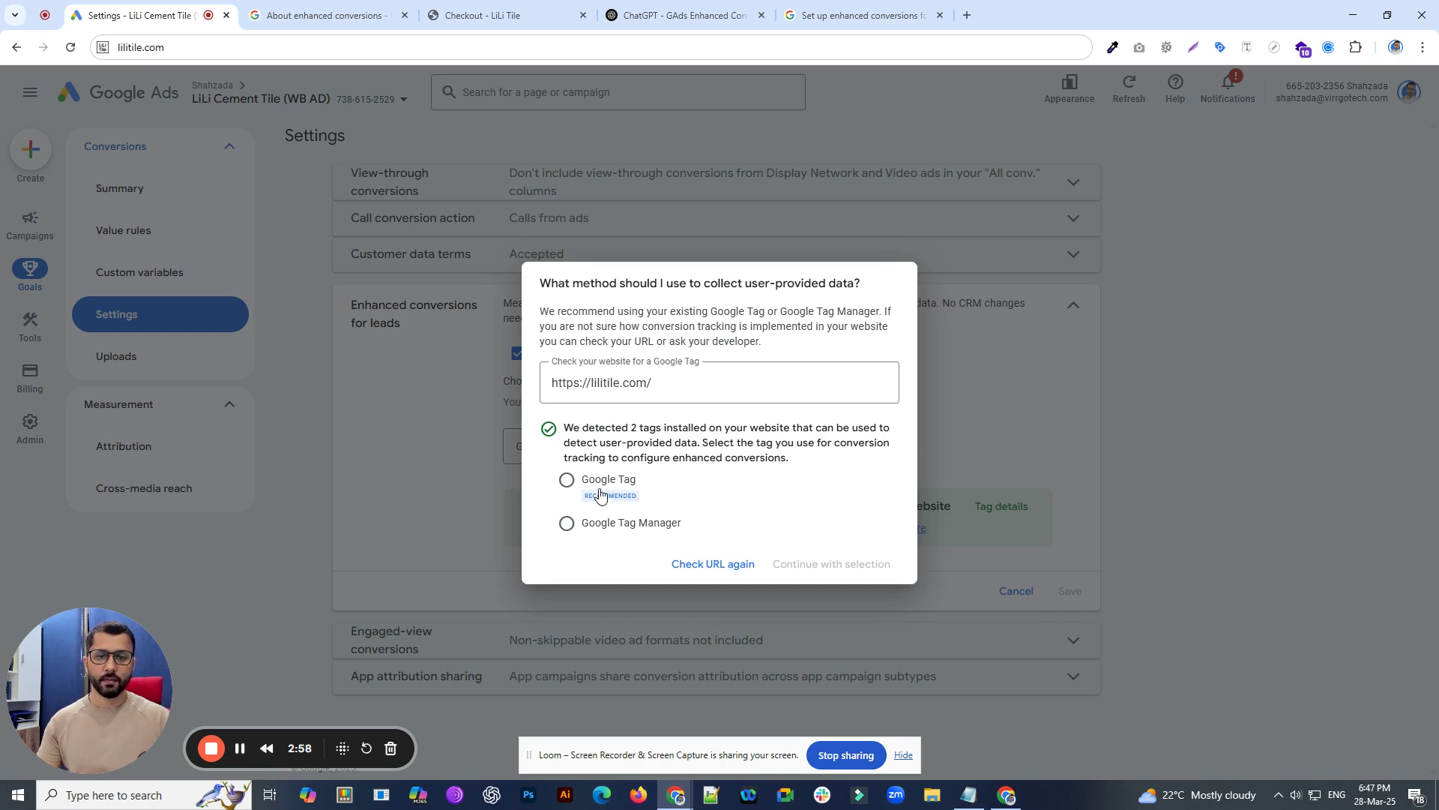
pyautogui.moveTo(572, 487)
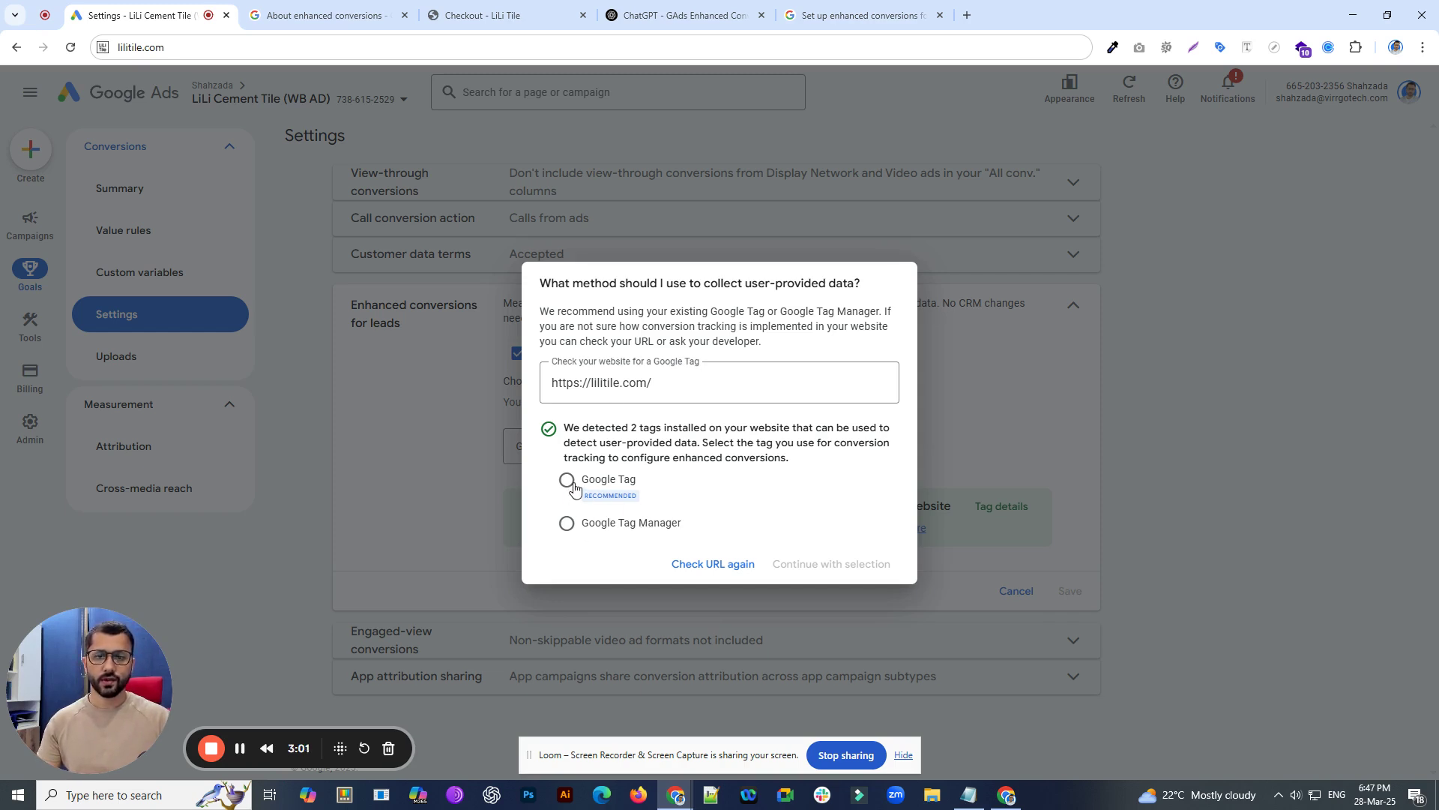
pyautogui.click(567, 479)
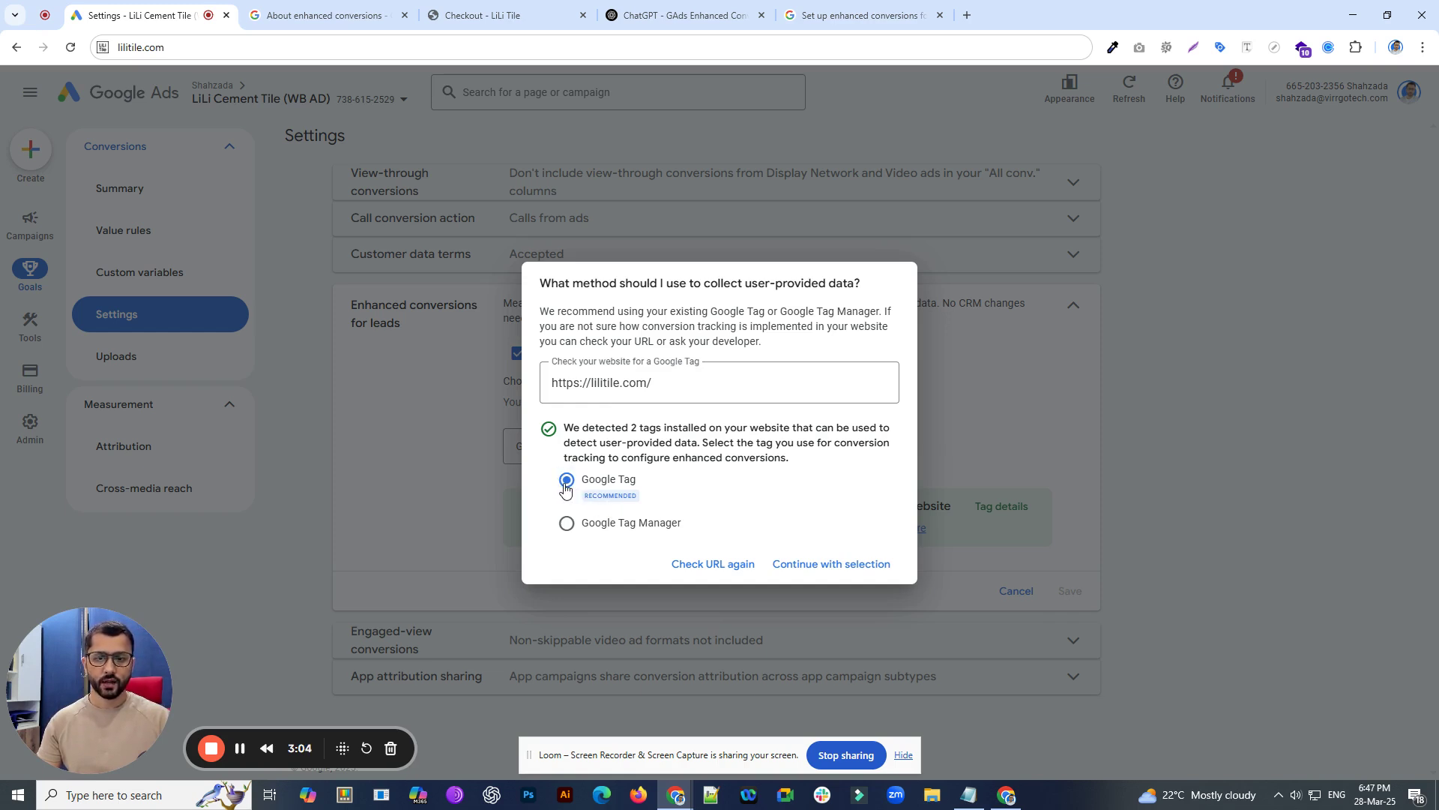
pyautogui.click(830, 563)
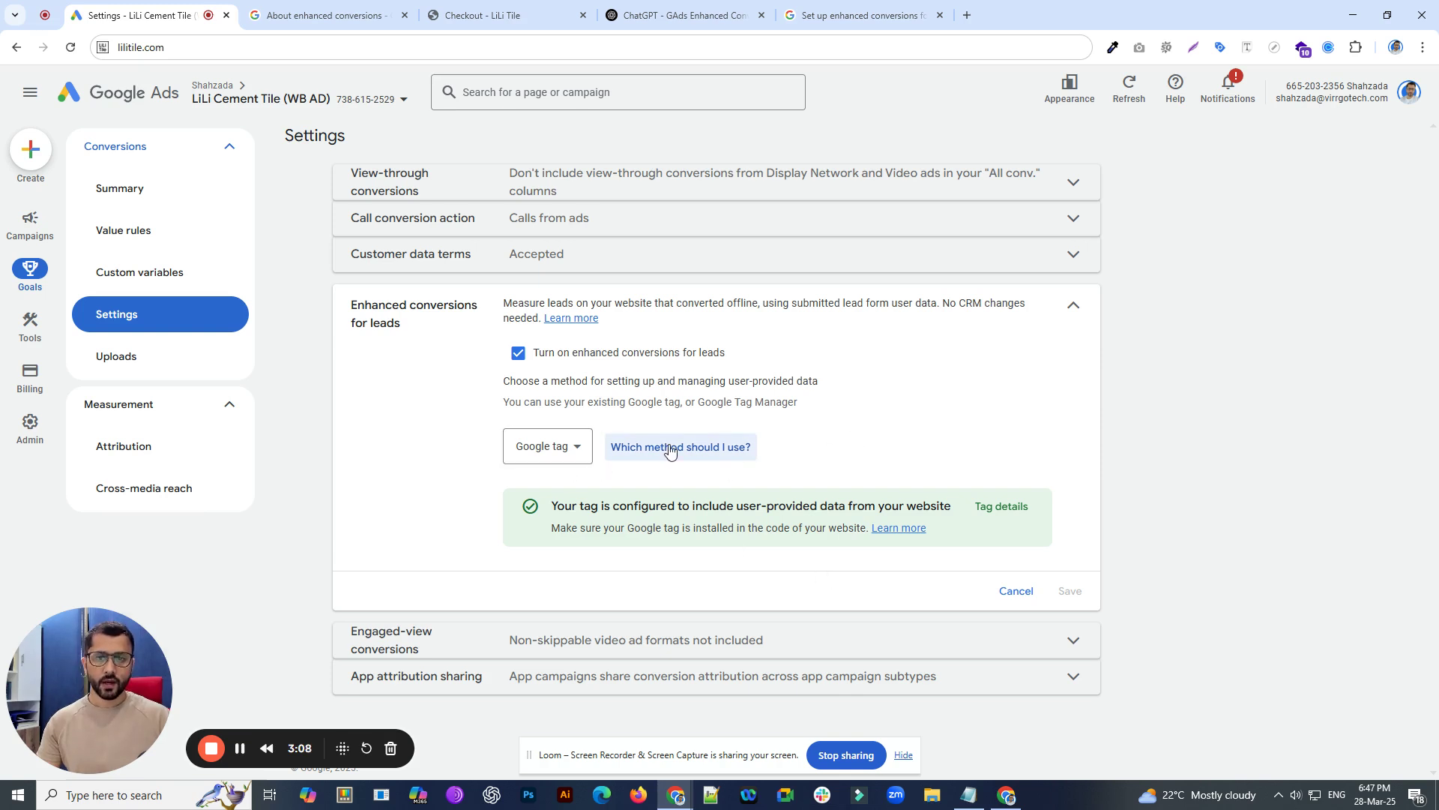
pyautogui.moveTo(668, 471)
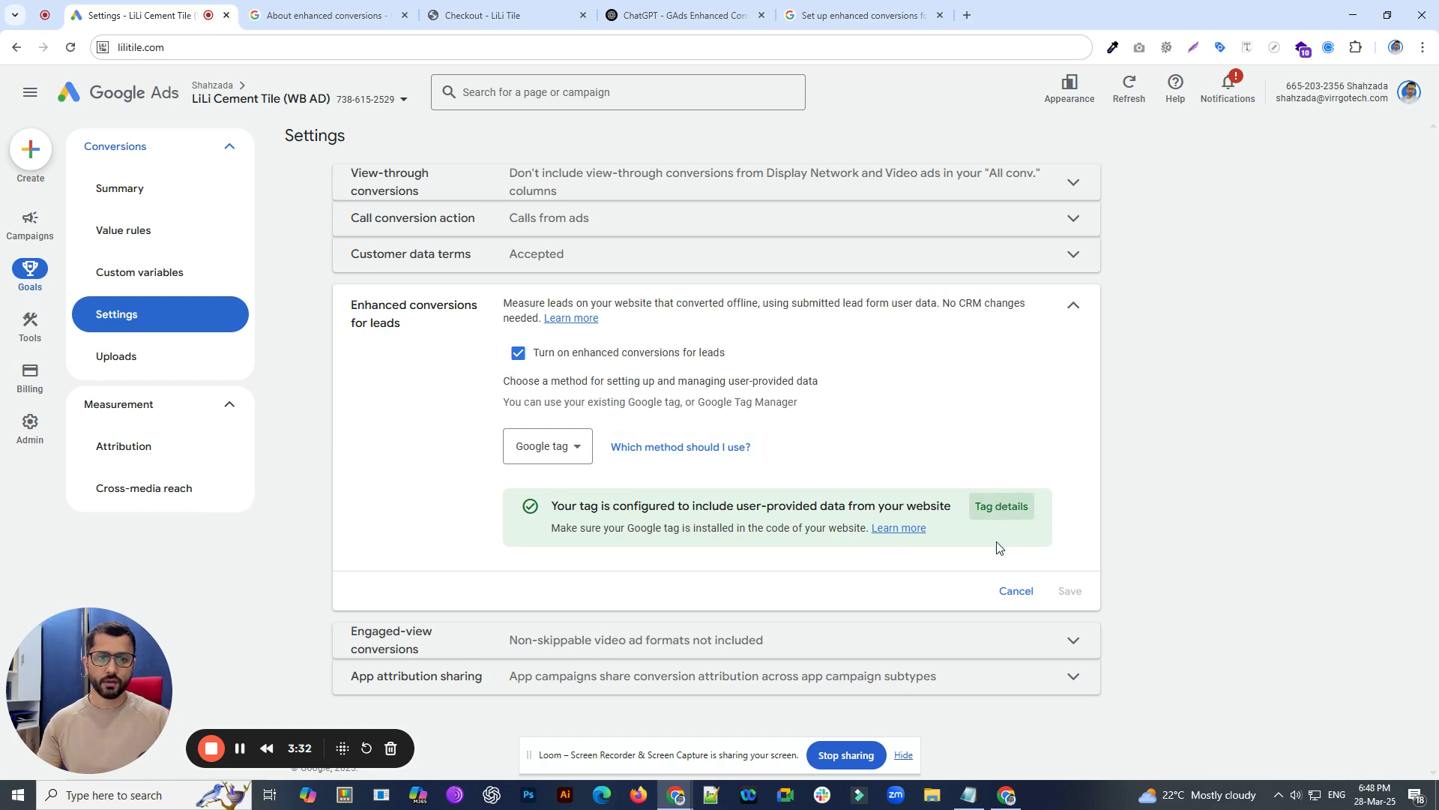
pyautogui.moveTo(1007, 524)
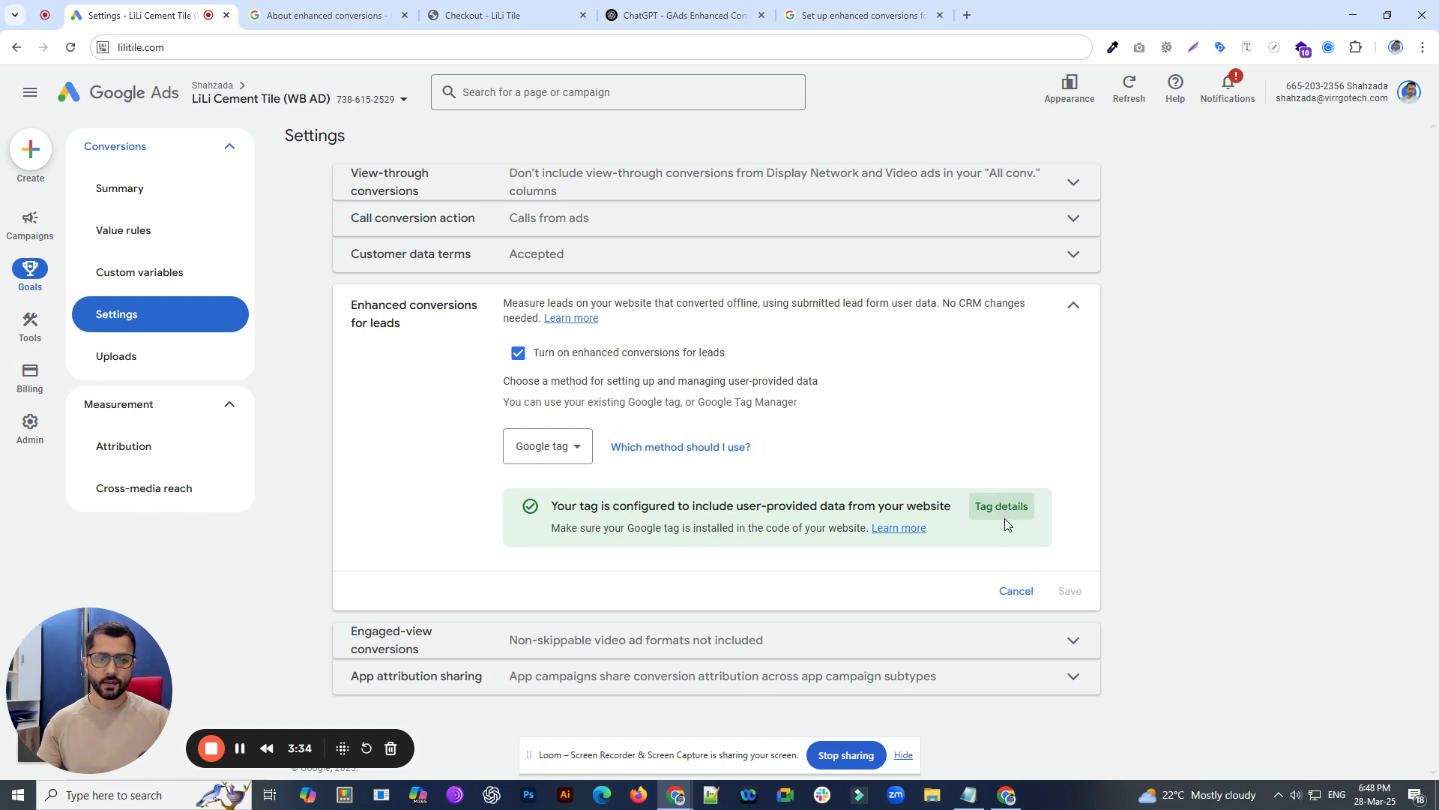
# - Open Tag details for the configured LiLi Cement Tile Google tag
pyautogui.click(1001, 506)
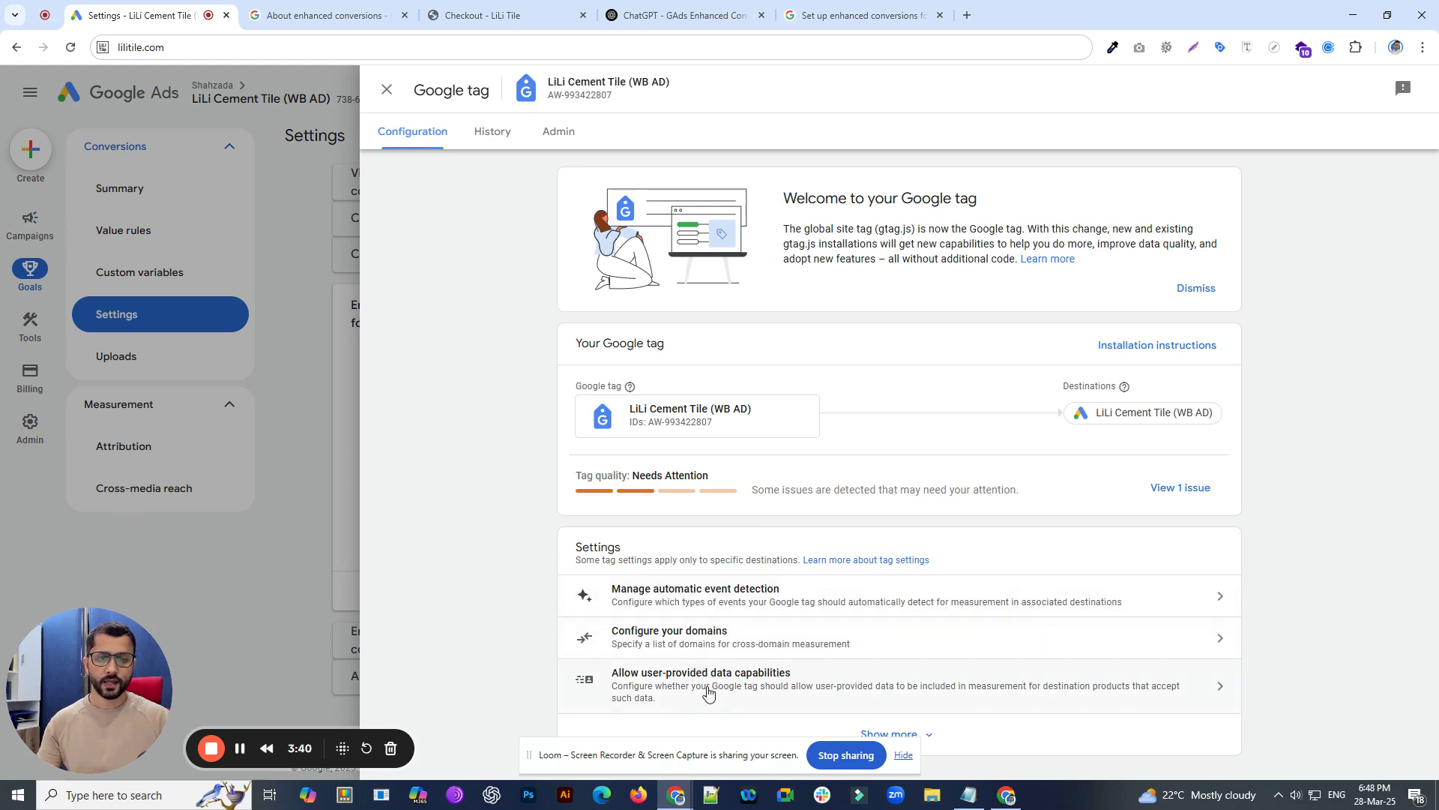
# - Open 'Allow user-provided data capabilities' and scroll through its detection and selector configuration
pyautogui.click(700, 682)
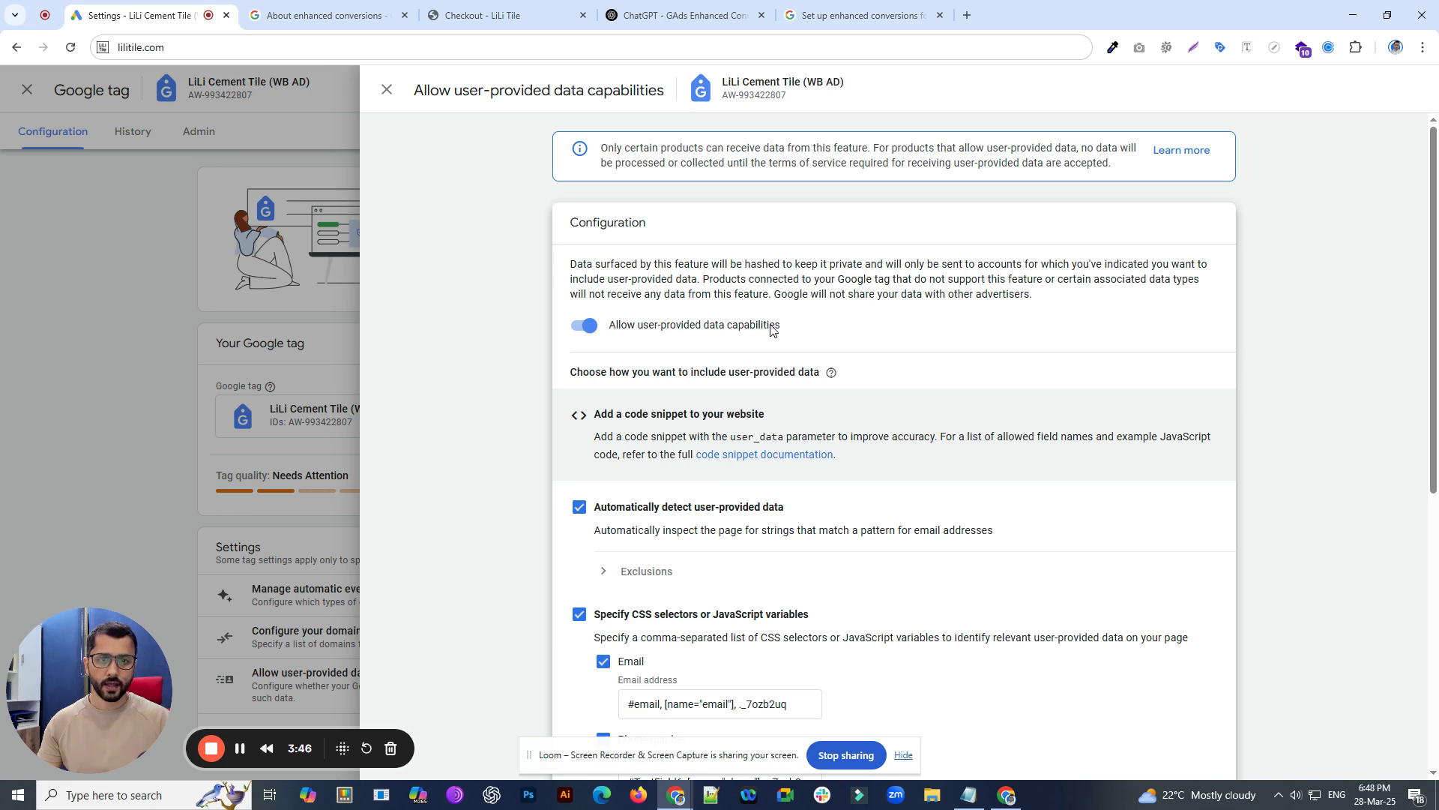
pyautogui.moveTo(695, 335)
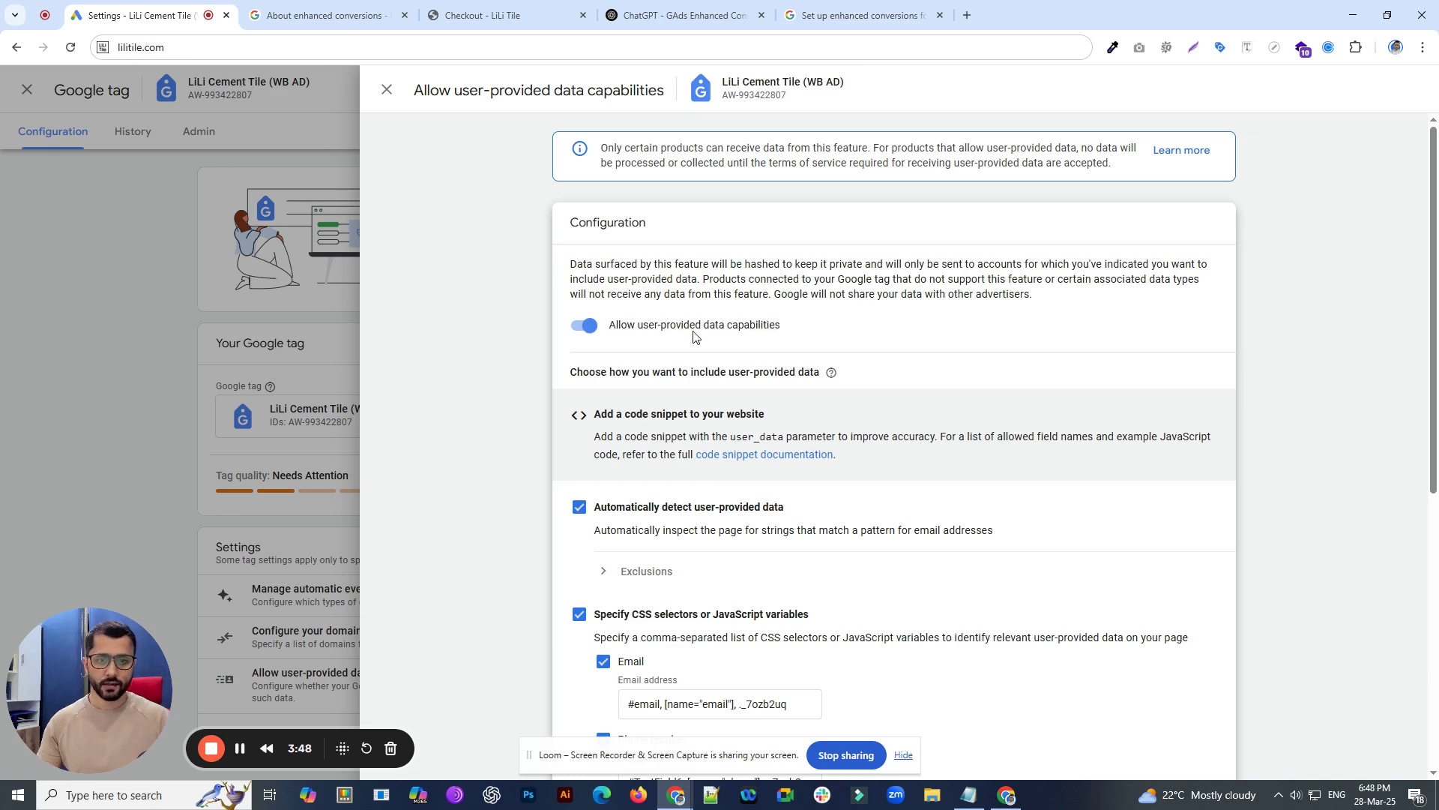
pyautogui.moveTo(606, 523)
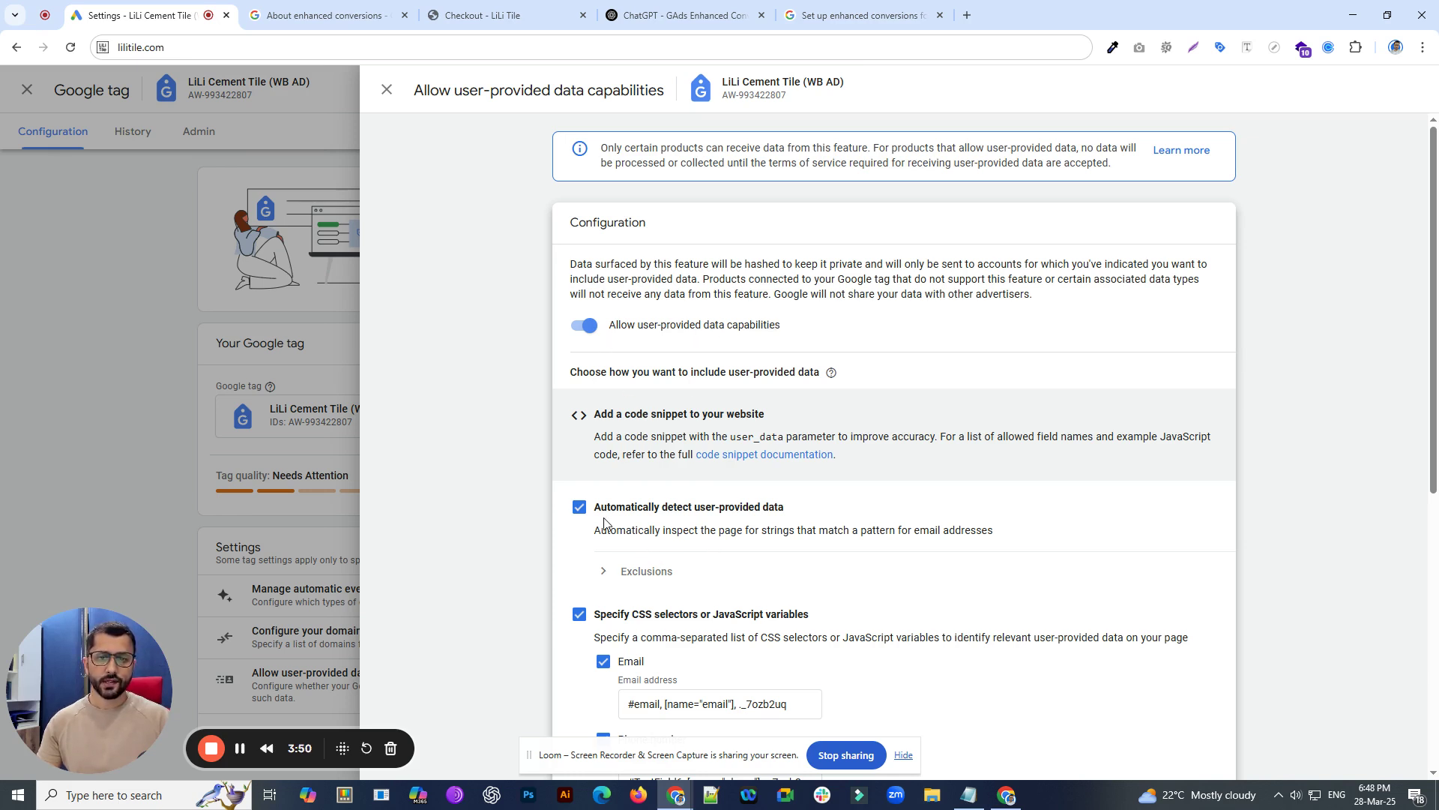
pyautogui.scroll(-3)
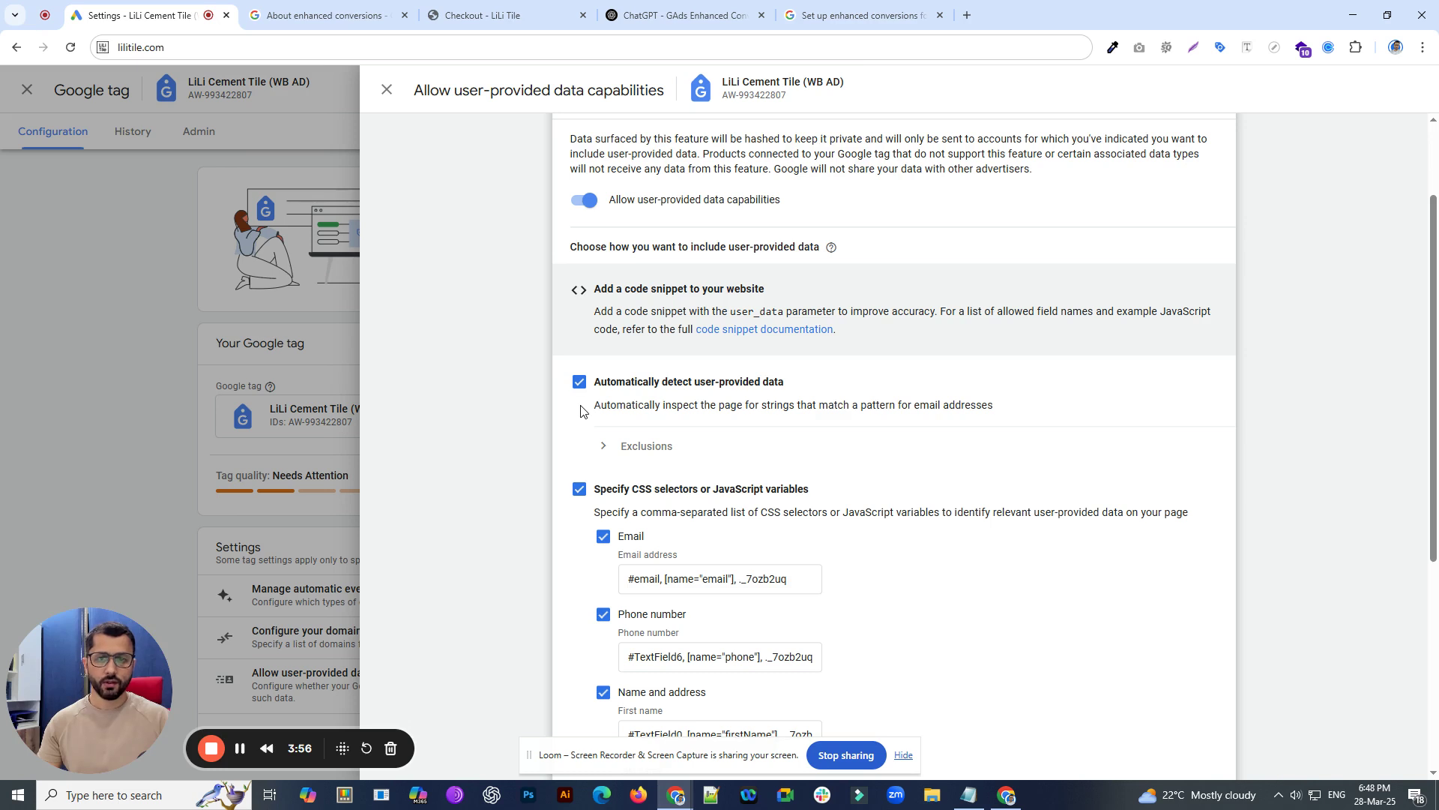
pyautogui.scroll(-3)
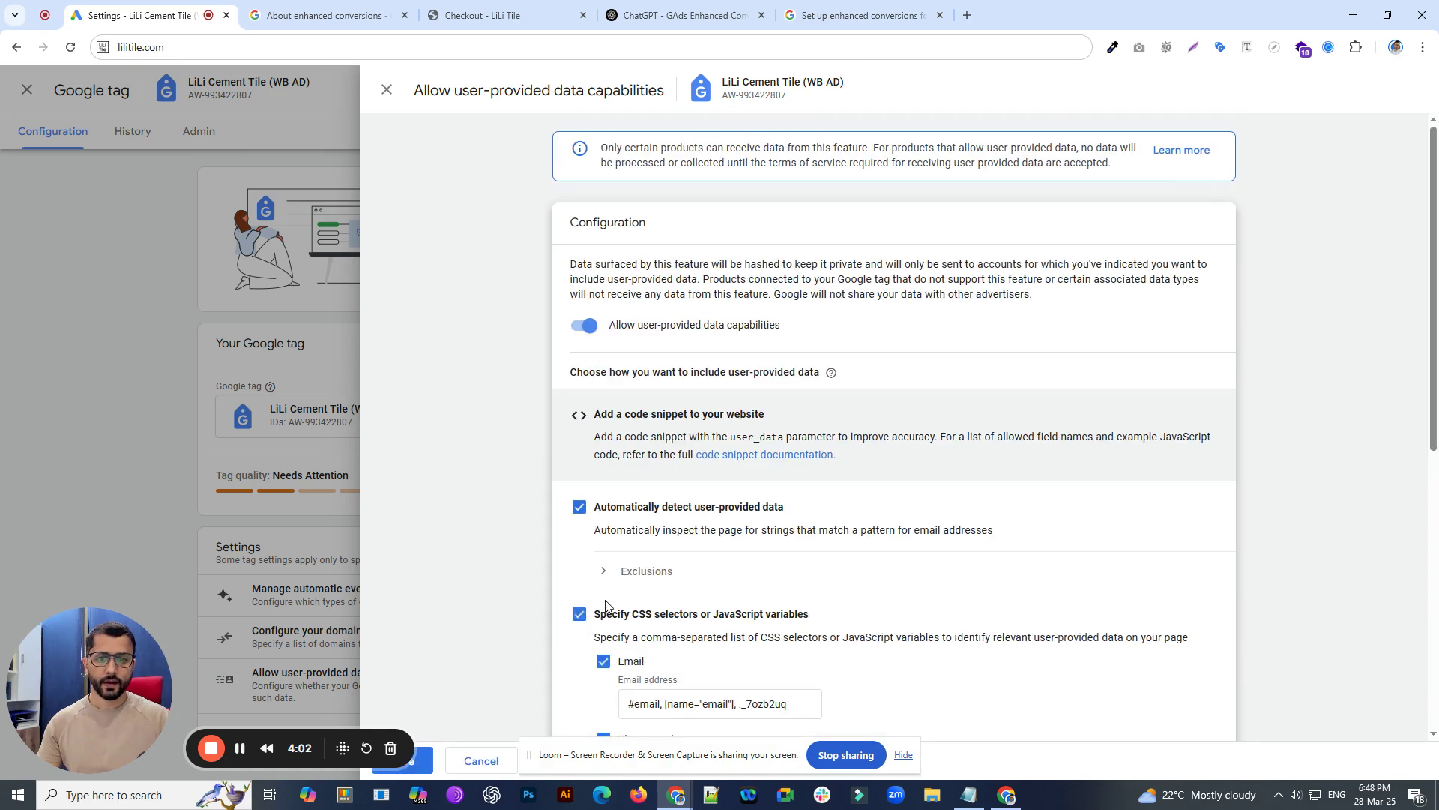
# - Uncheck 'Specify CSS selectors or JavaScript variables', leaving only automatic detection enabled
pyautogui.click(585, 613)
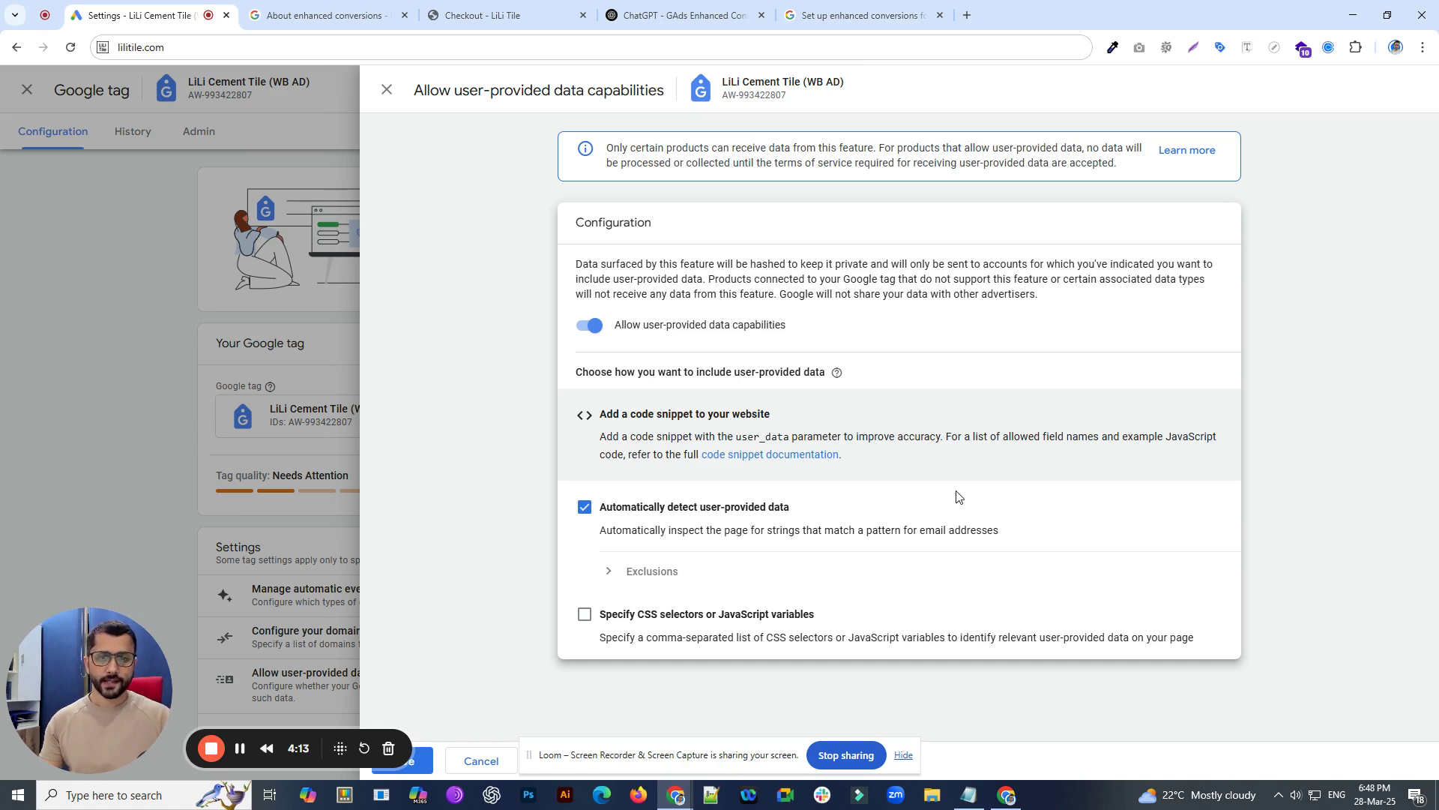
pyautogui.moveTo(619, 603)
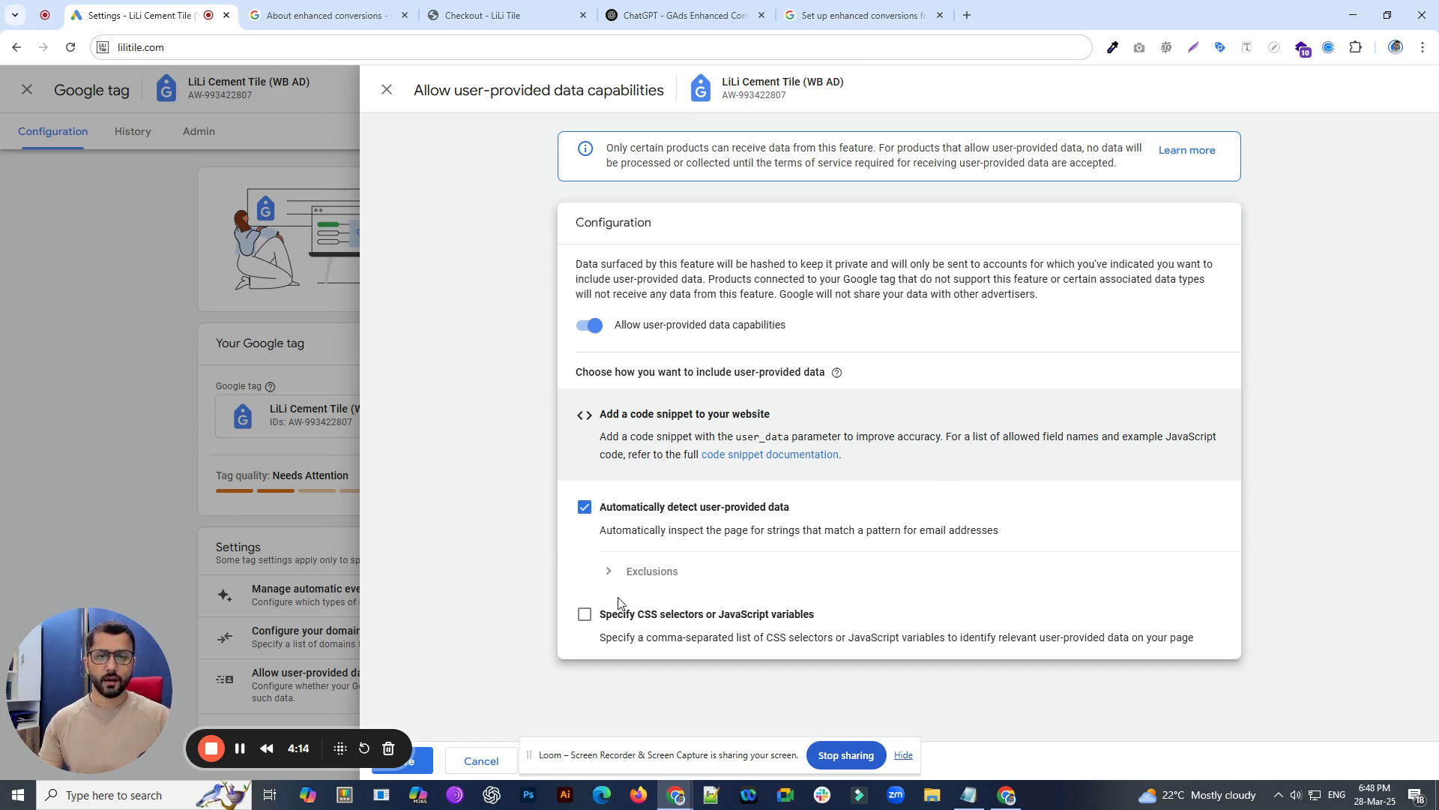
pyautogui.moveTo(782, 520)
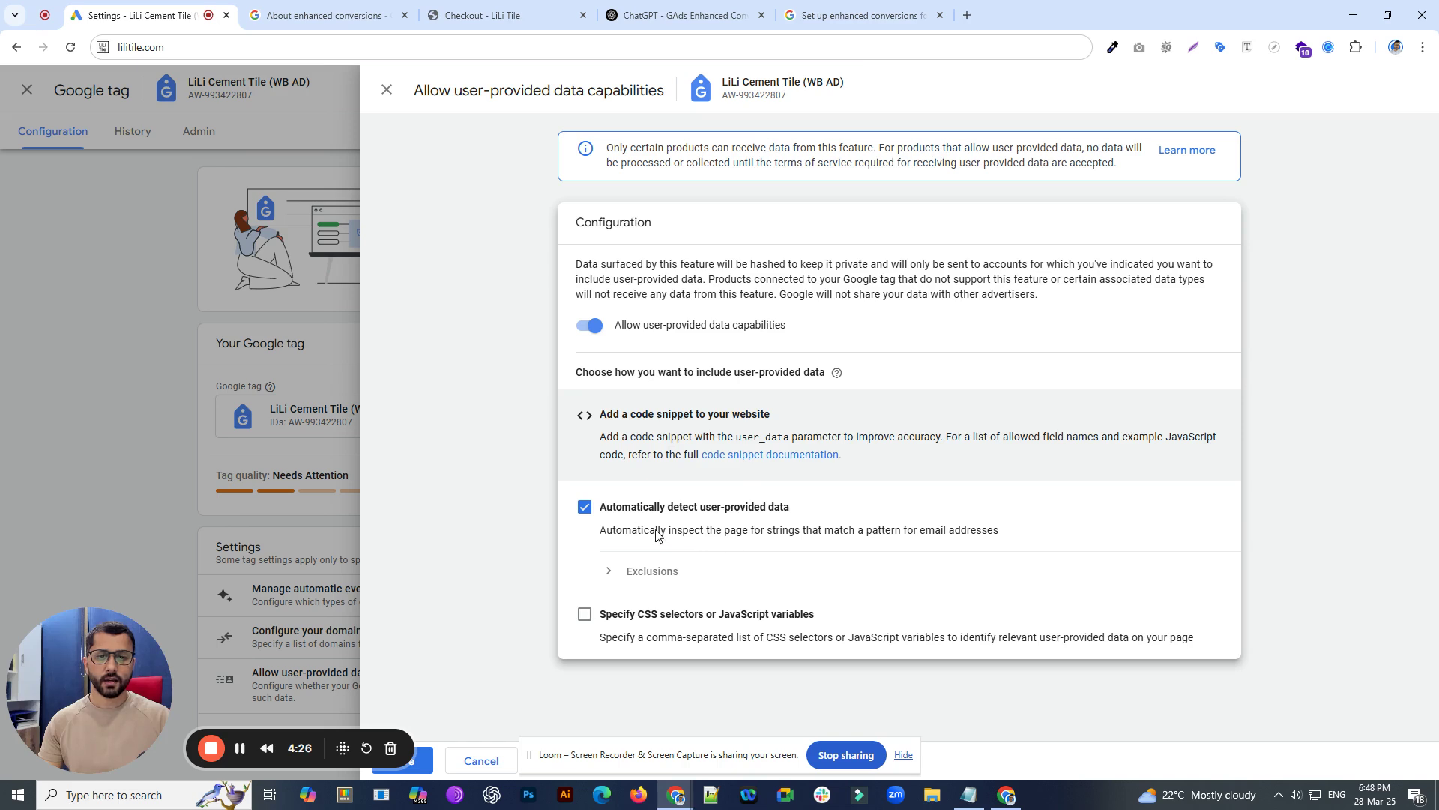
pyautogui.moveTo(718, 535)
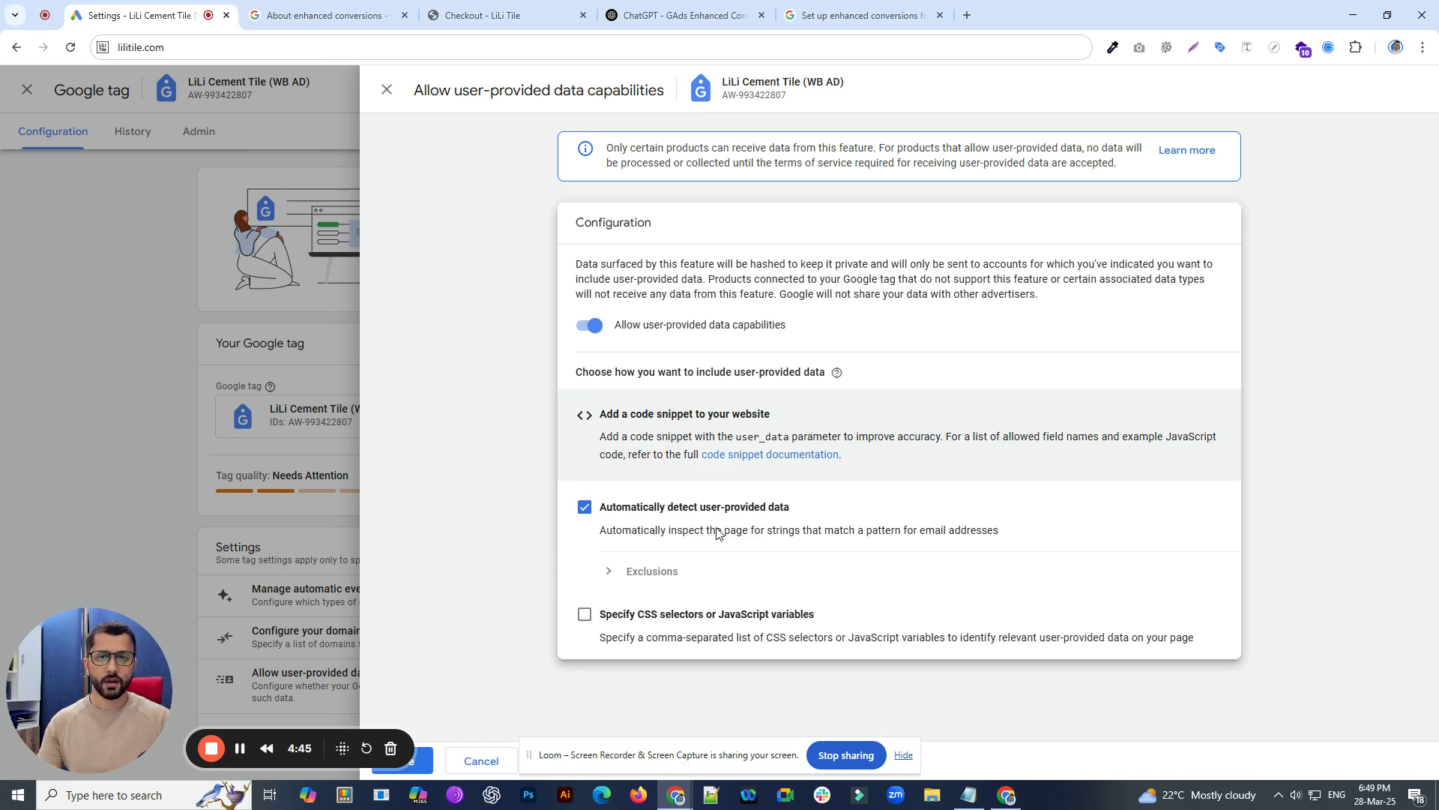
pyautogui.moveTo(673, 531)
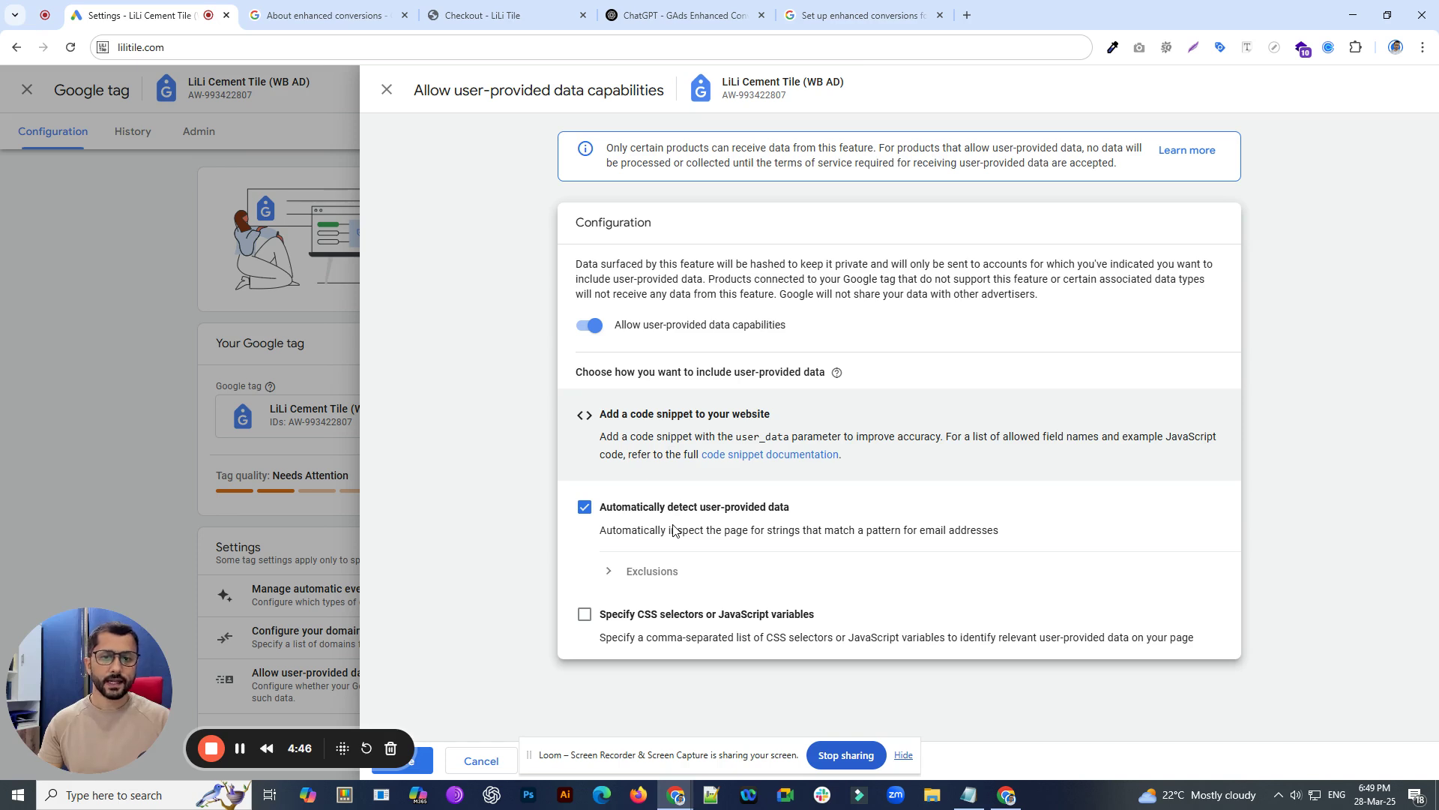
pyautogui.moveTo(646, 590)
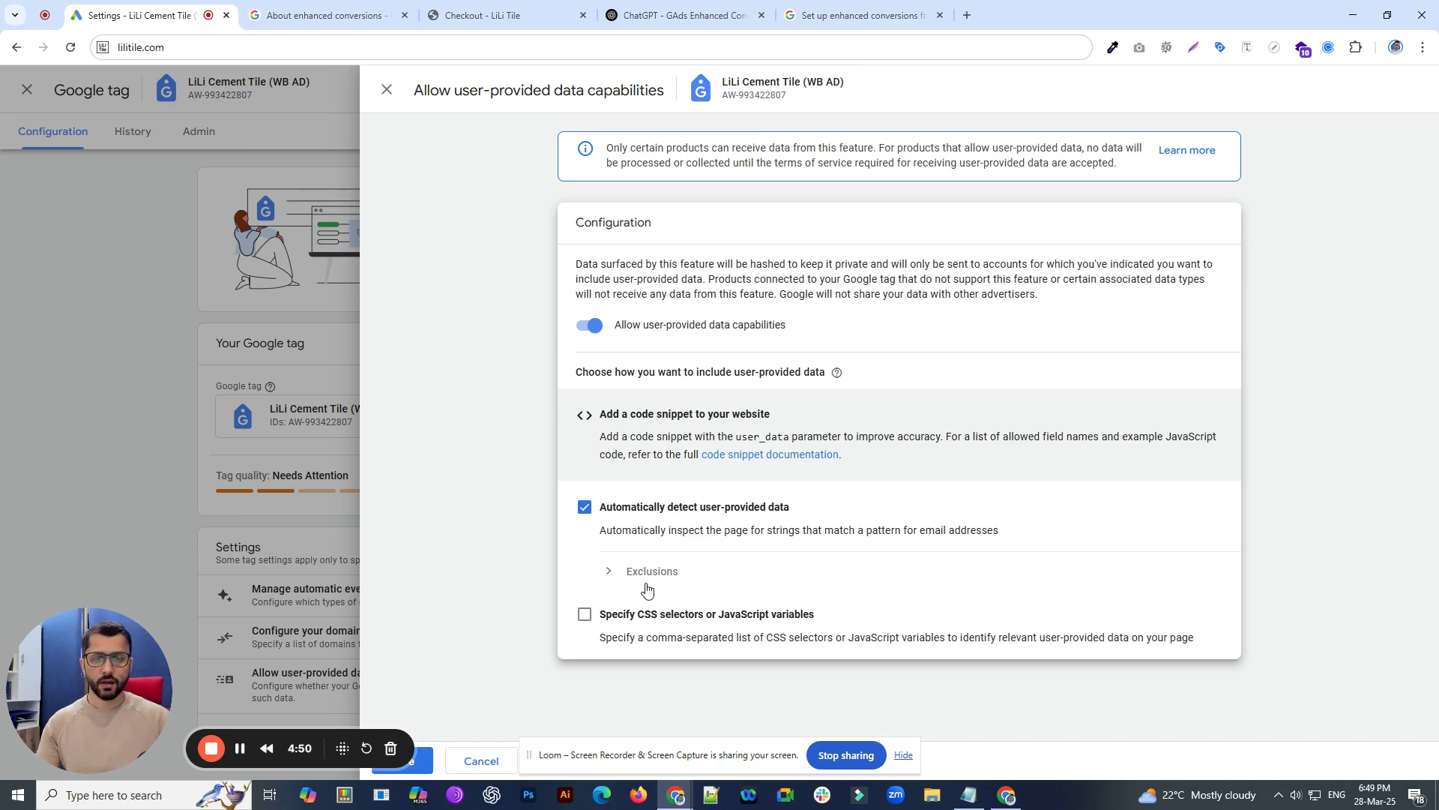
# - Recheck 'Specify CSS selectors or JavaScript variables' and review the email, phone, name and address selectors
pyautogui.click(585, 613)
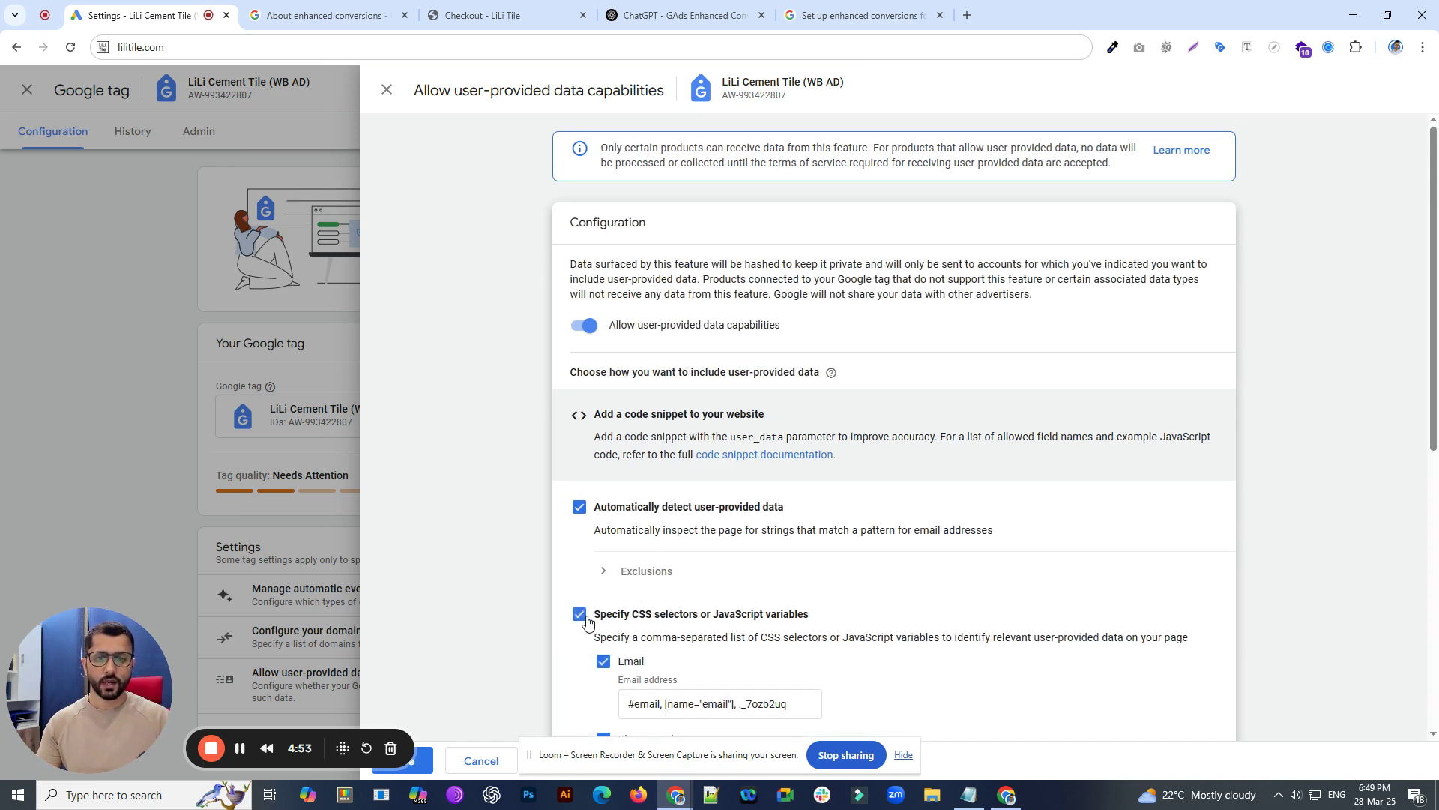
pyautogui.scroll(-3)
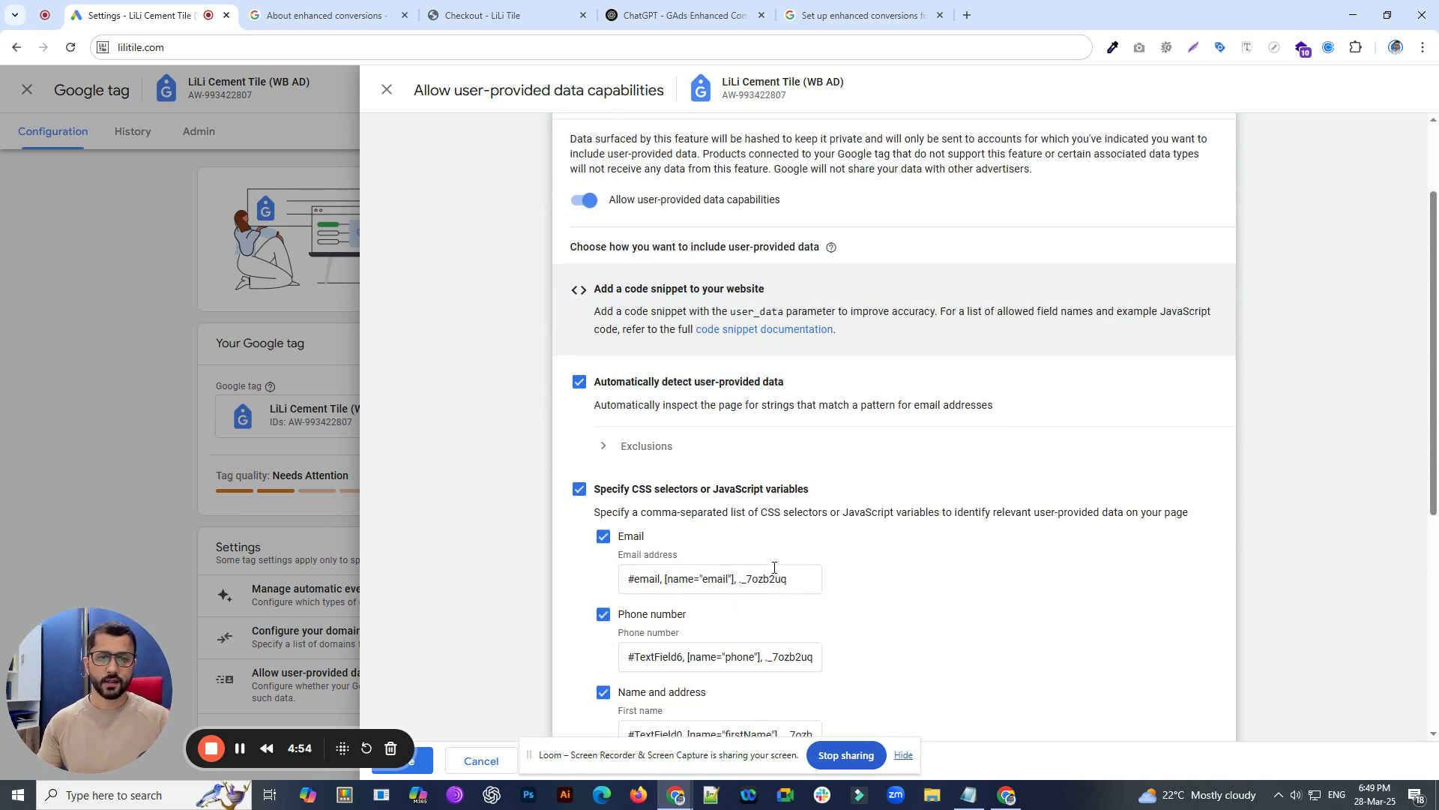
pyautogui.scroll(-3)
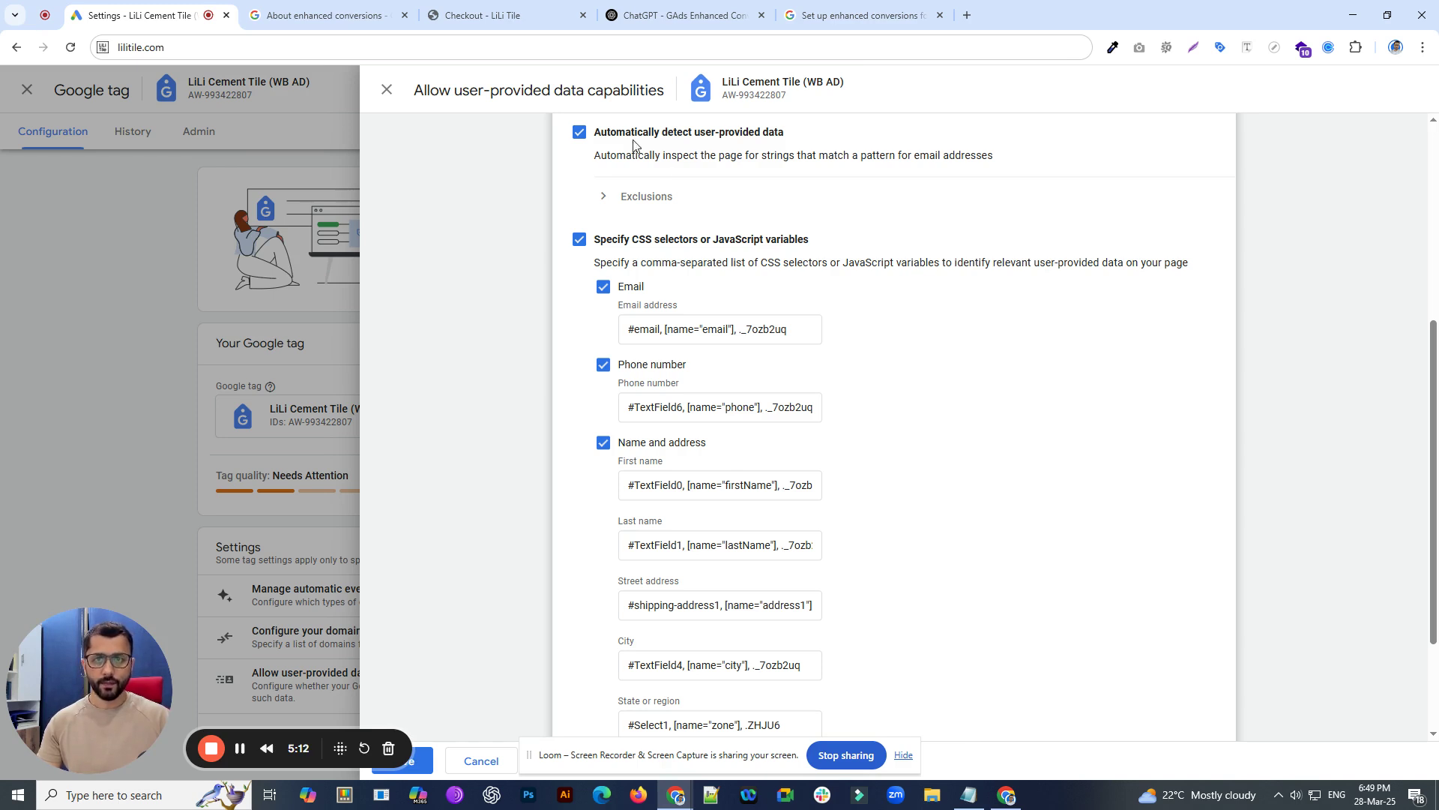
# - Switch to the LiLi Tile checkout and review its contact, delivery and address fields
pyautogui.click(503, 16)
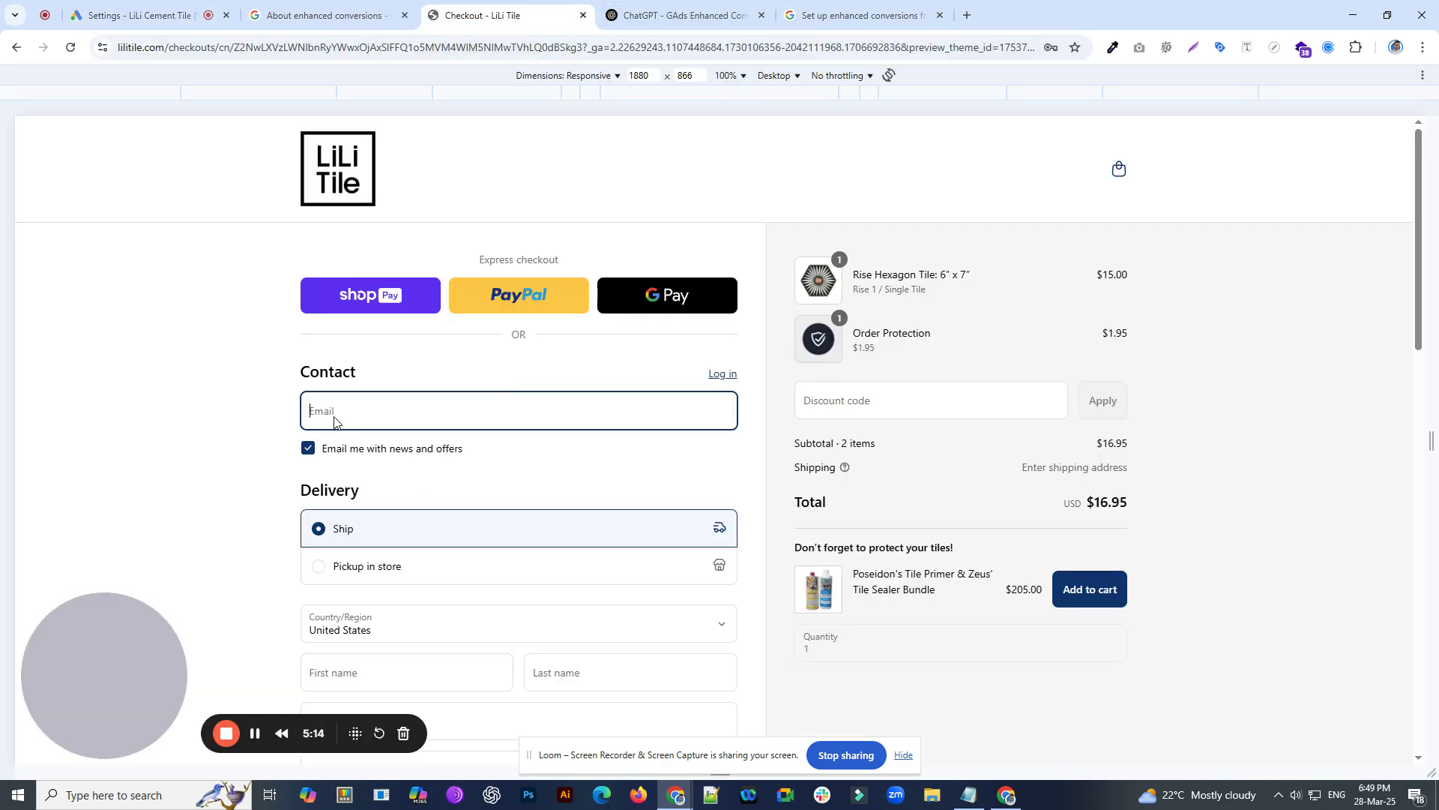
pyautogui.scroll(-3)
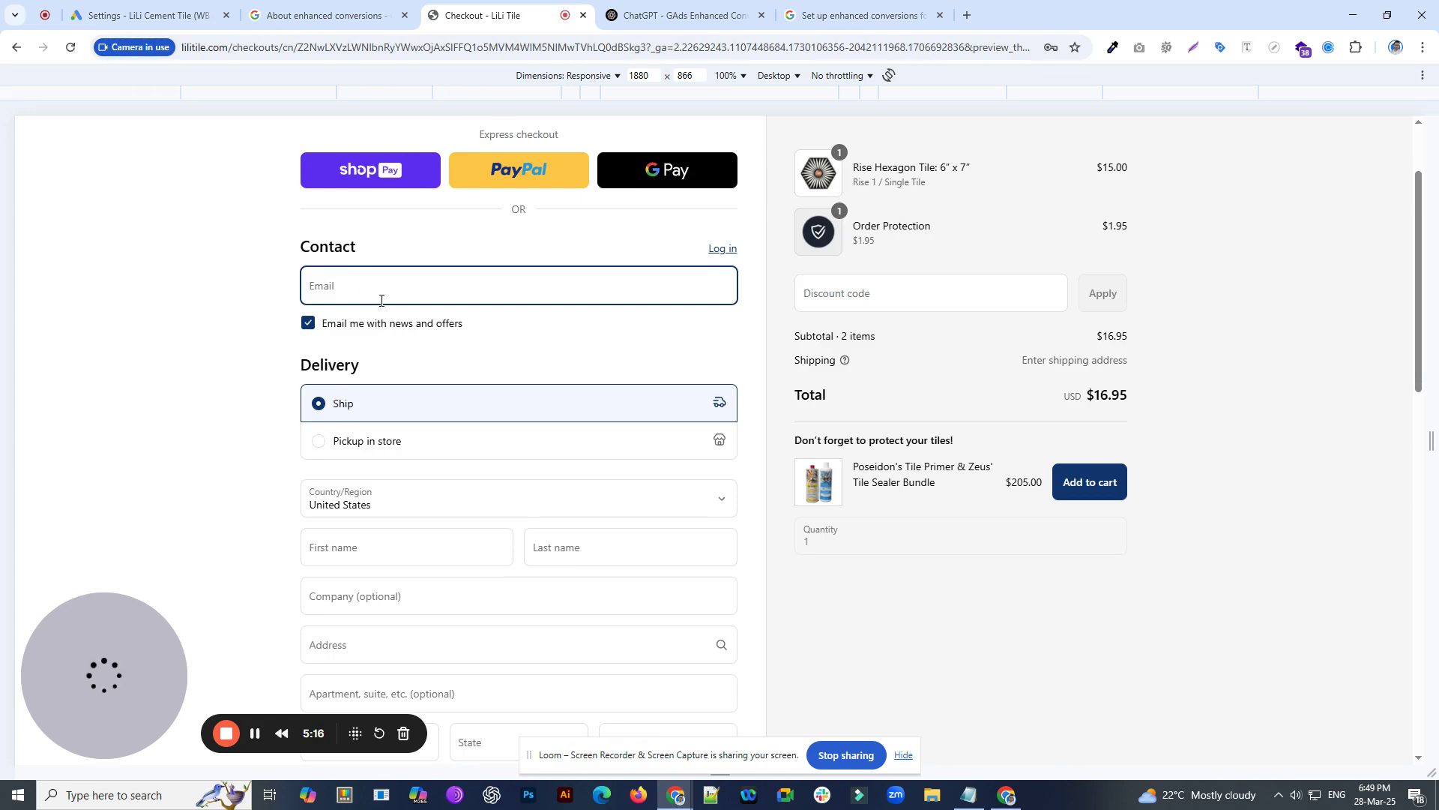
pyautogui.scroll(-3)
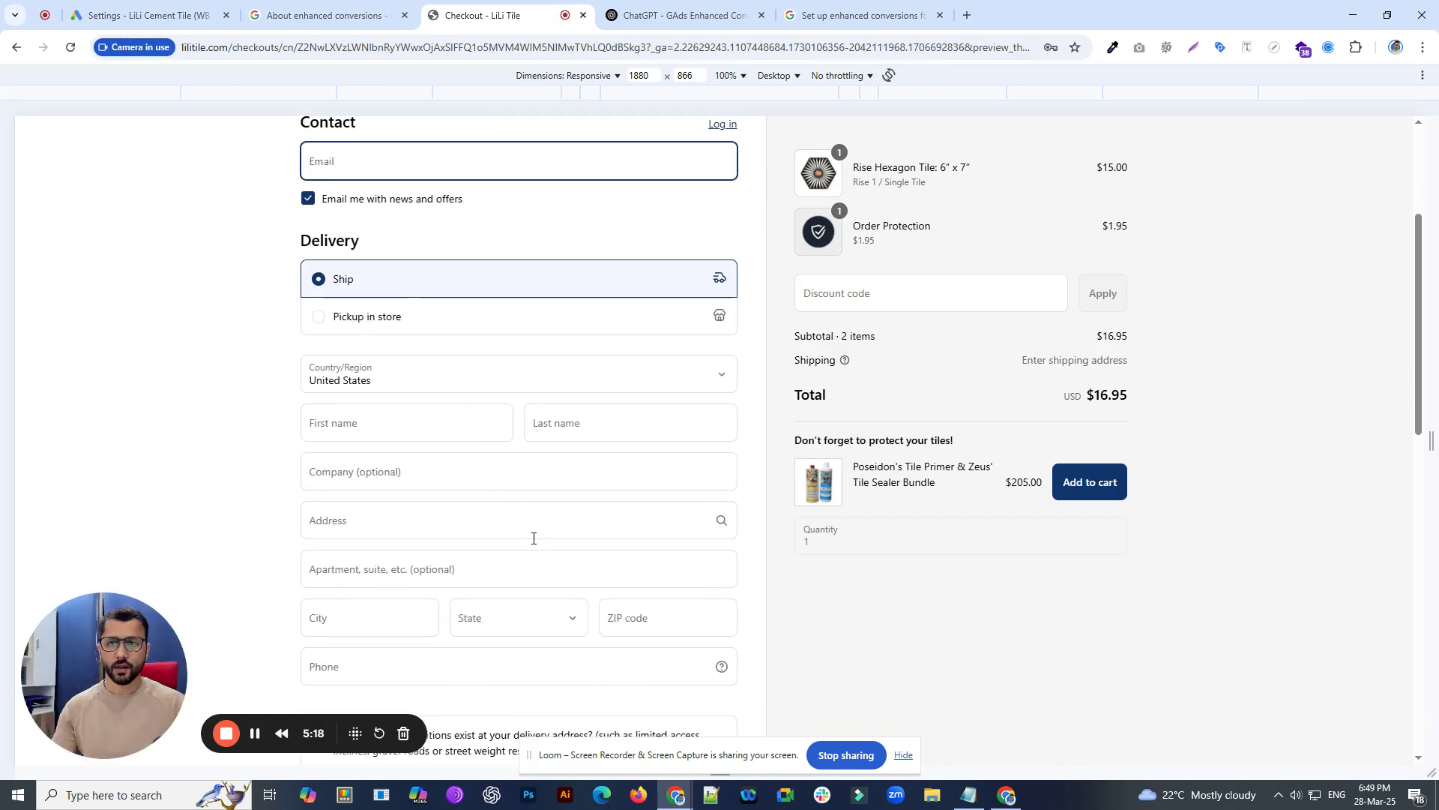
pyautogui.scroll(-3)
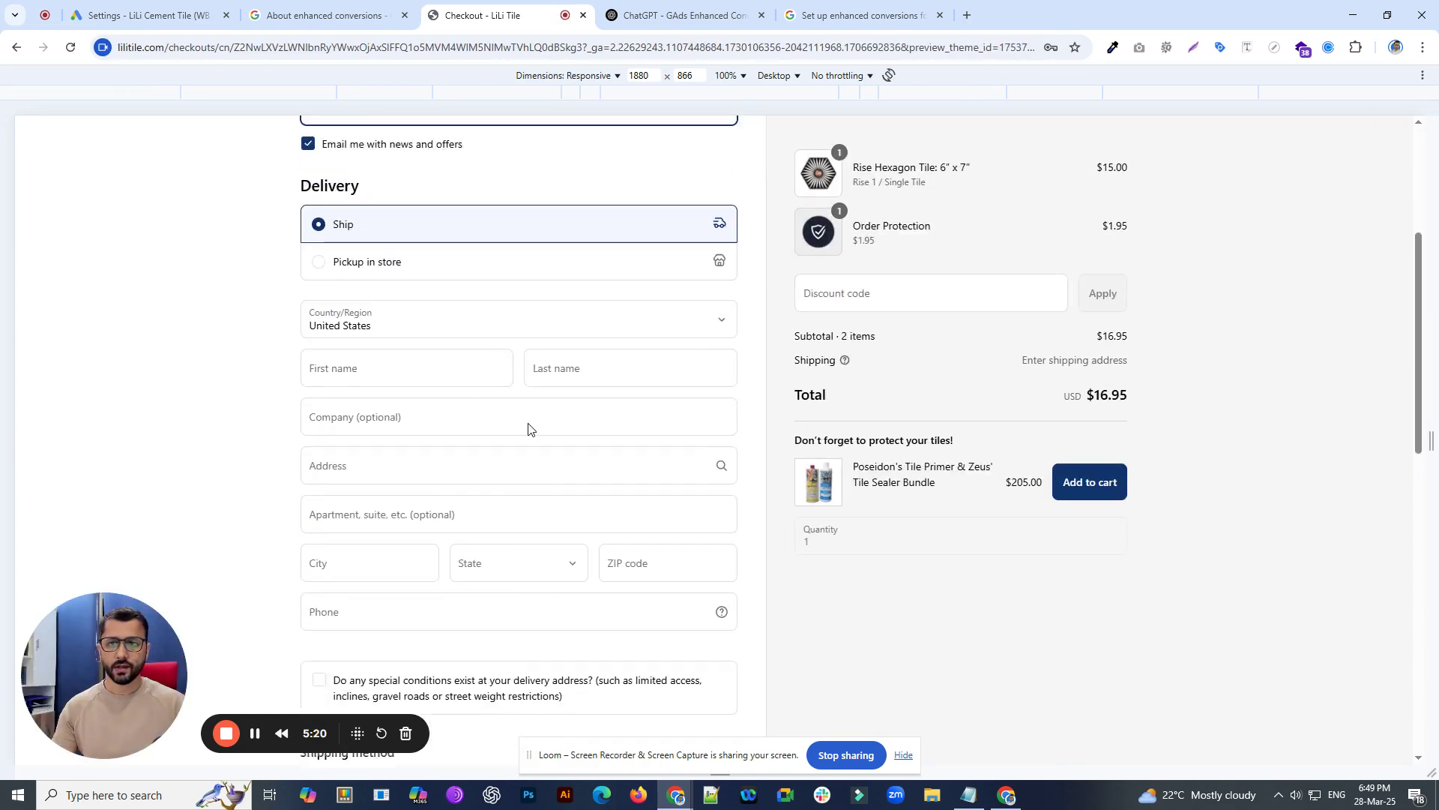
pyautogui.scroll(-3)
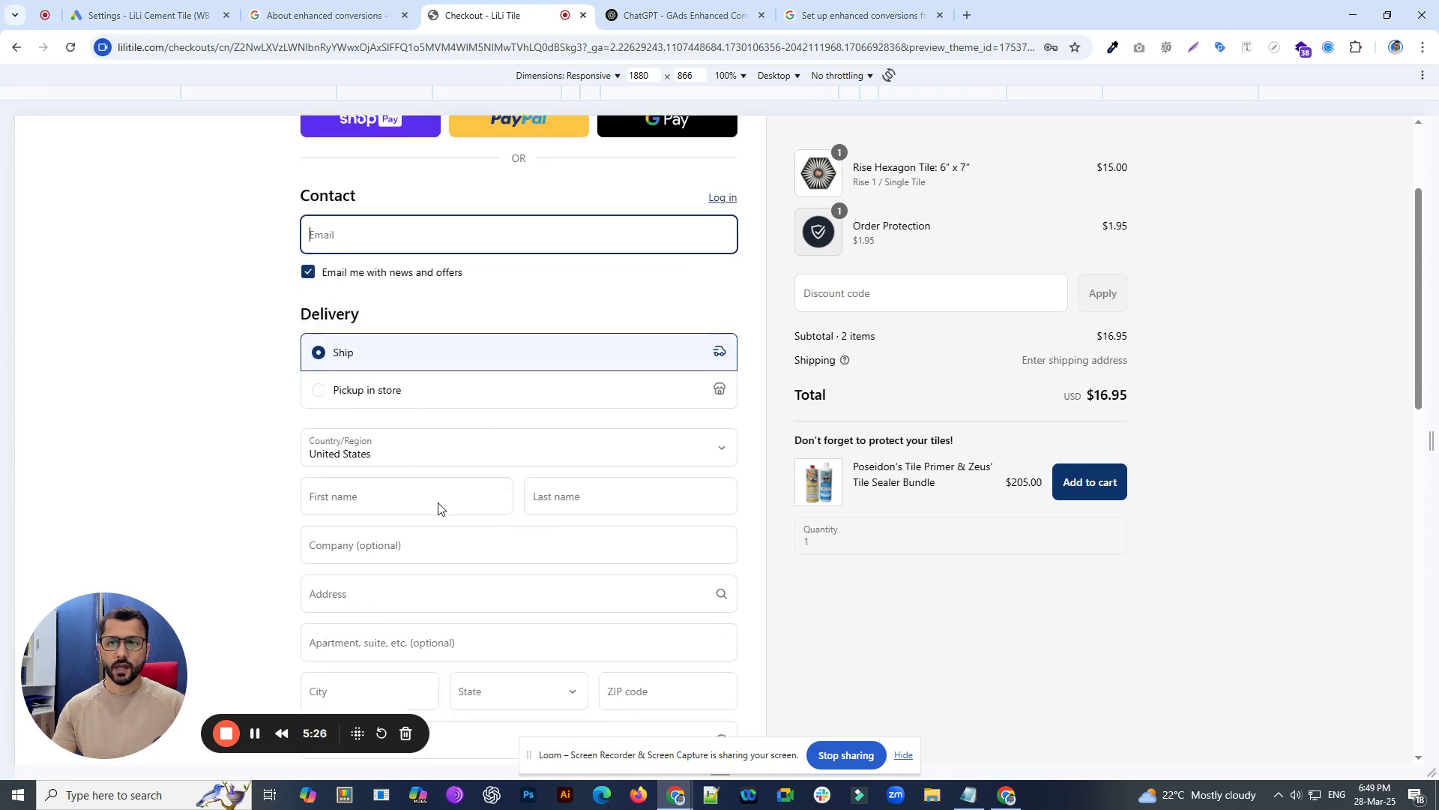
pyautogui.scroll(-3)
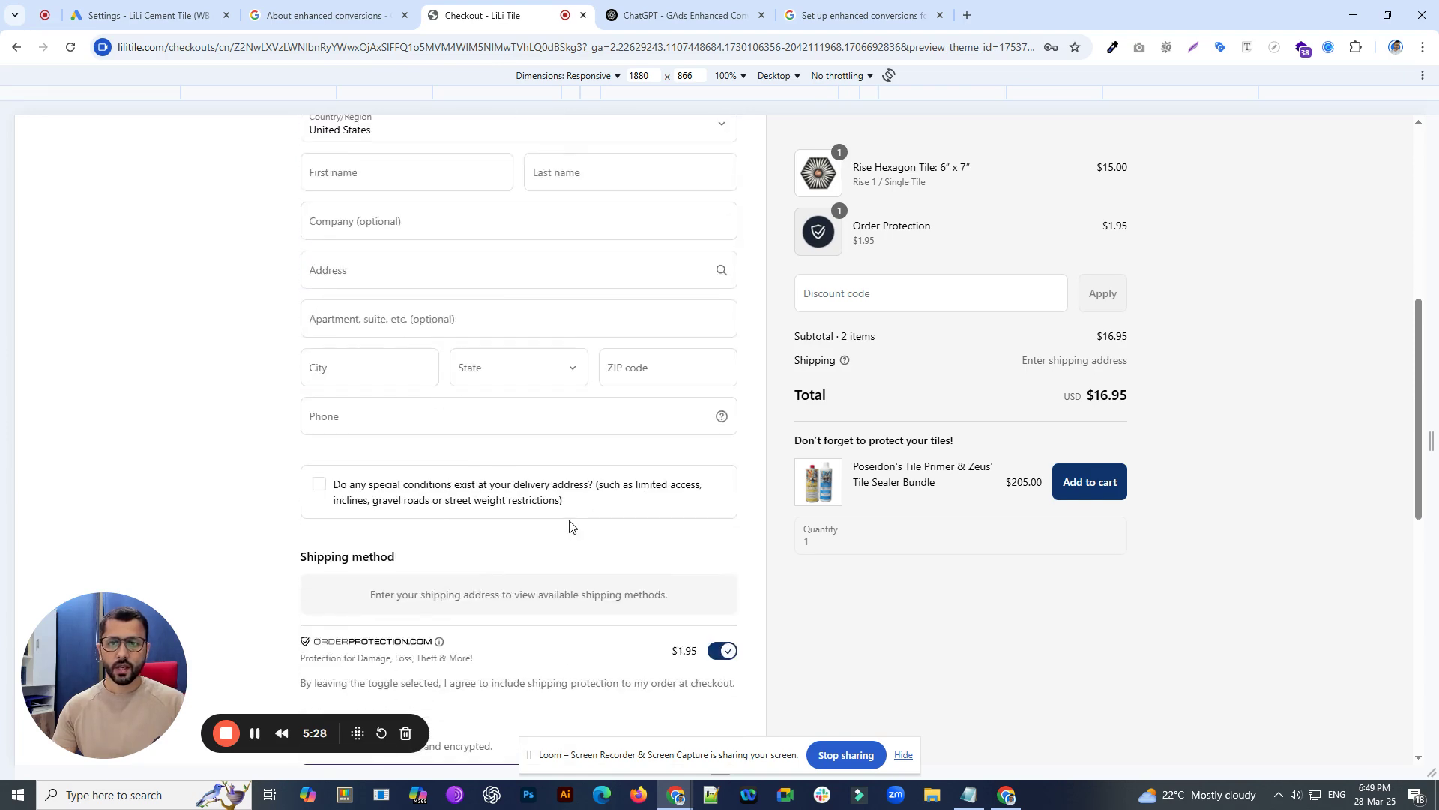
pyautogui.scroll(3)
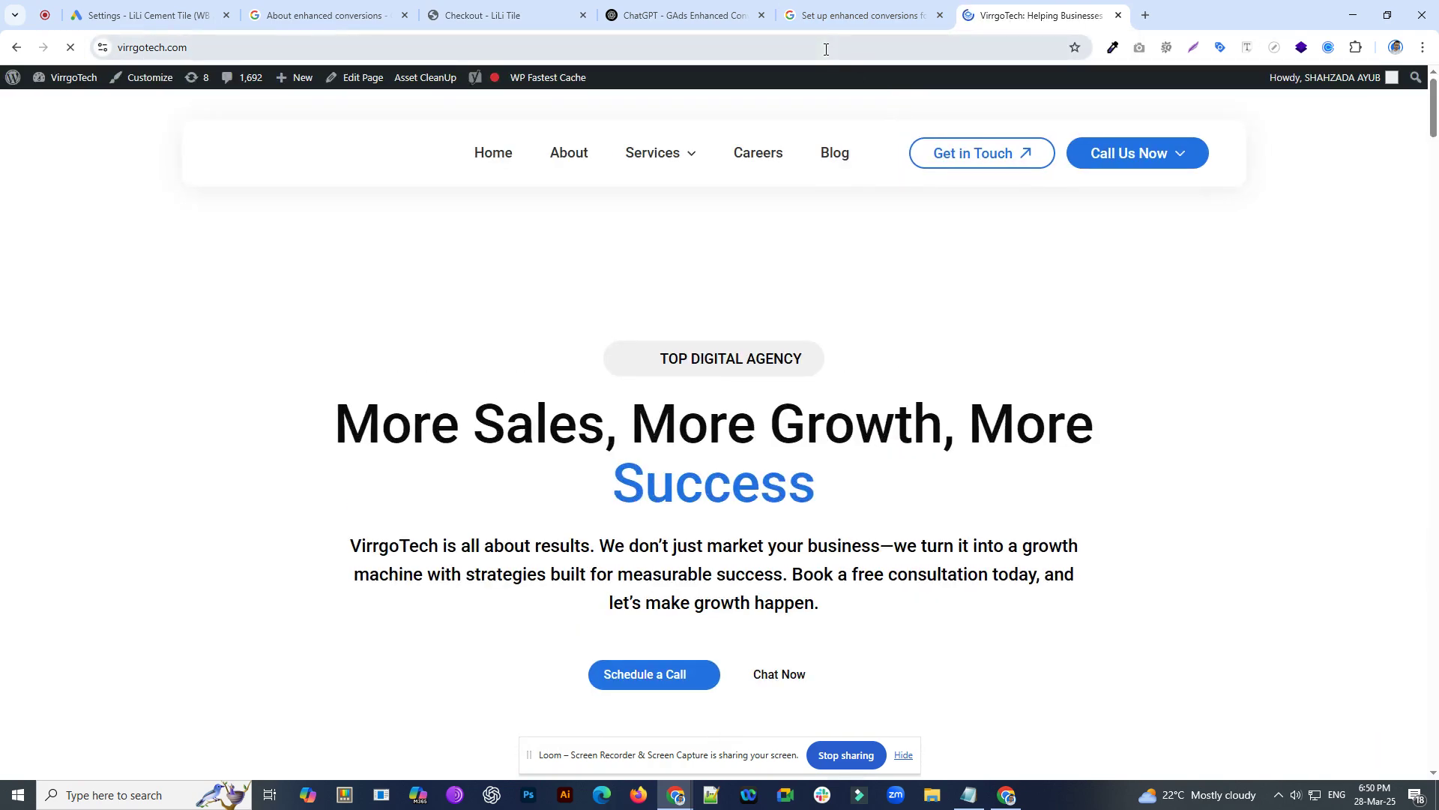
# - View VirrgoTech's contact form name, phone and email fields, then return to the LiLi Tile checkout
pyautogui.click(1137, 153)
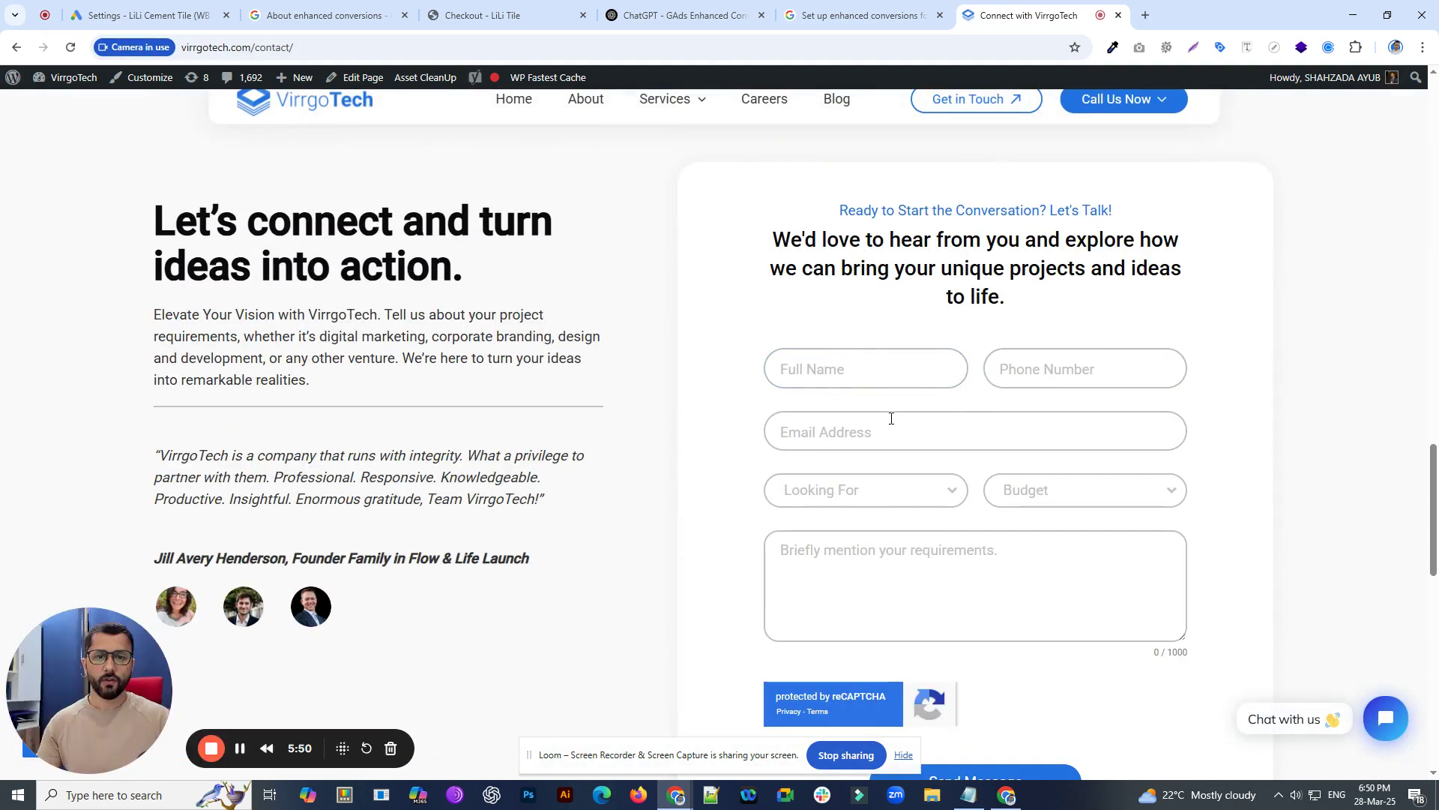
pyautogui.scroll(-3)
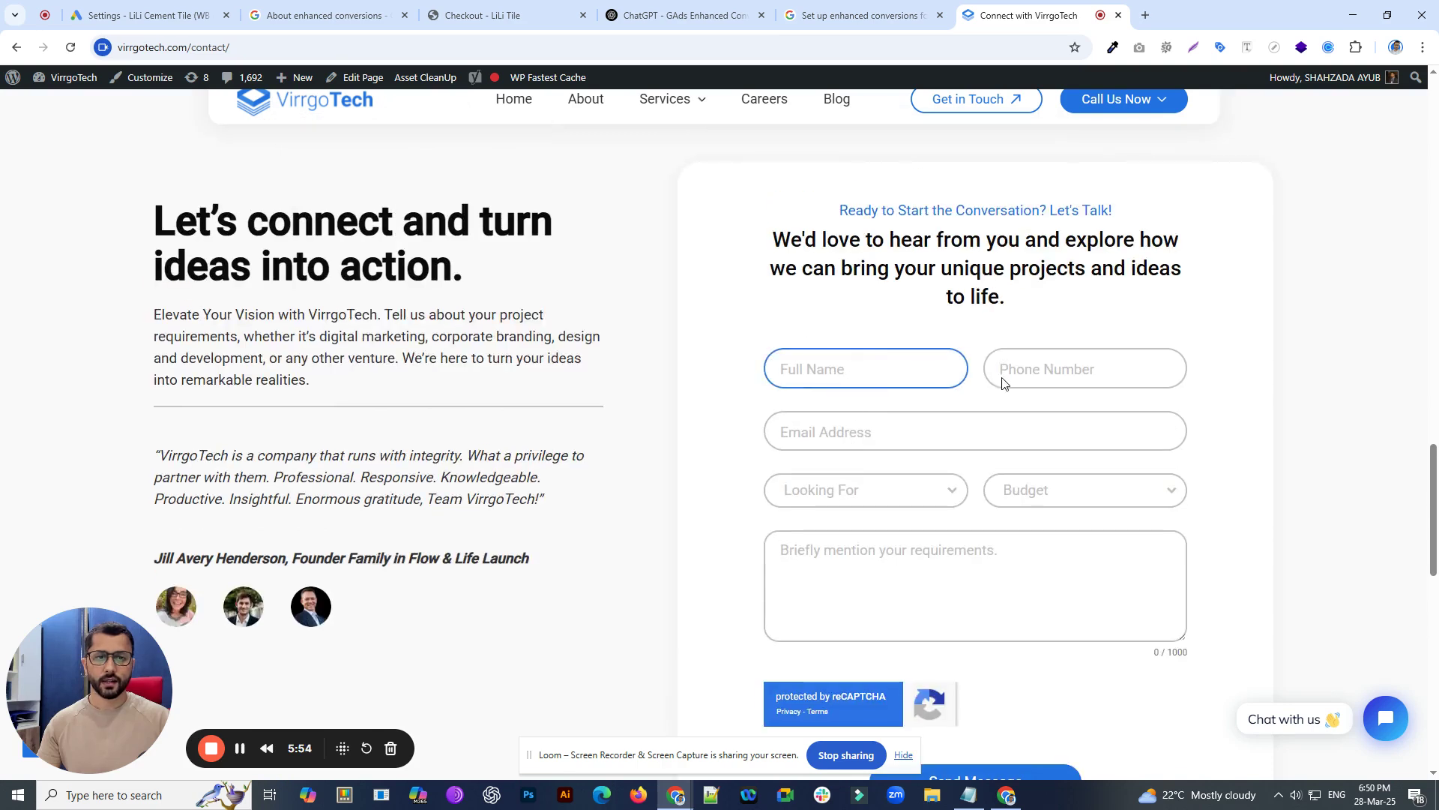
pyautogui.moveTo(947, 410)
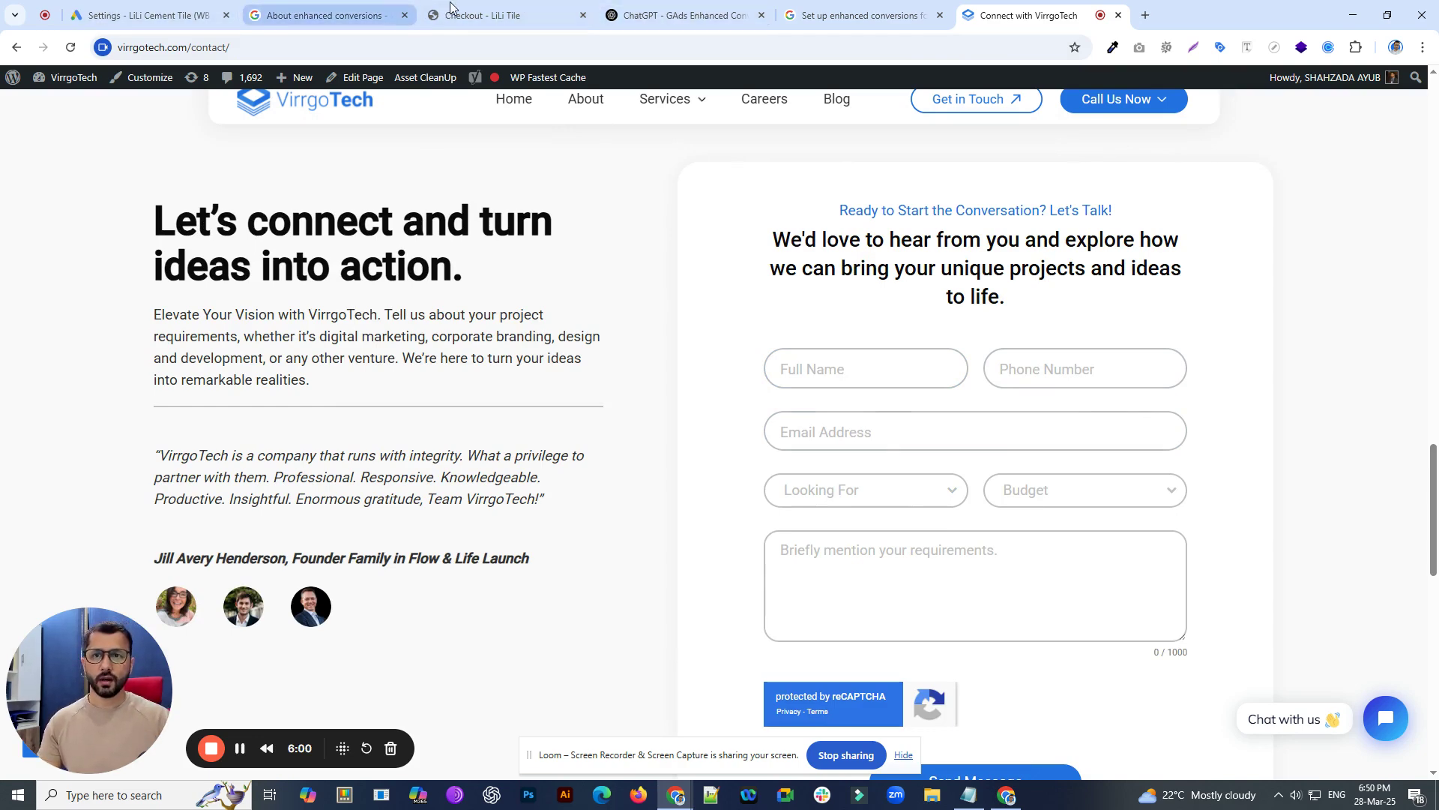
pyautogui.click(500, 15)
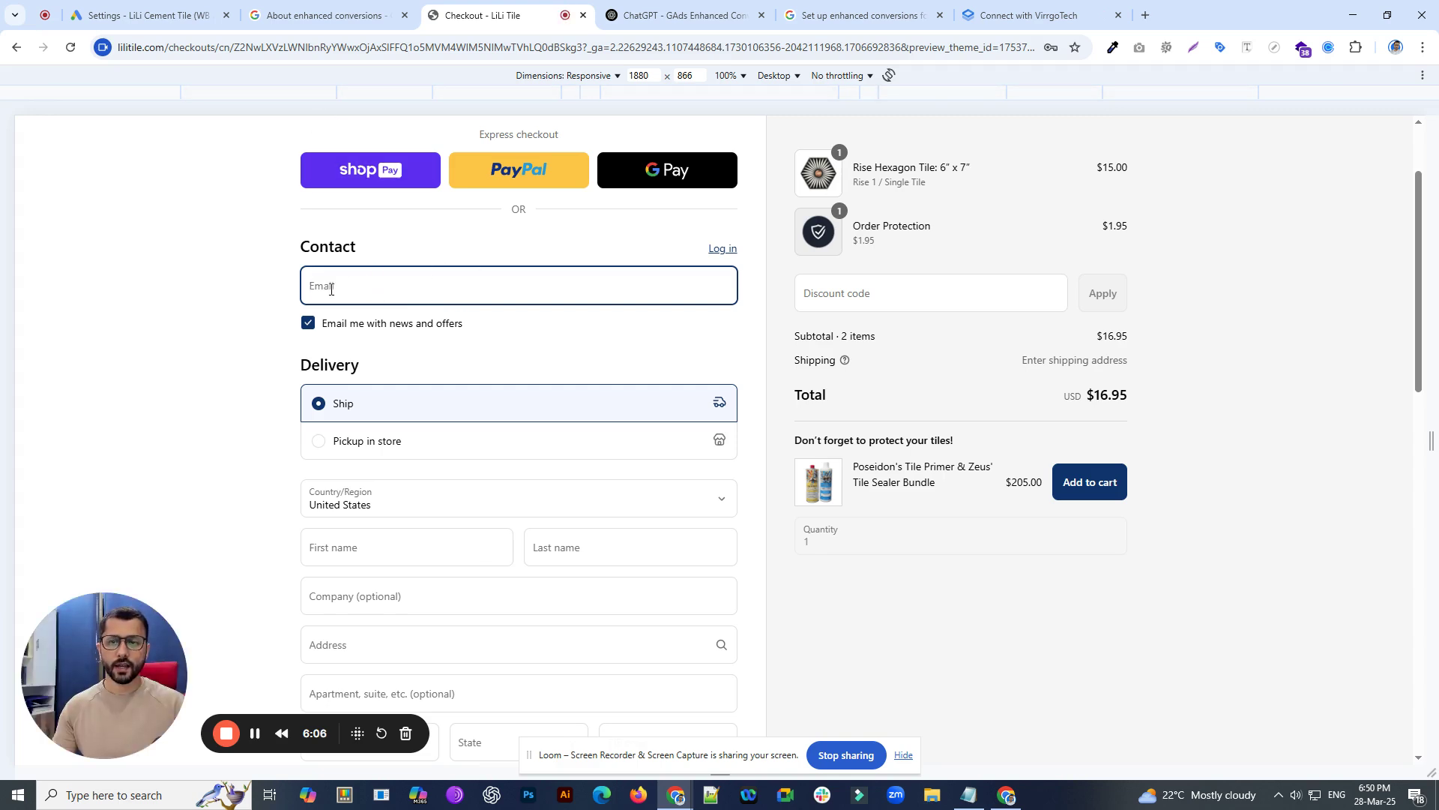
pyautogui.click(319, 16)
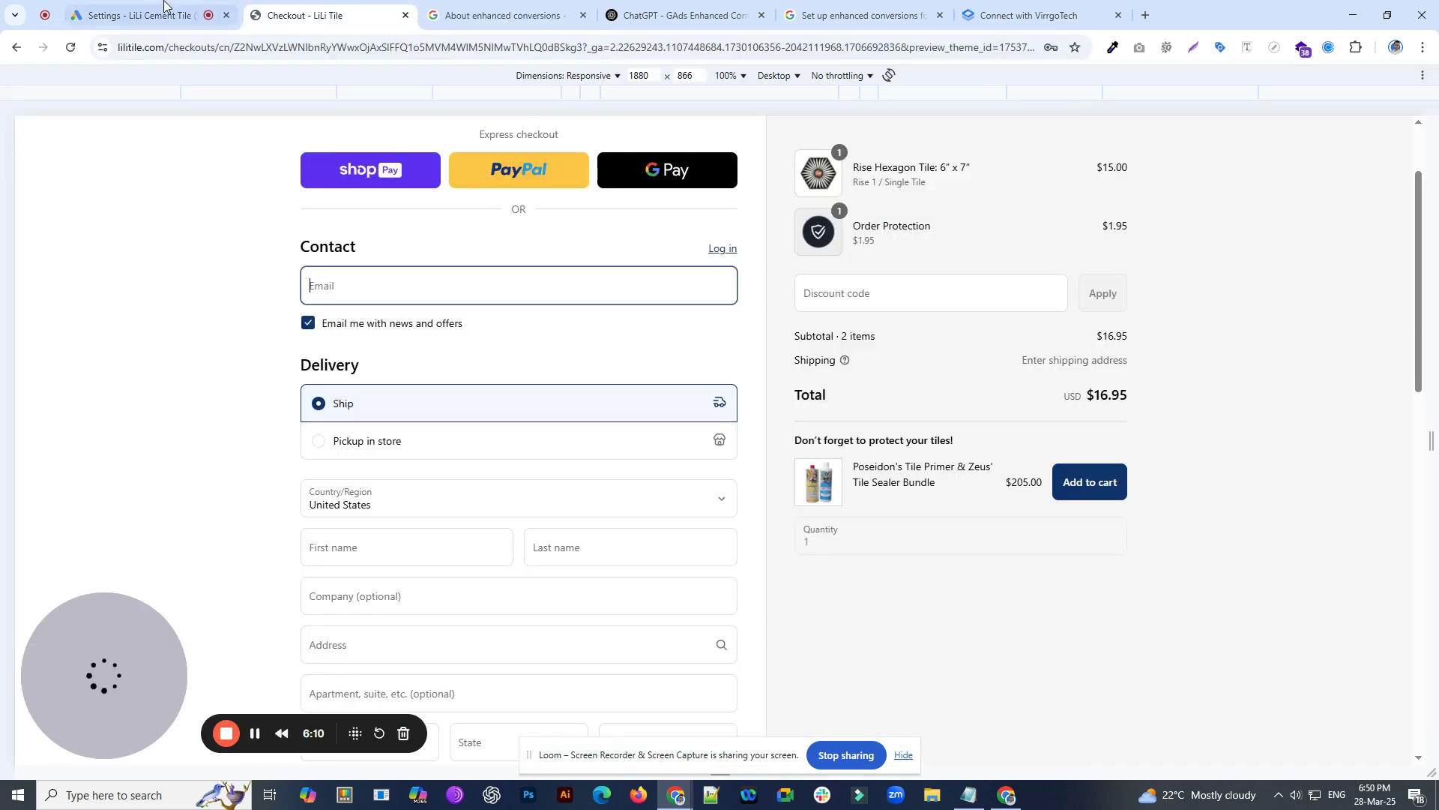
pyautogui.click(138, 15)
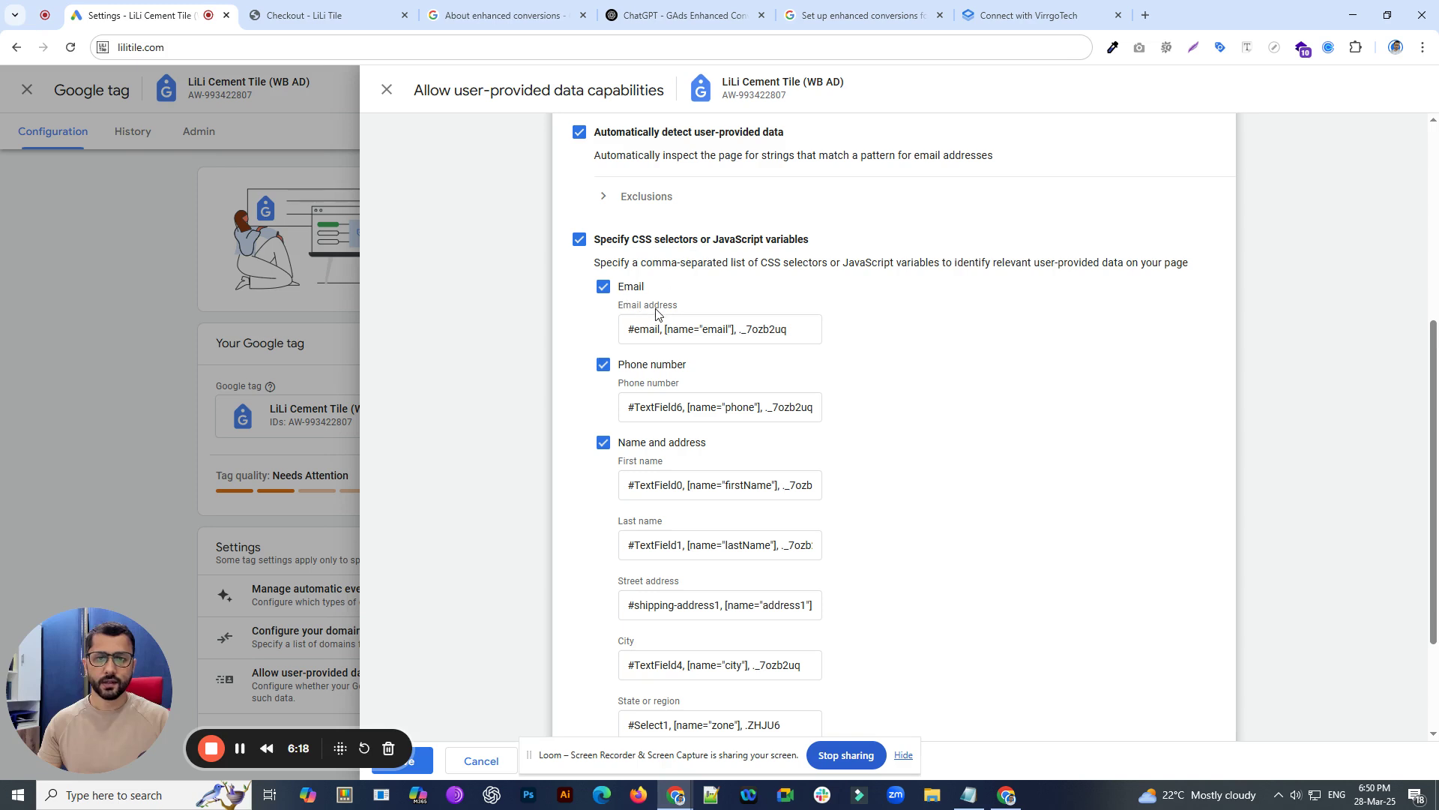
pyautogui.click(322, 16)
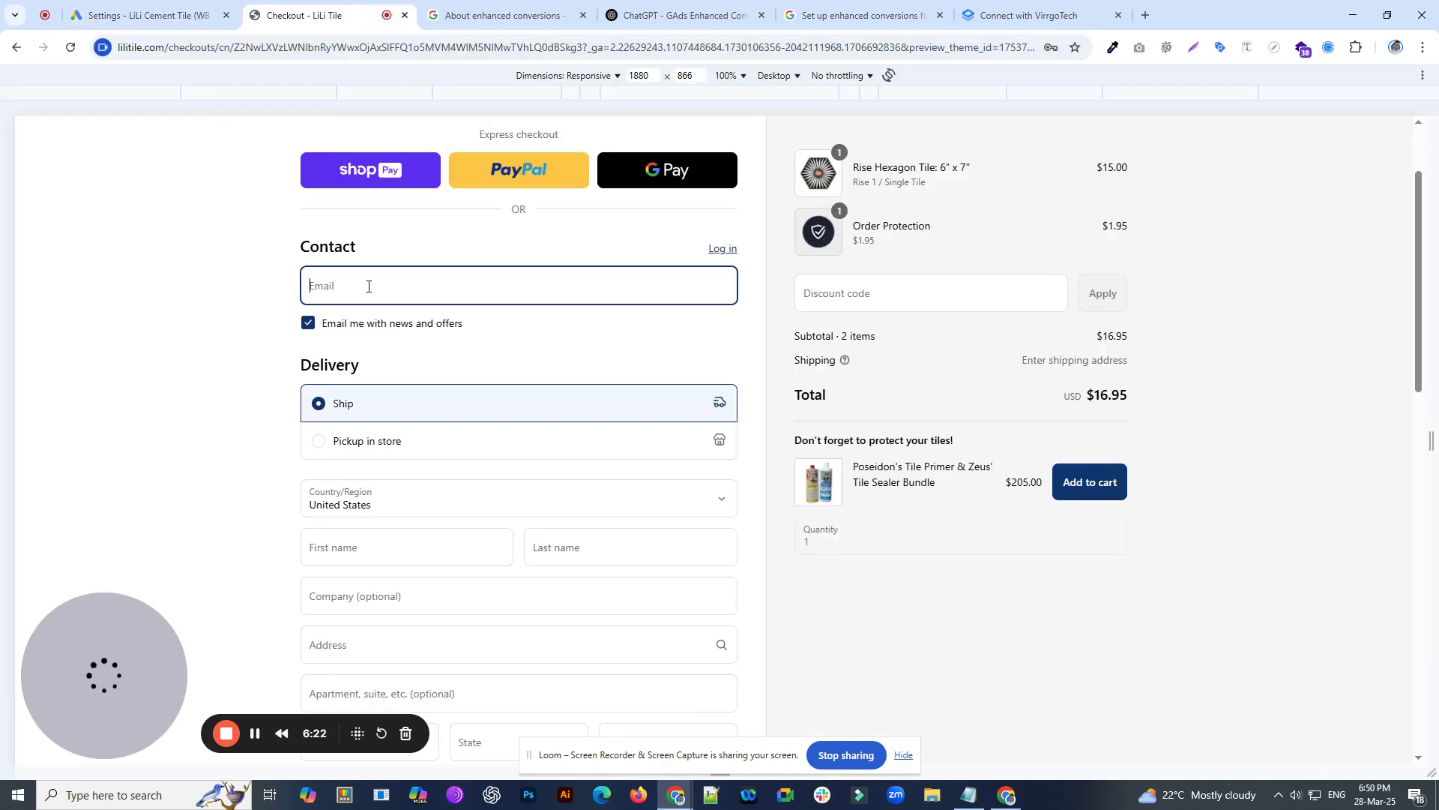
# - Inspect the checkout Email input in DevTools and copy its HTML into the ChatGPT selector chat
pyautogui.rightClick(367, 285)
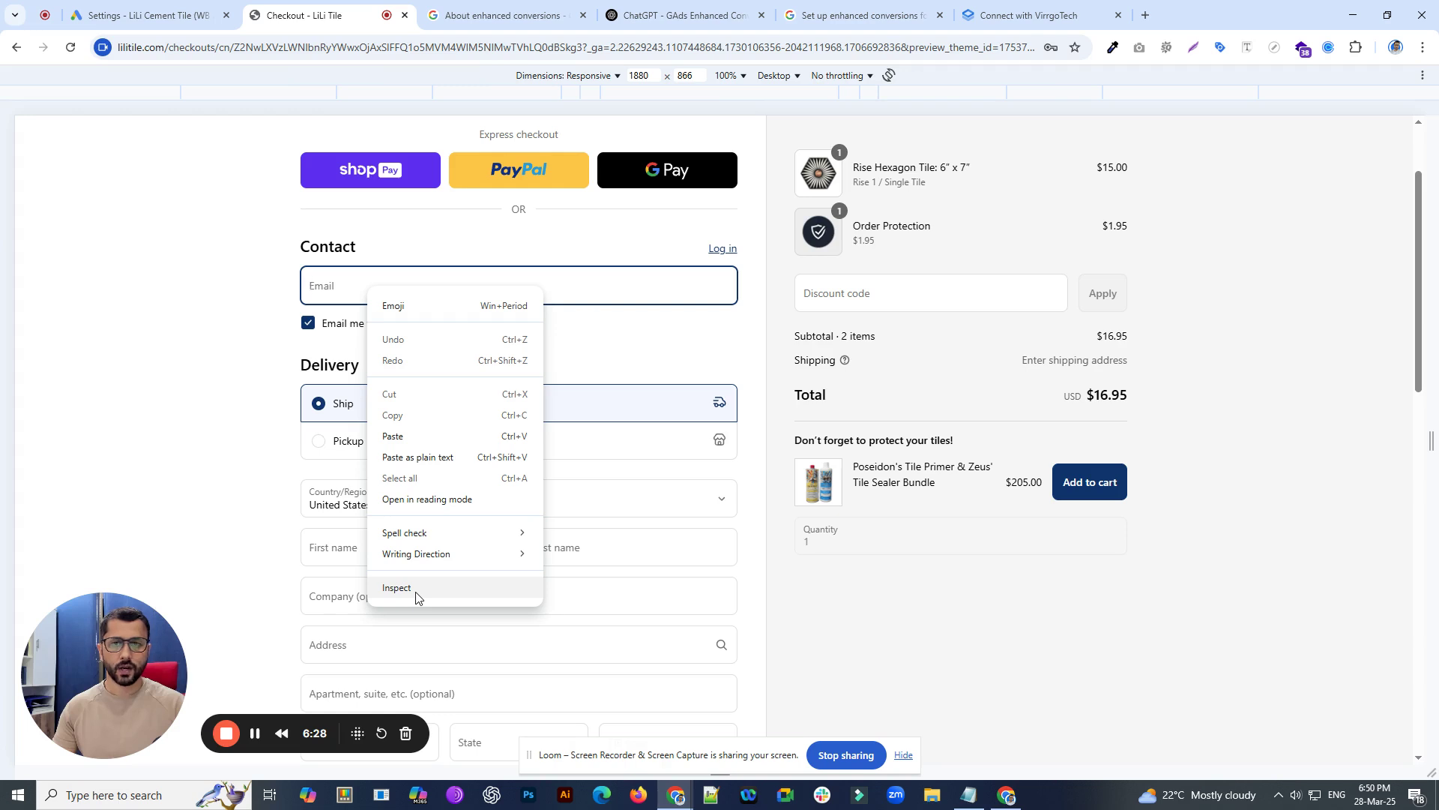
pyautogui.click(397, 588)
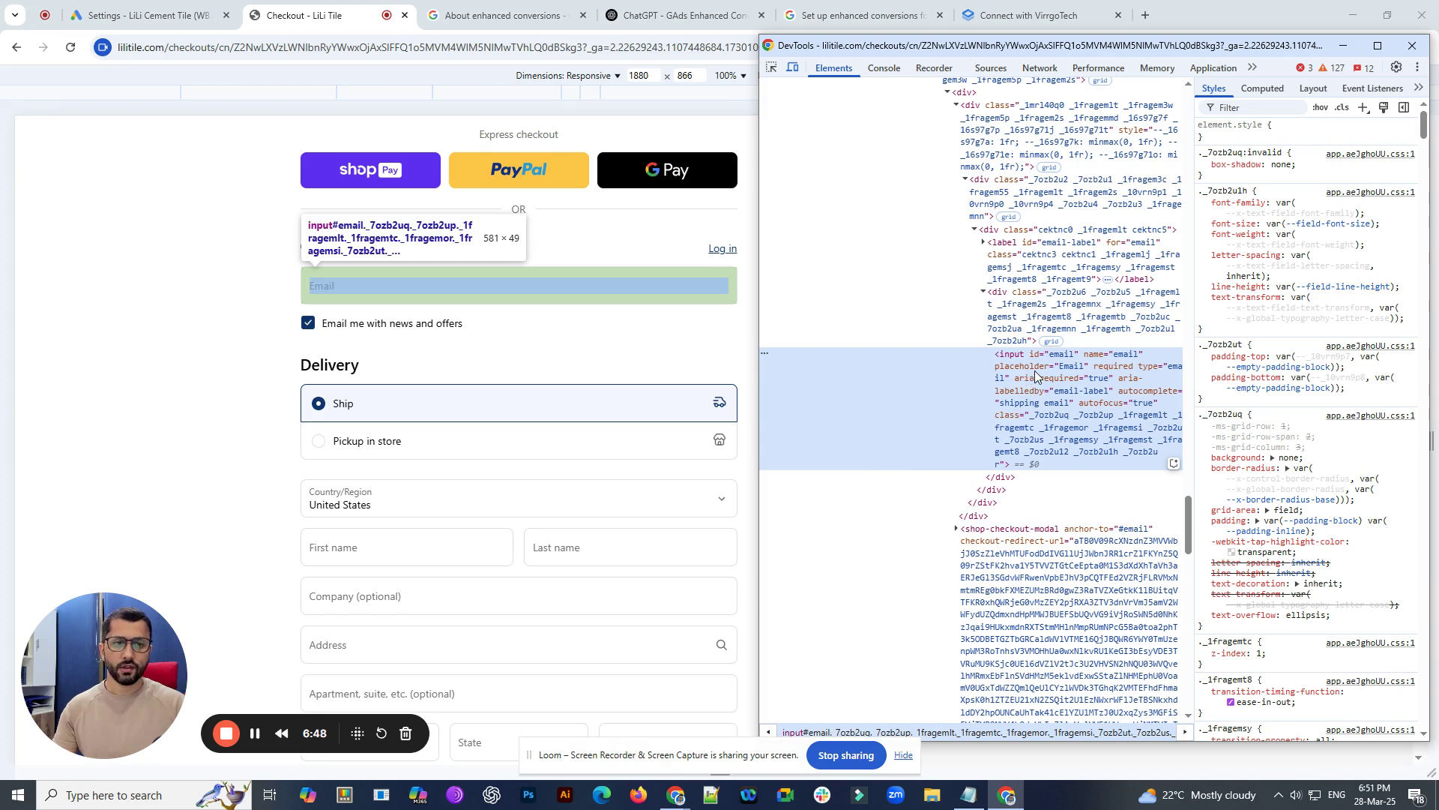
pyautogui.rightClick(1033, 365)
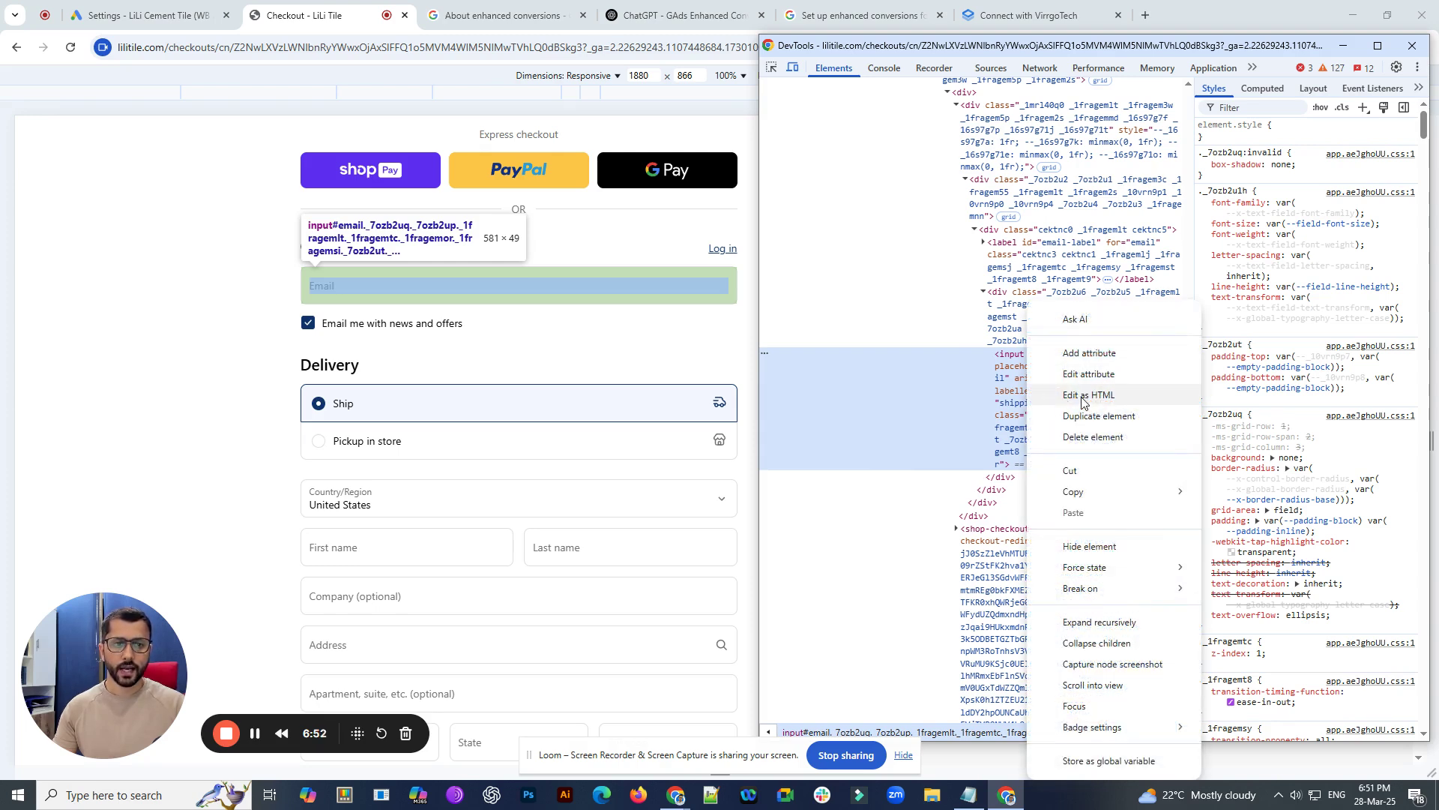
pyautogui.click(1088, 393)
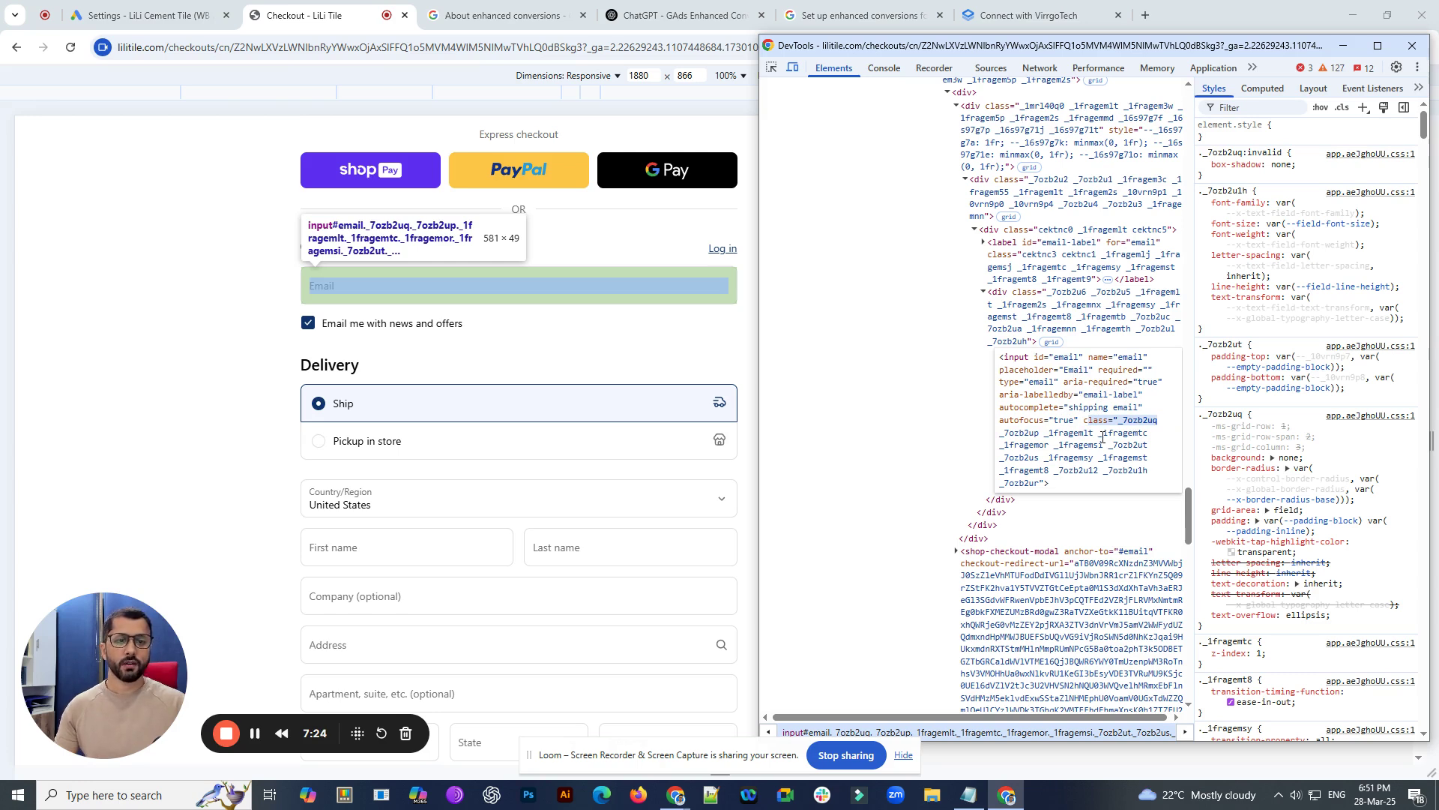
pyautogui.scroll(-3)
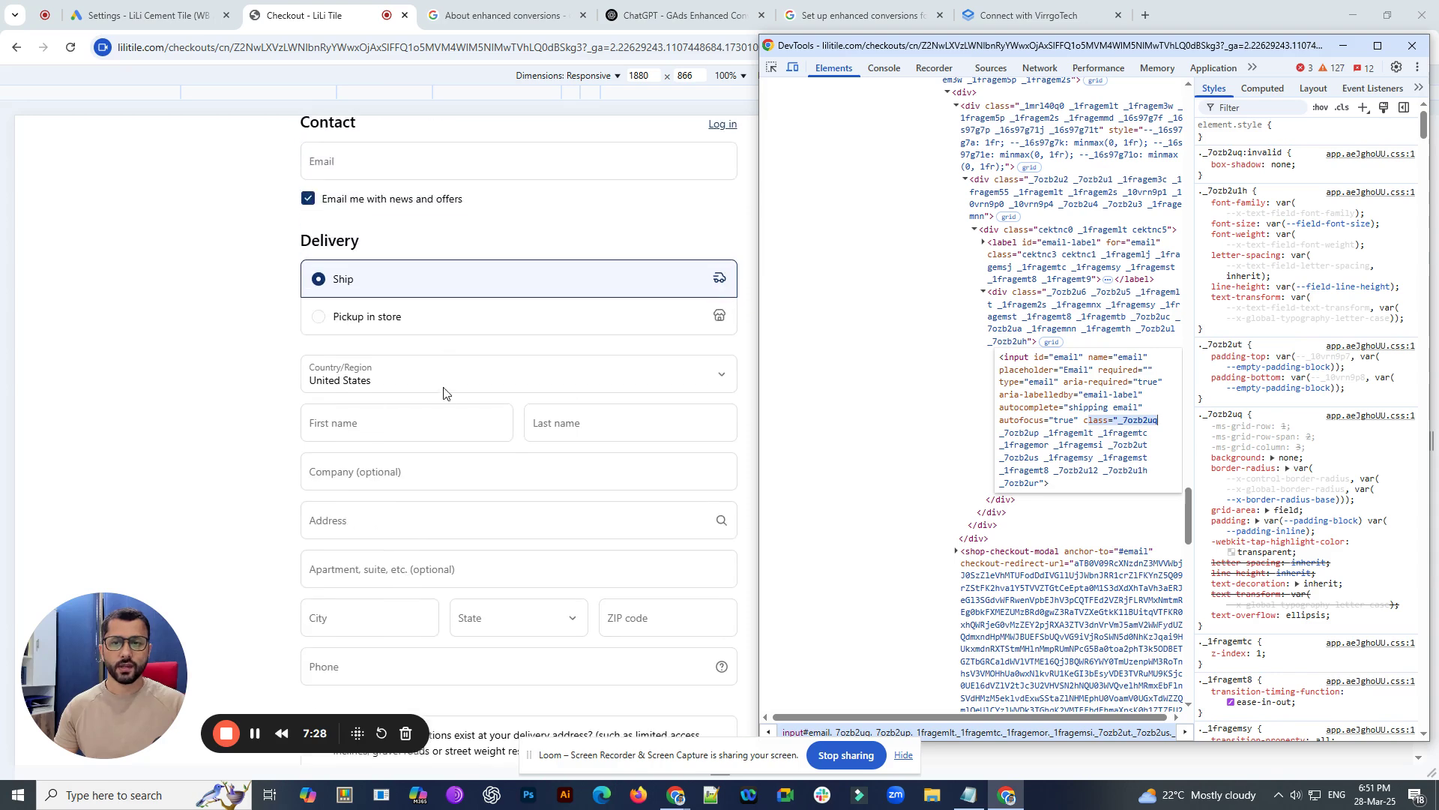
pyautogui.moveTo(1120, 419)
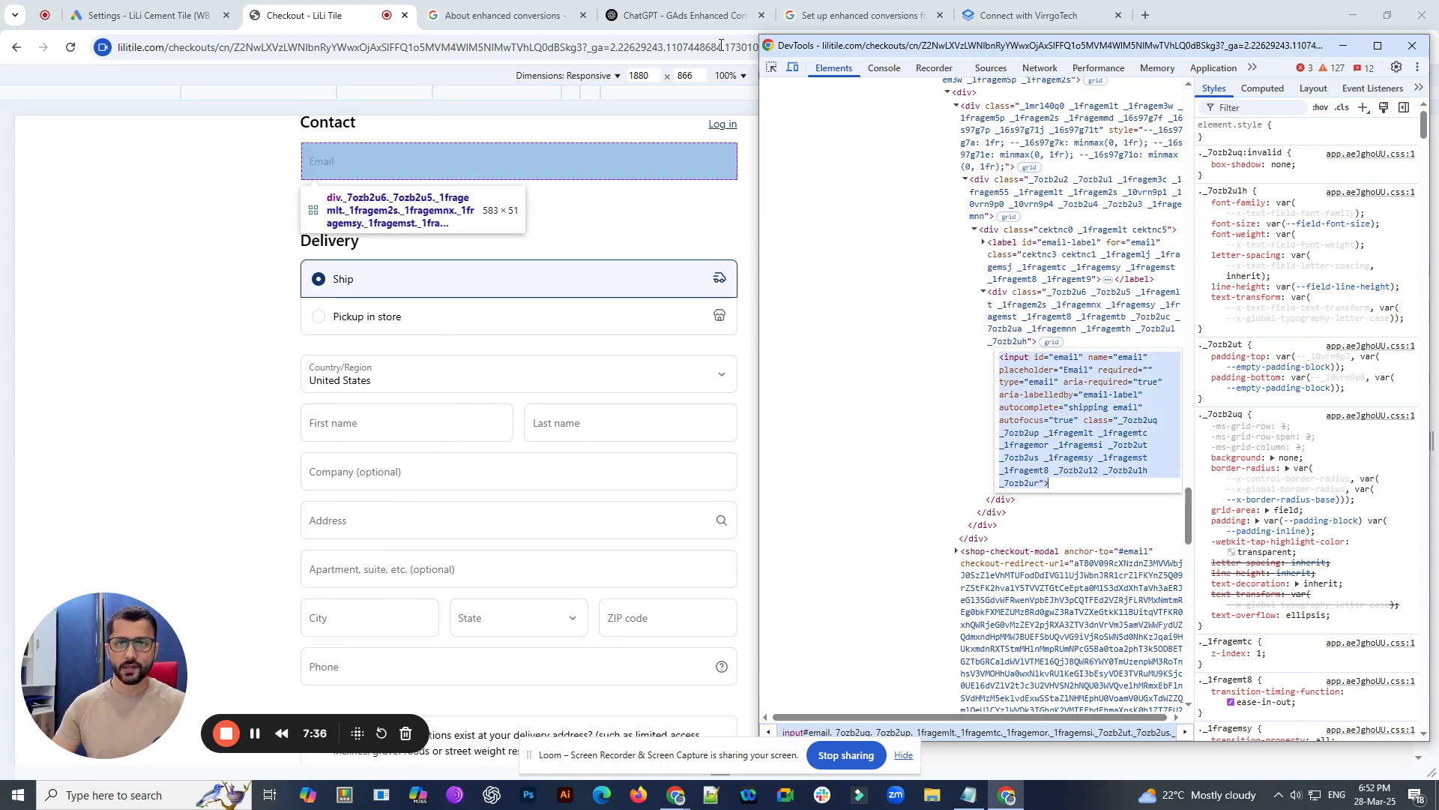
pyautogui.click(679, 15)
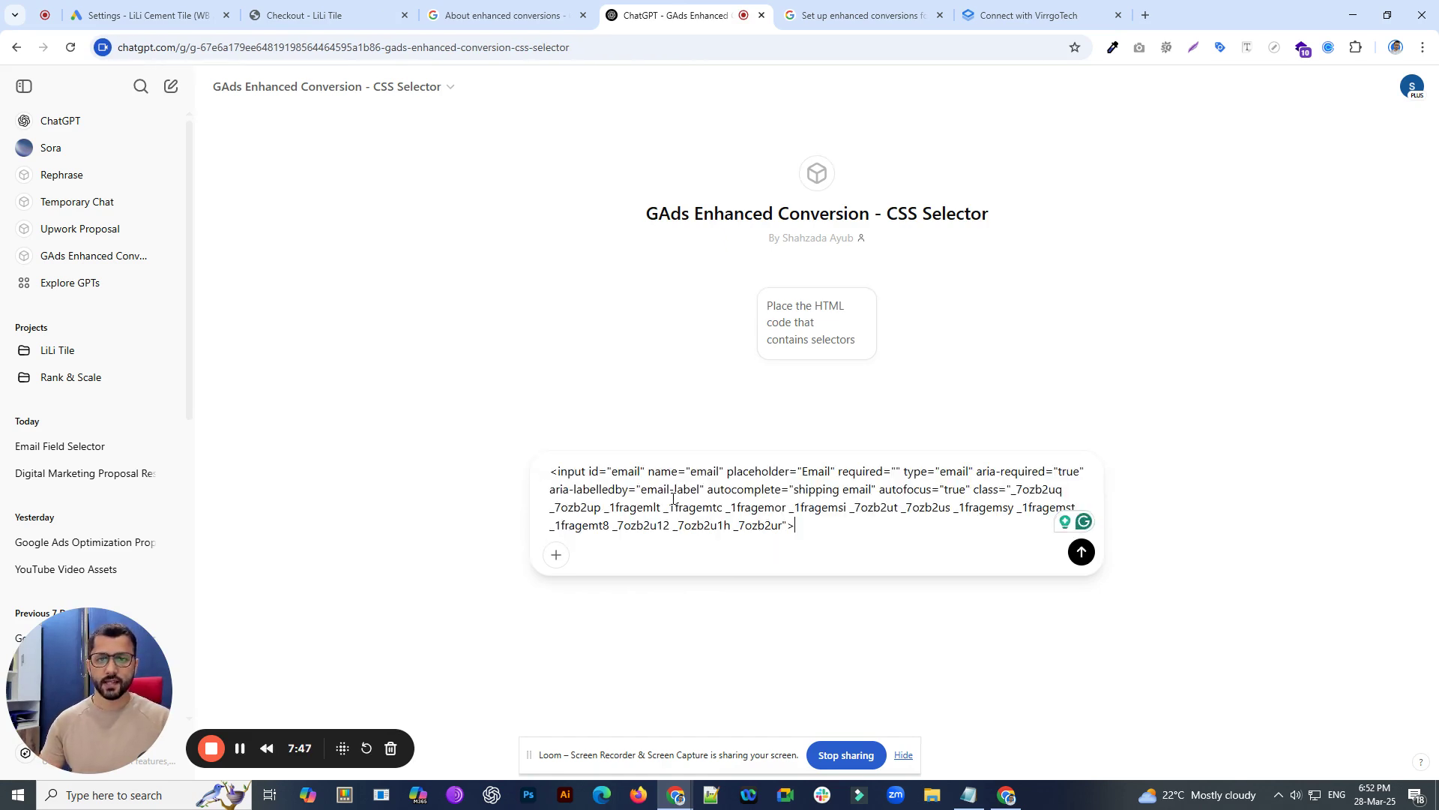
# - Send the email HTML to ChatGPT, copy selectors #email, [name="email"], input[type="email"], and return to Google Ads
pyautogui.click(1080, 551)
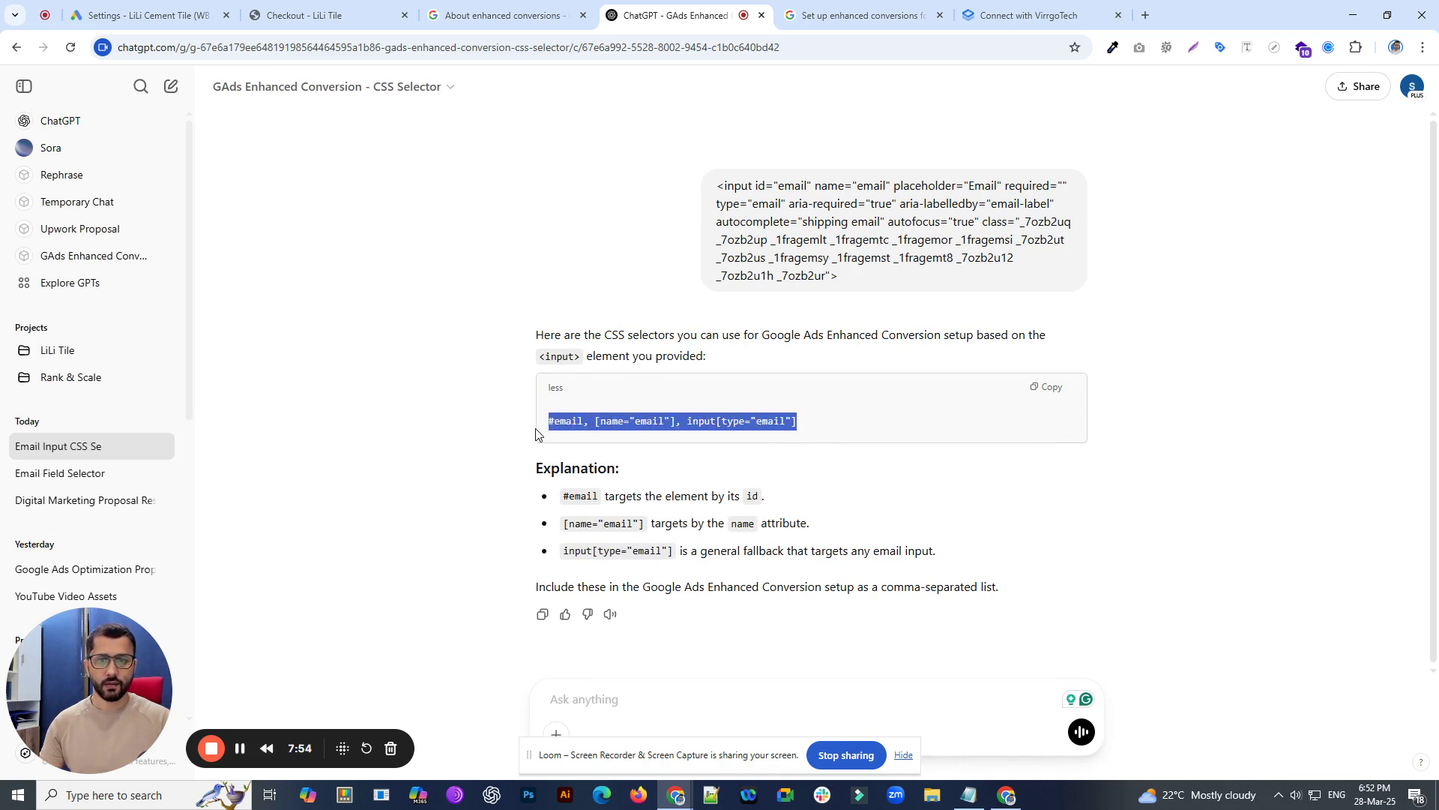
pyautogui.click(1046, 386)
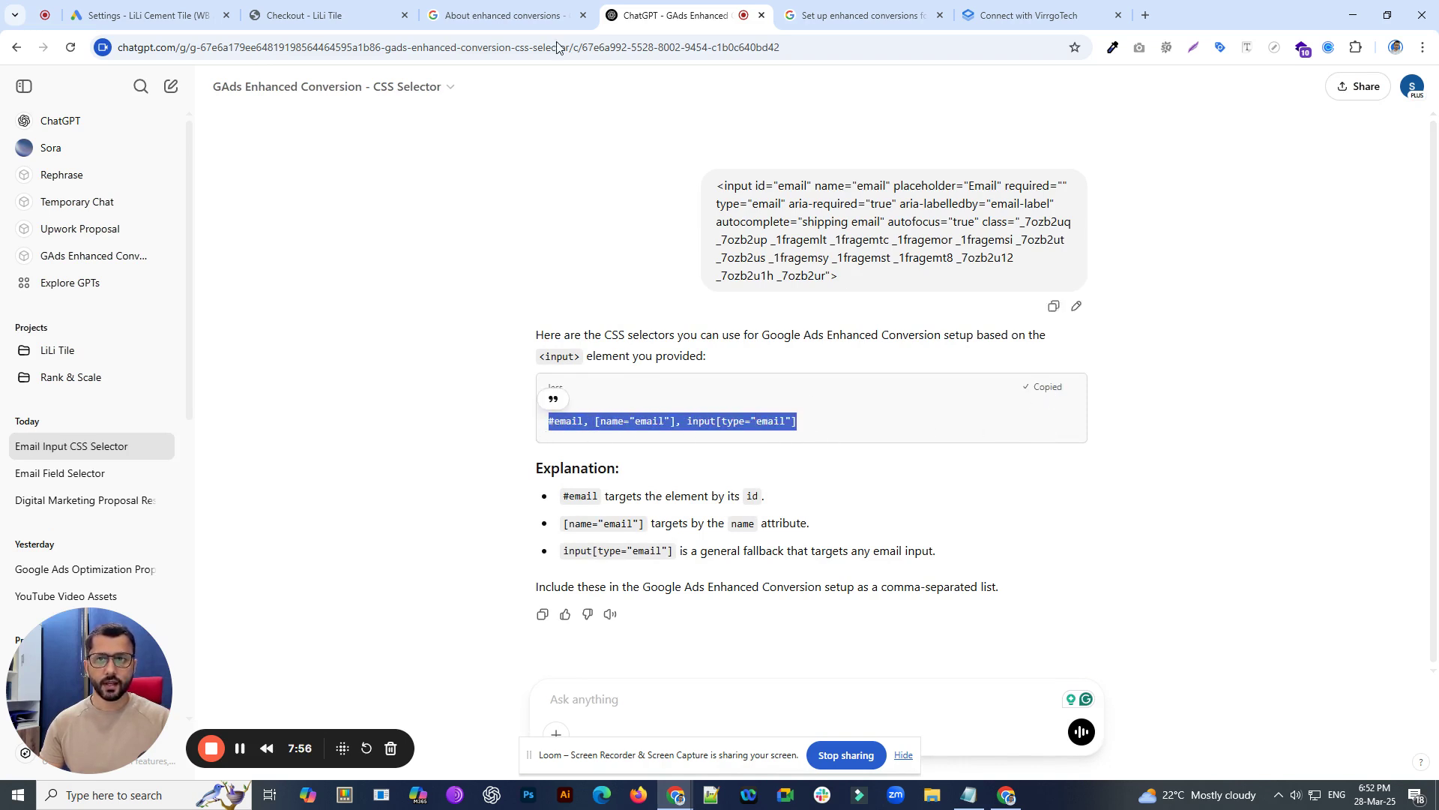
pyautogui.click(138, 16)
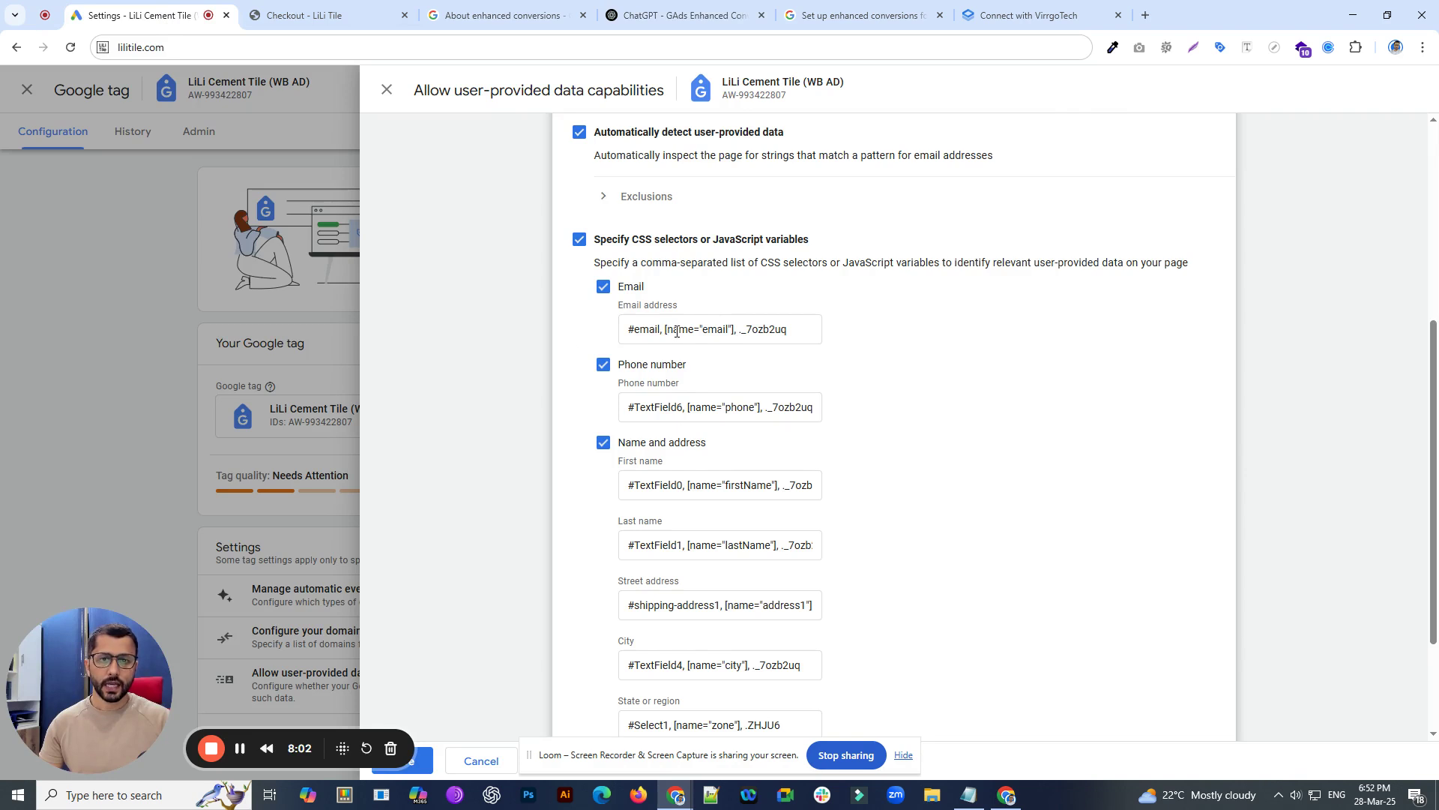
# - Select the Google tag's email address selector list to confirm the existing selectors
pyautogui.tripleClick(719, 328)
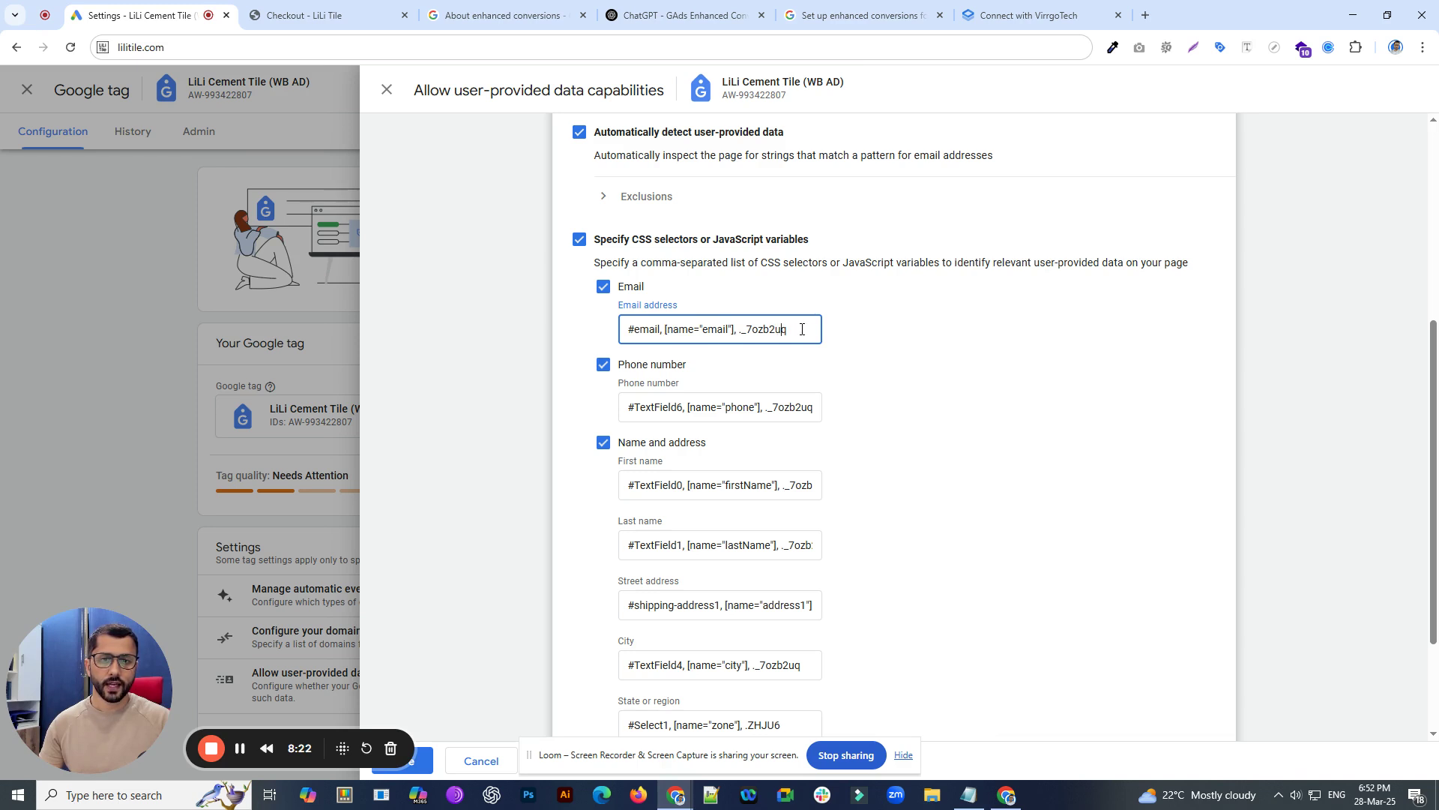
pyautogui.tripleClick(719, 329)
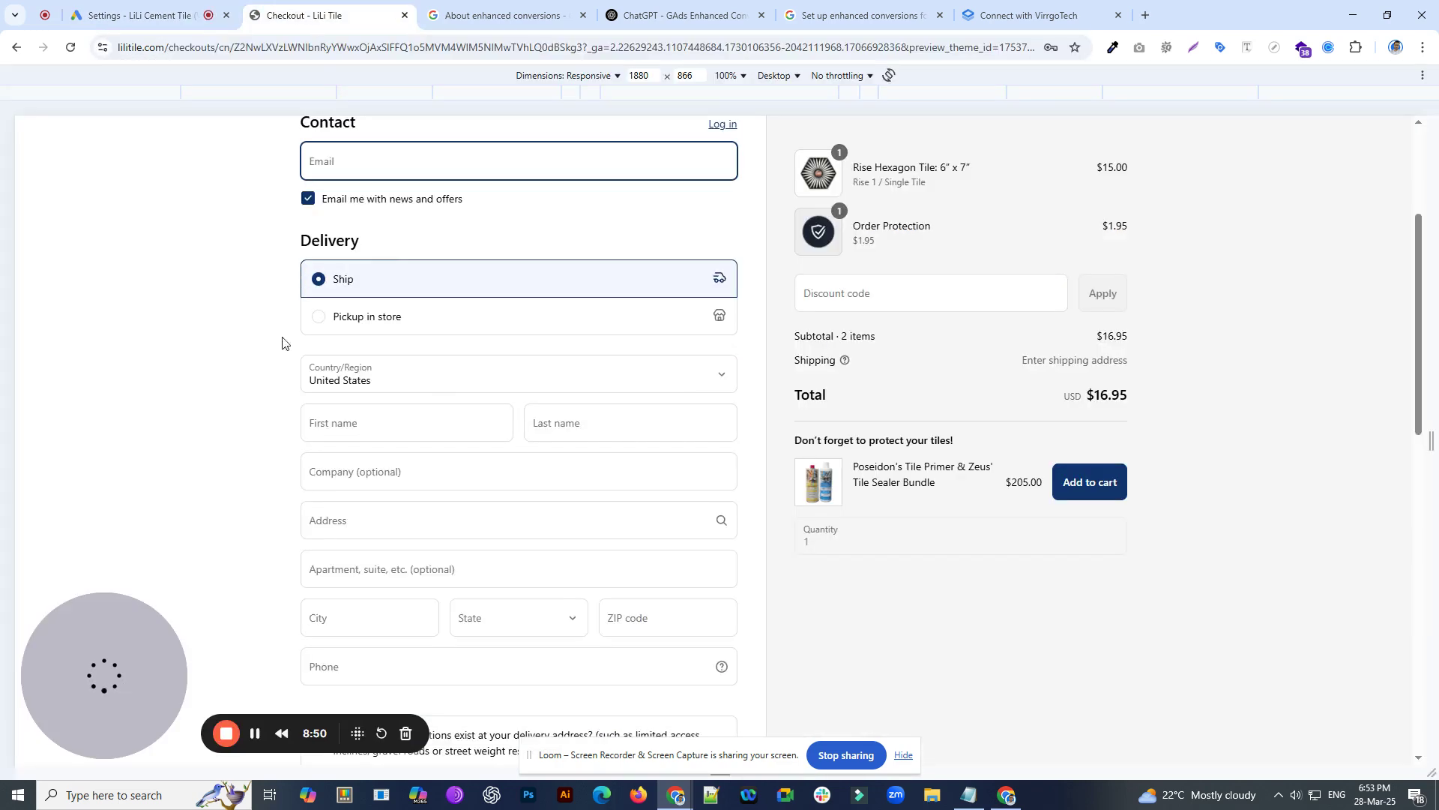
# - Inspect the checkout phone input's HTML and copy selectors #TextField6, [name="phone"], input[type="tel"]
pyautogui.scroll(-3)
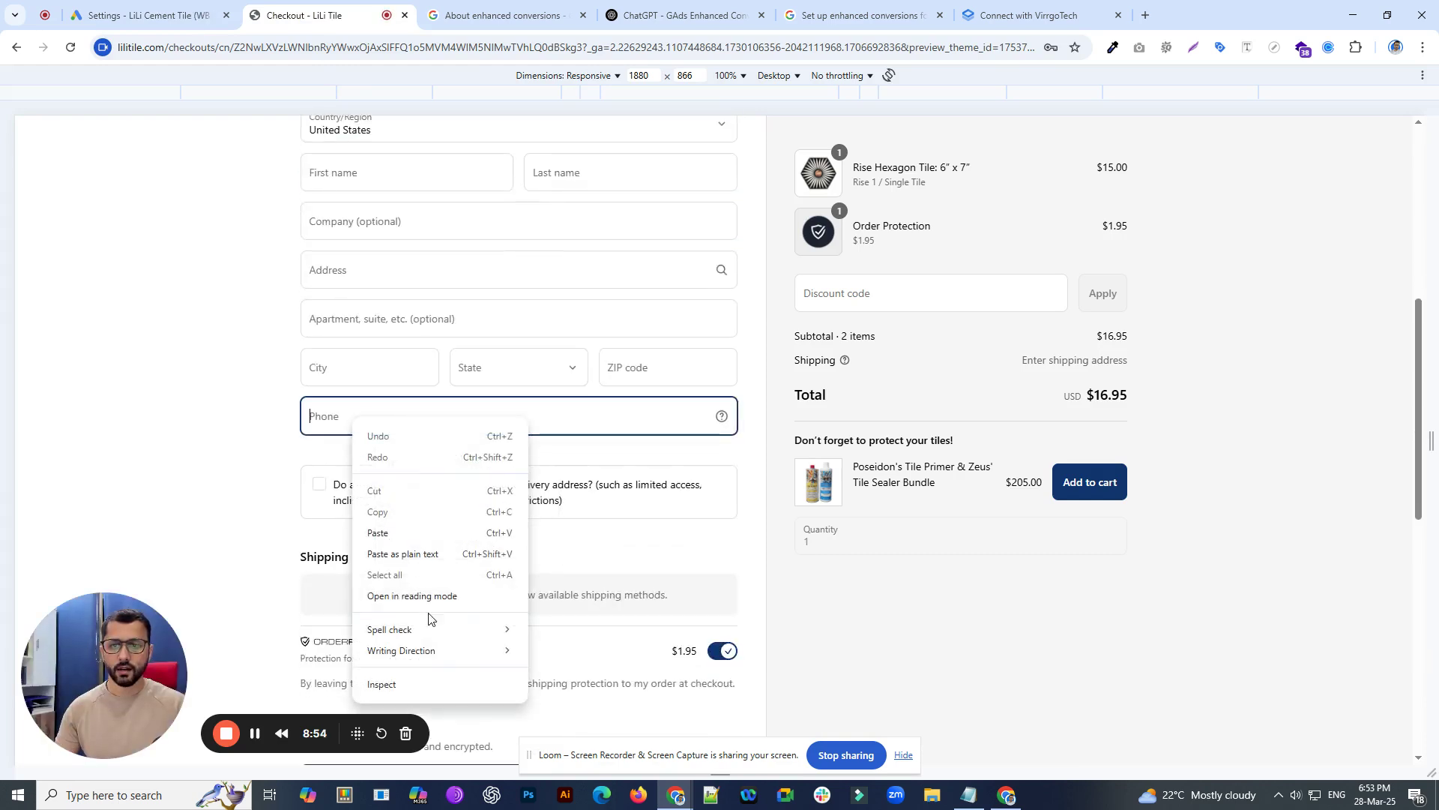
pyautogui.click(381, 683)
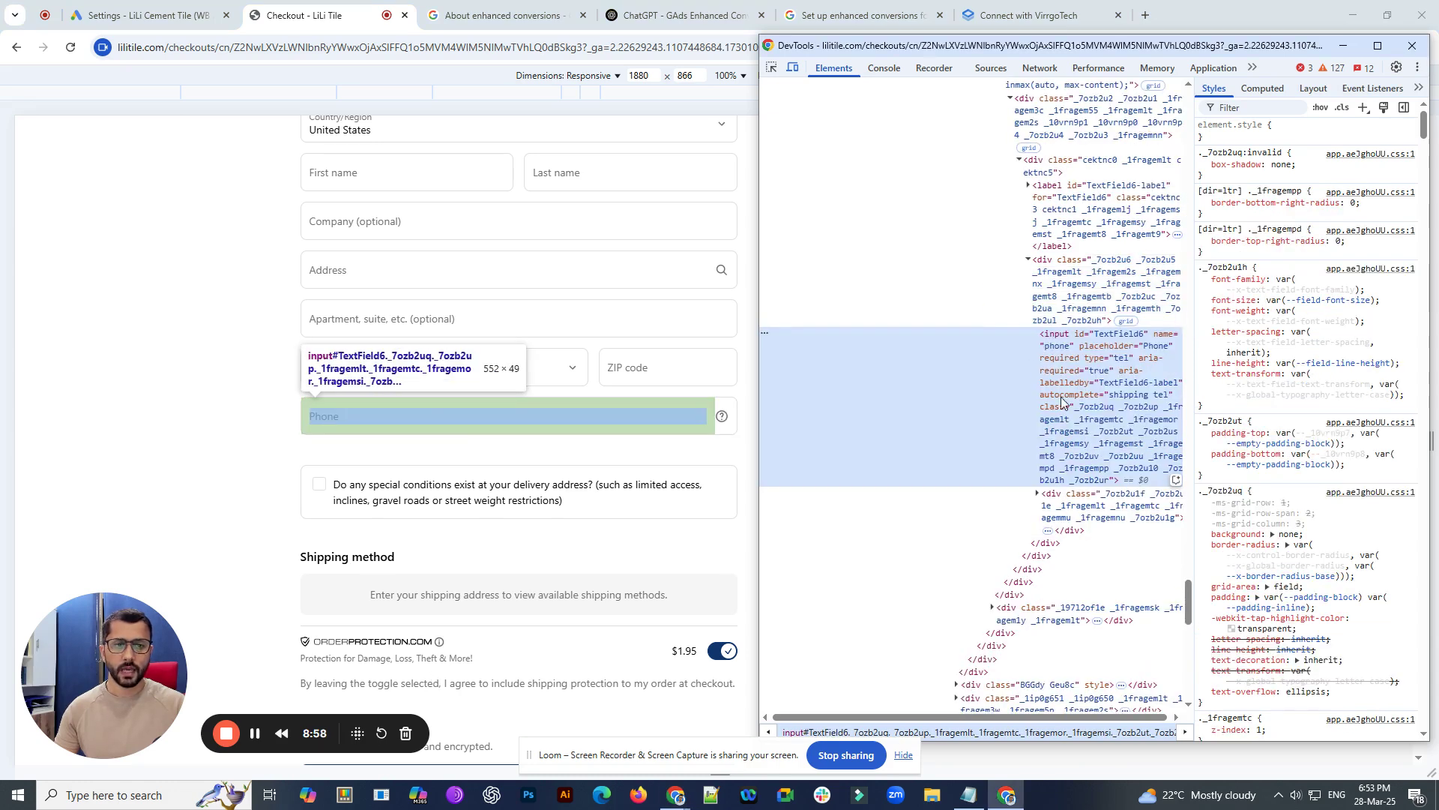
pyautogui.rightClick(1060, 381)
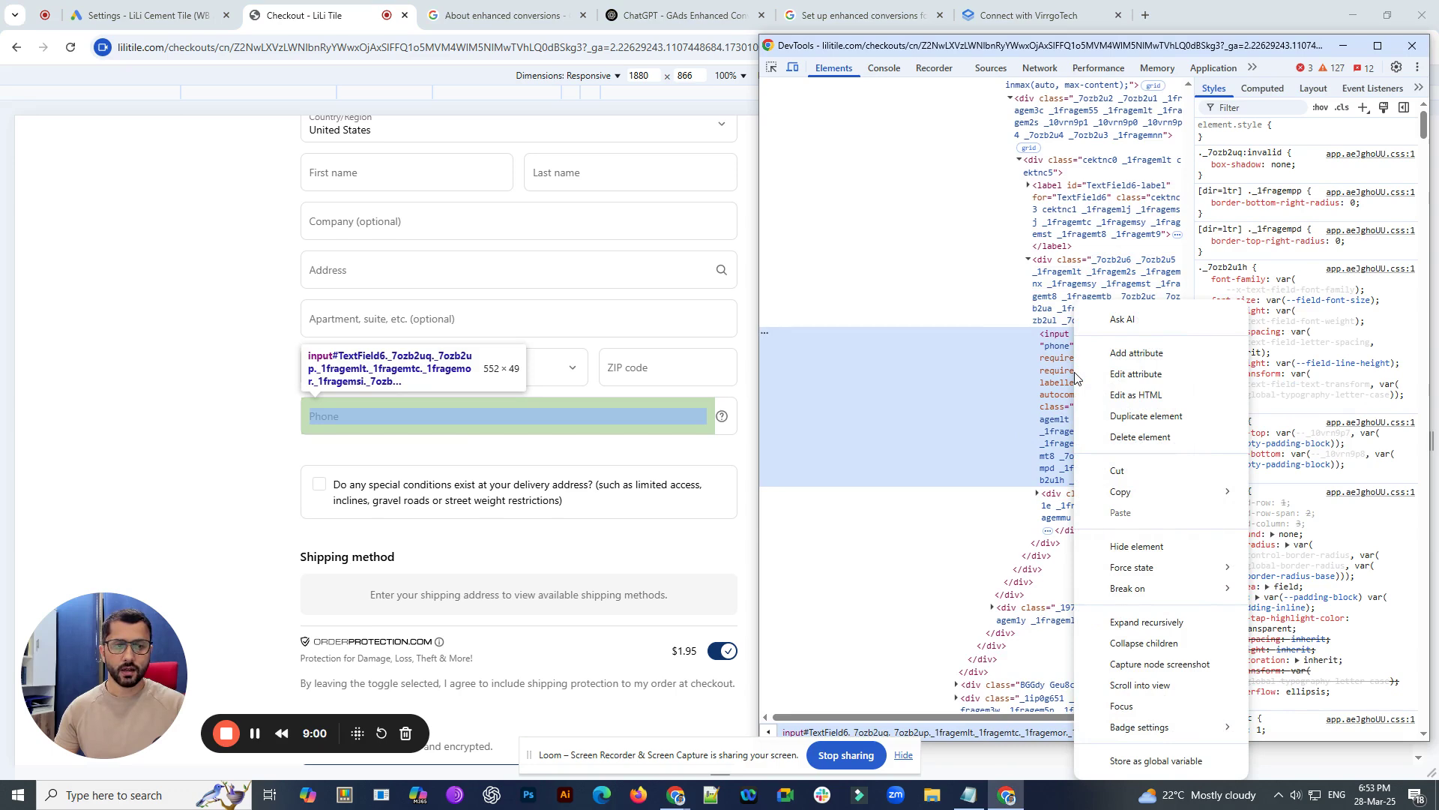
pyautogui.moveTo(1137, 395)
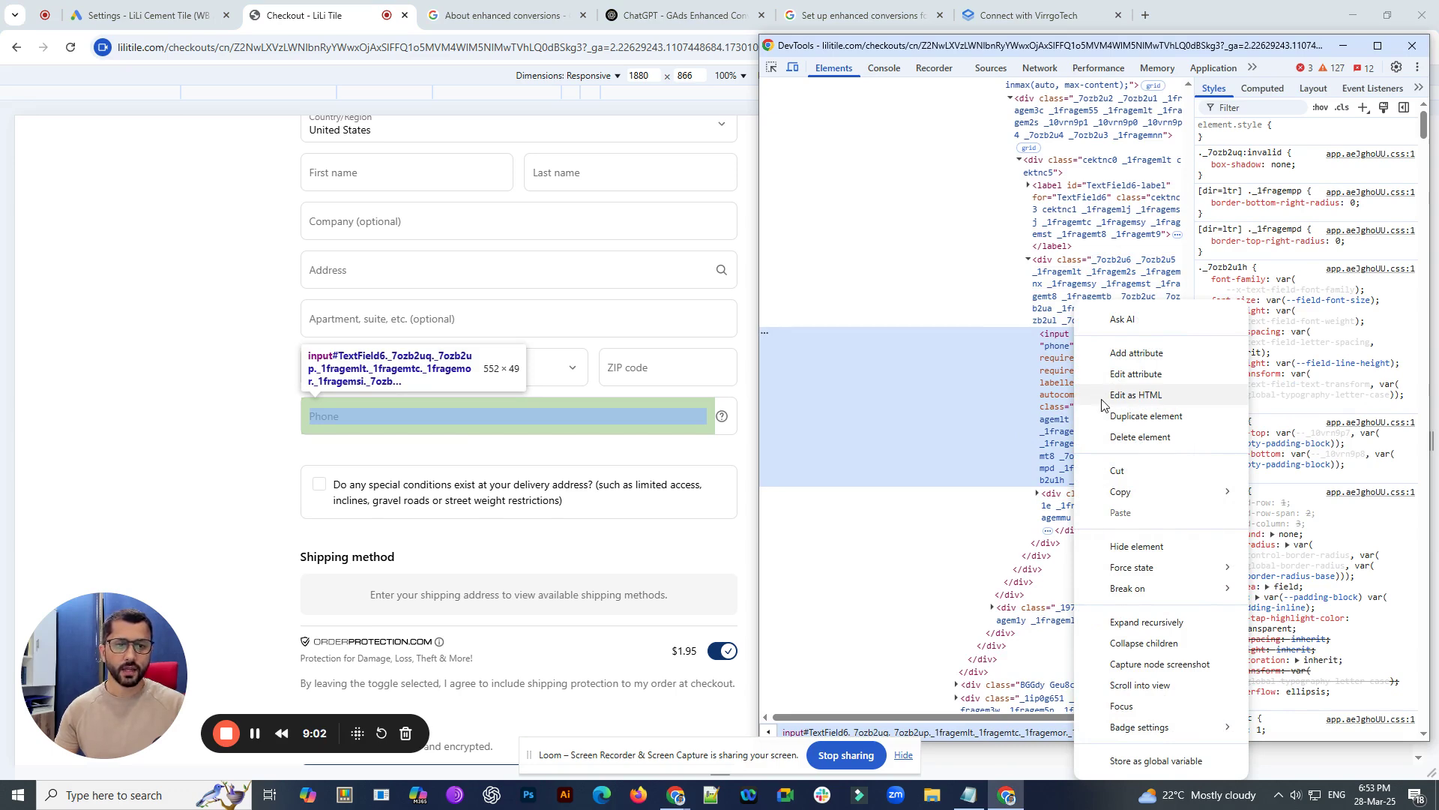
pyautogui.click(1136, 395)
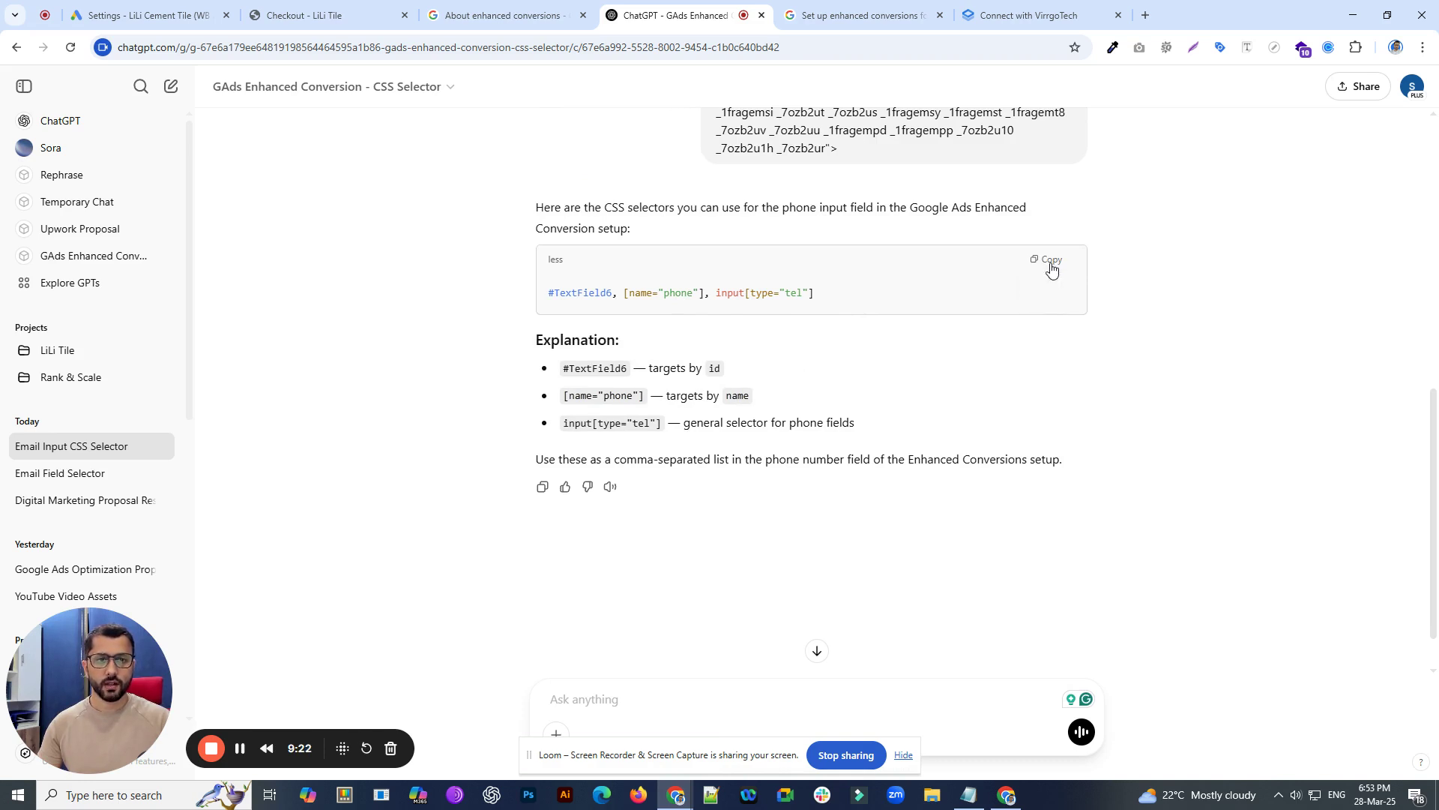
pyautogui.click(1050, 261)
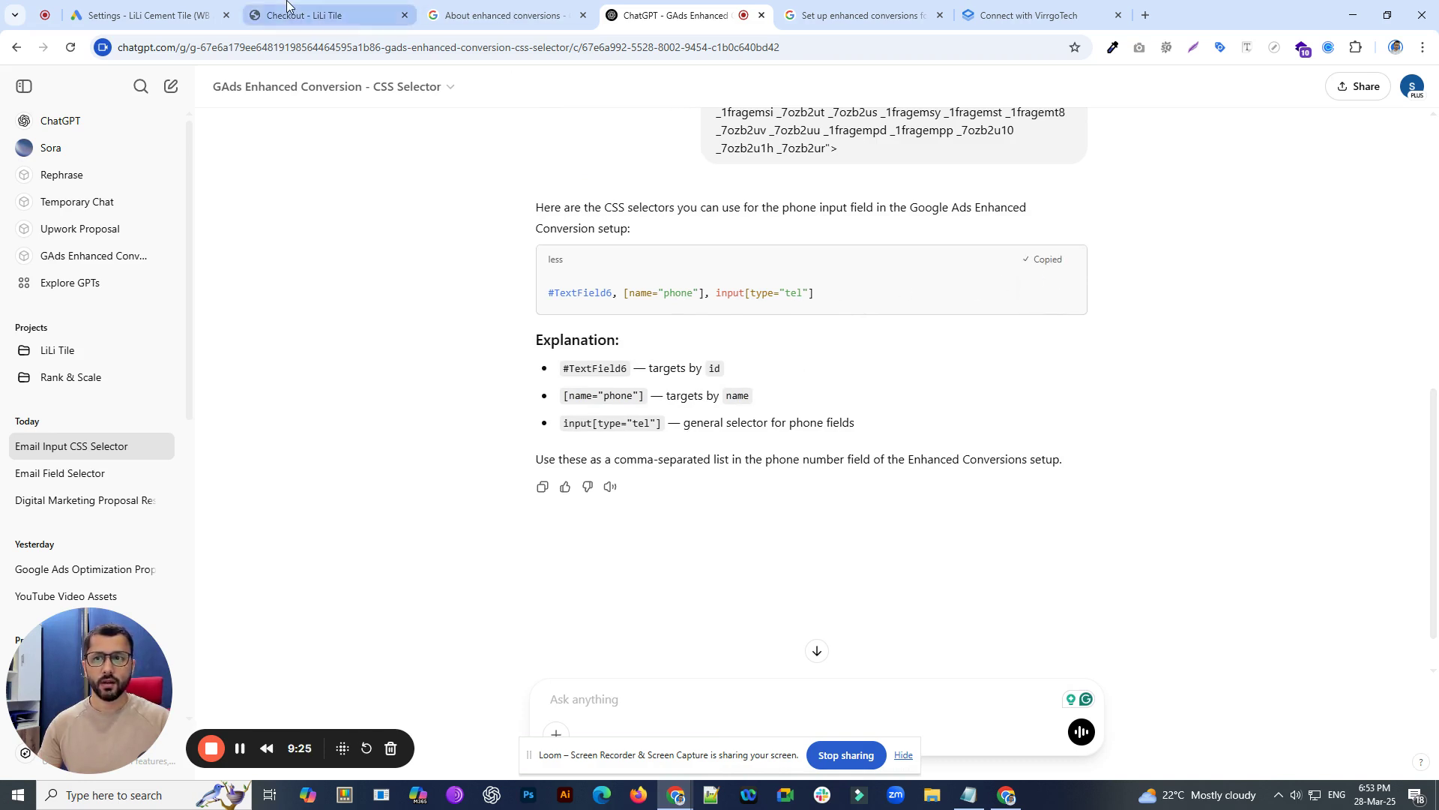
pyautogui.click(143, 15)
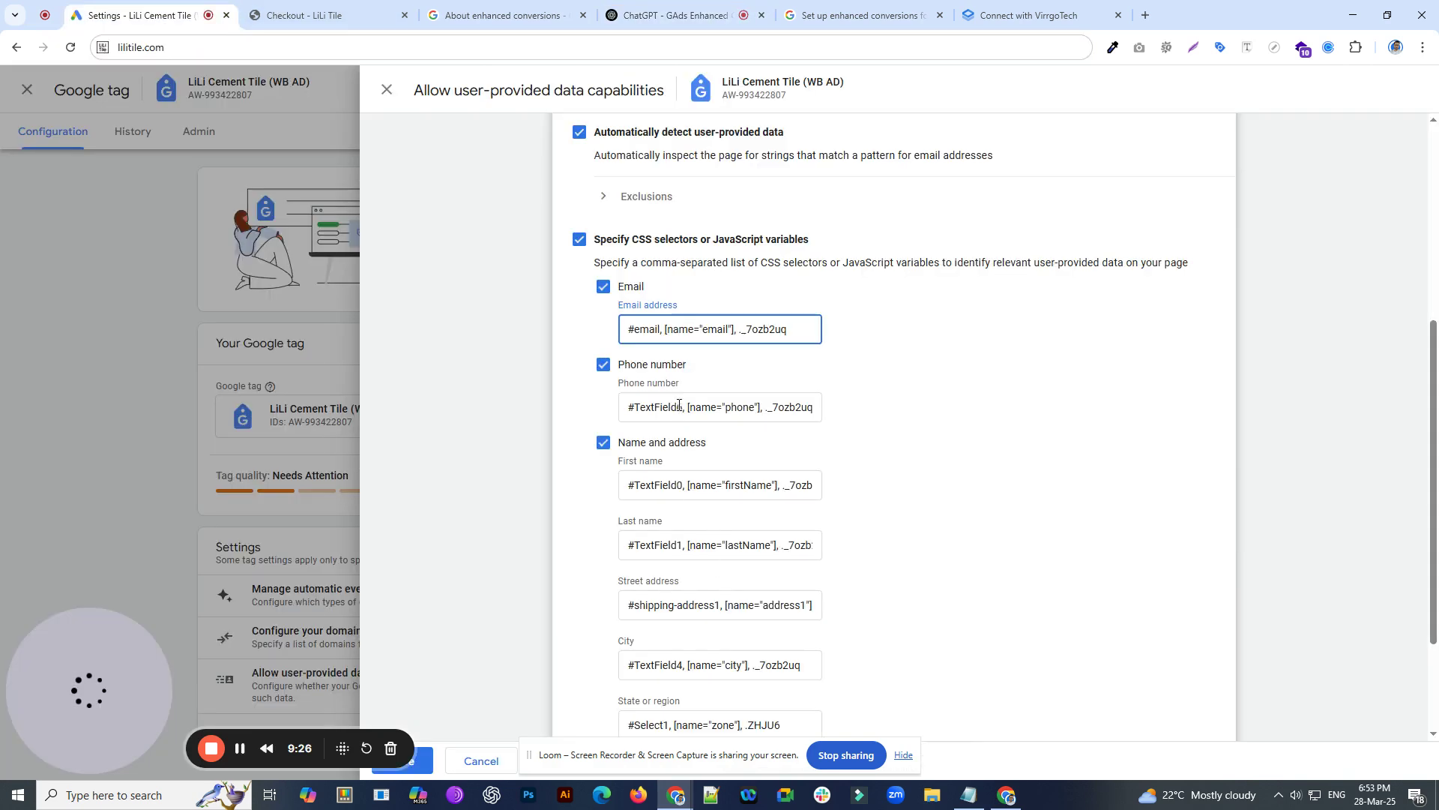
# - Compare the phone and last name selectors in the Google tag dialog with the checkout form
pyautogui.tripleClick(719, 407)
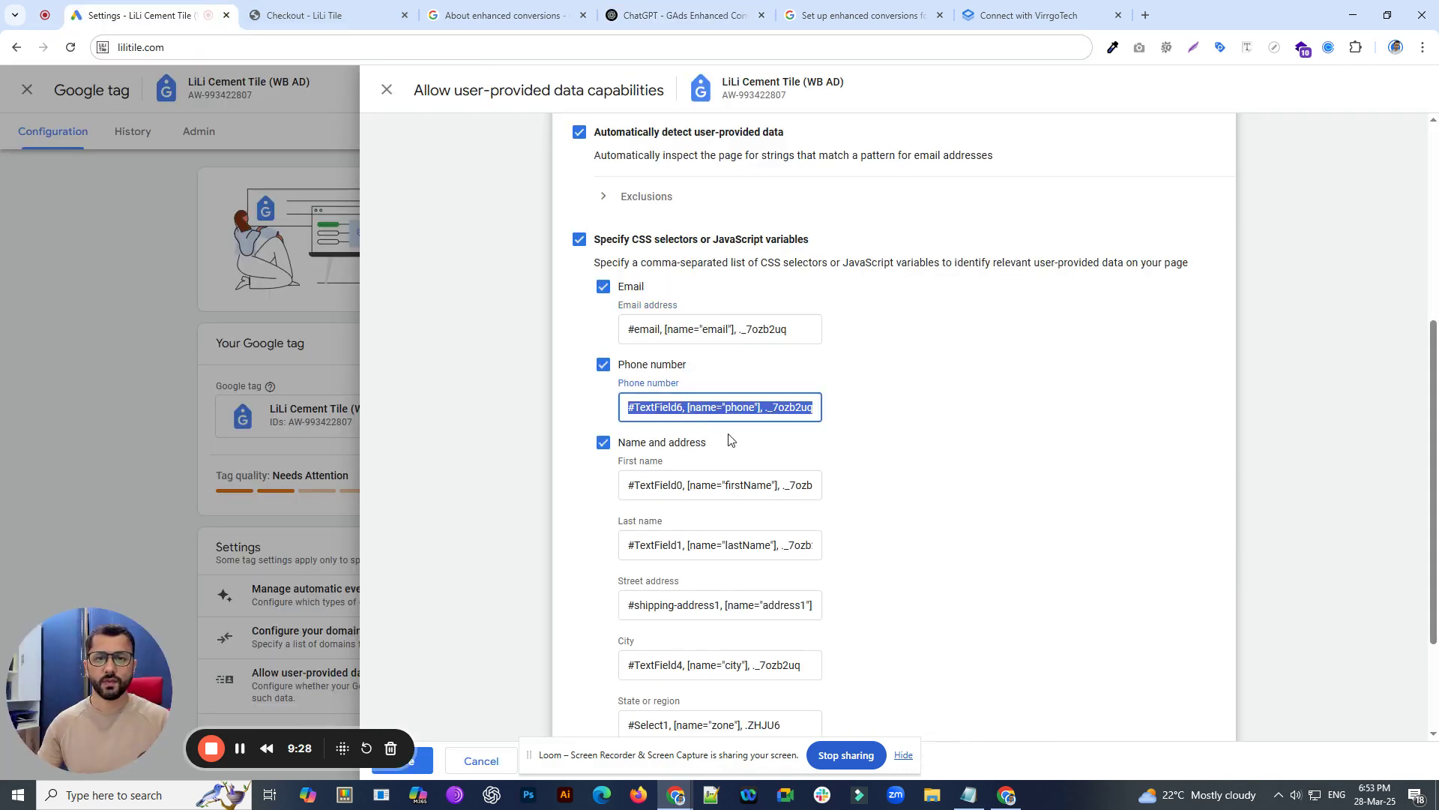
pyautogui.click(312, 16)
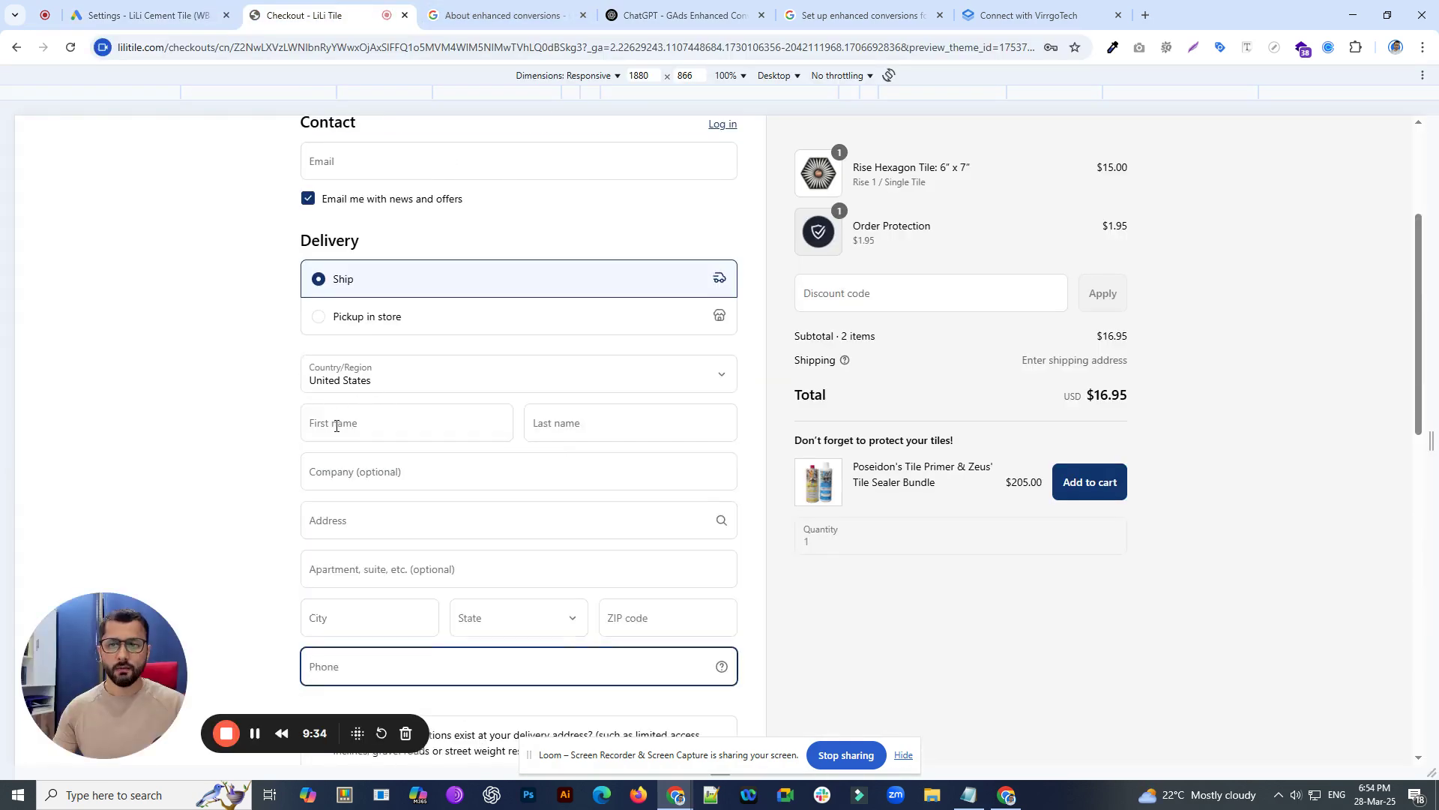
pyautogui.click(138, 15)
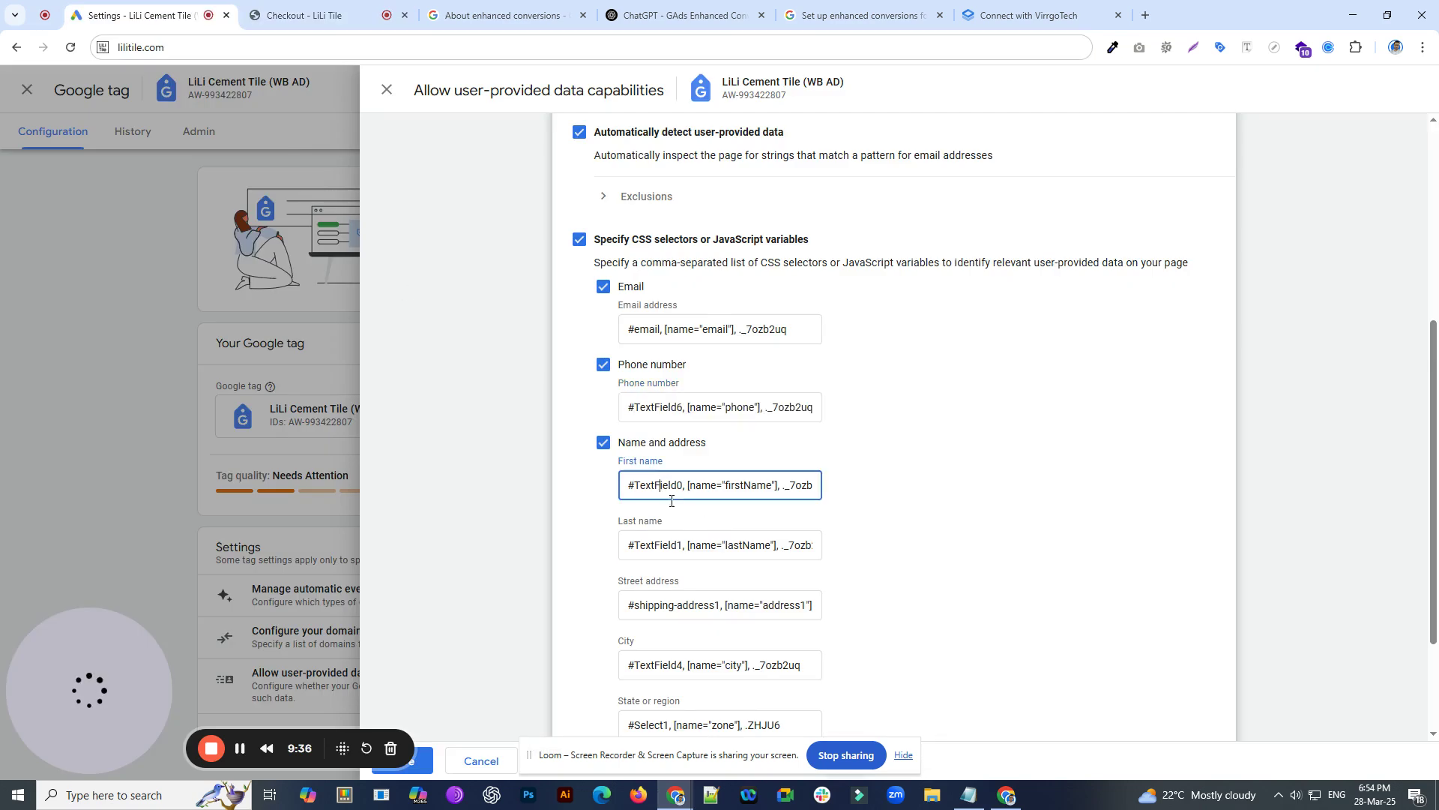
pyautogui.click(720, 544)
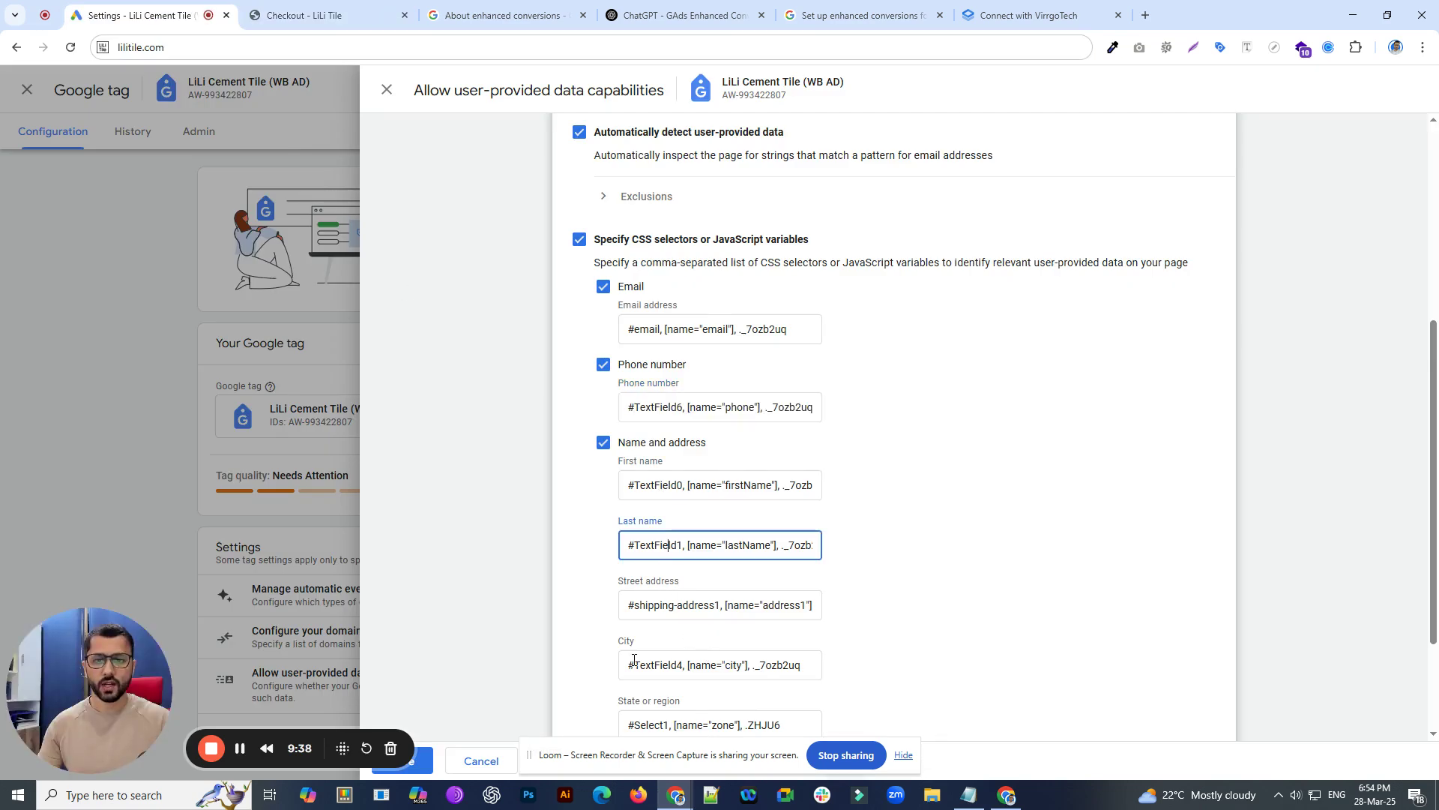
# - Check the checkout address fields, then go back to the Google Ads settings
pyautogui.click(320, 15)
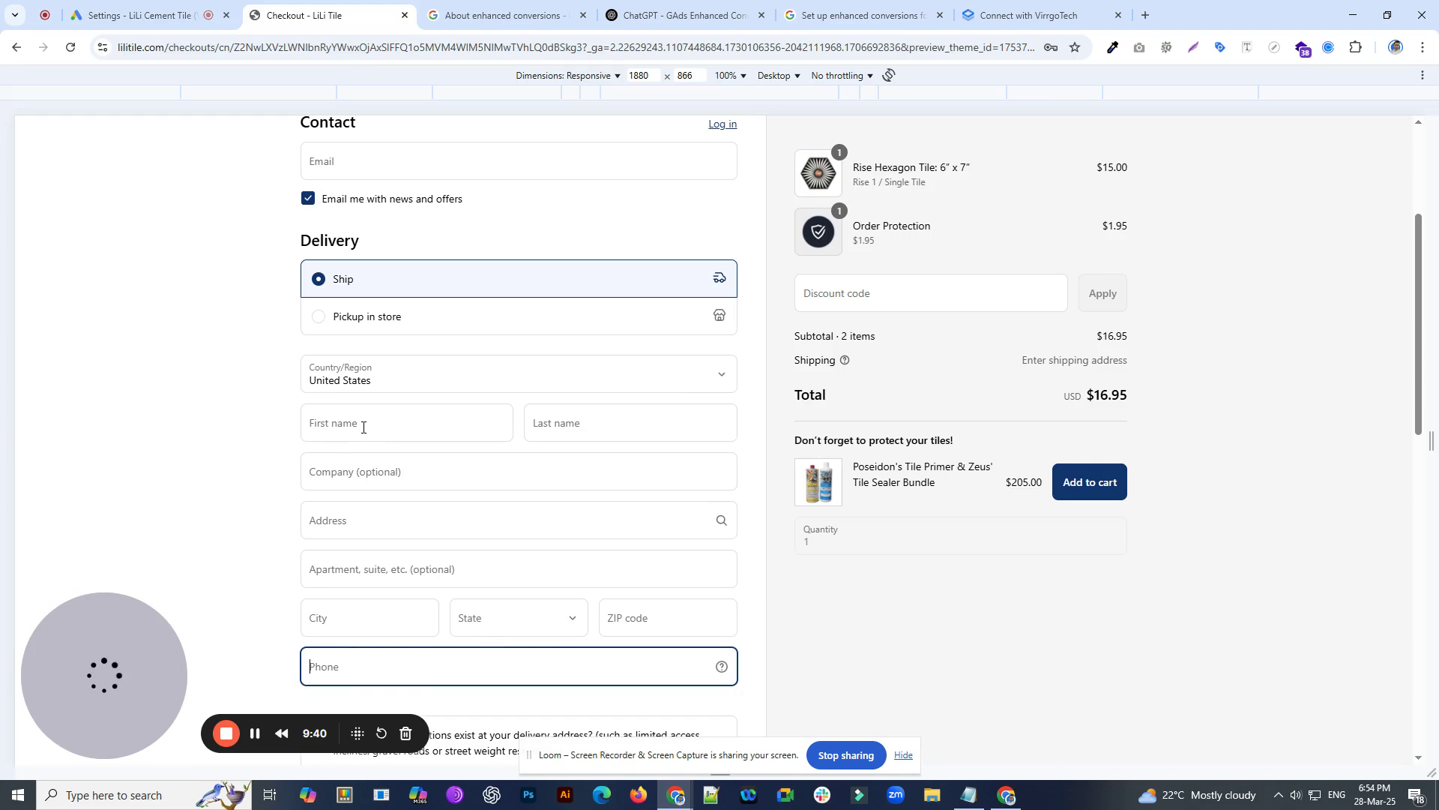
pyautogui.click(407, 422)
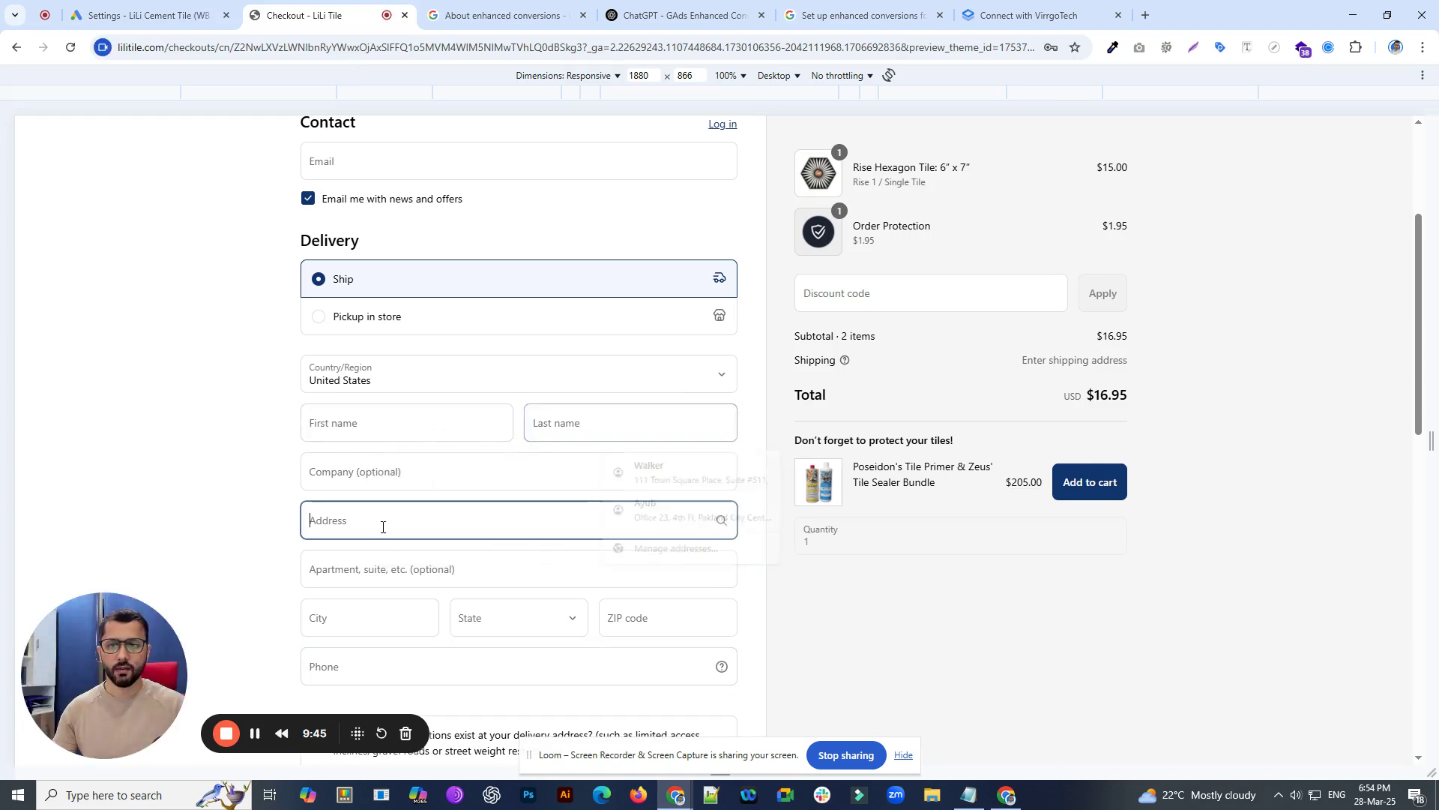
pyautogui.scroll(-3)
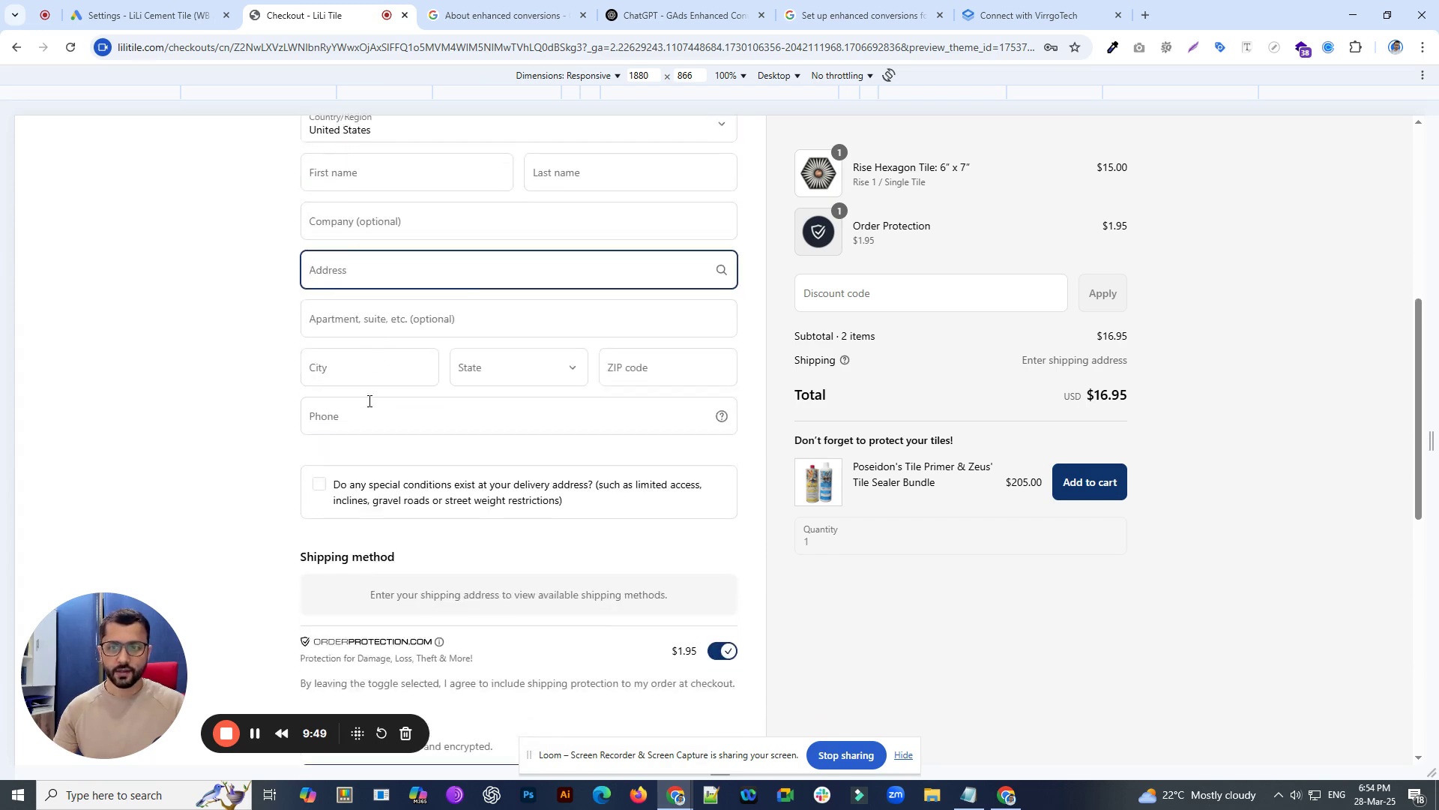
pyautogui.moveTo(402, 408)
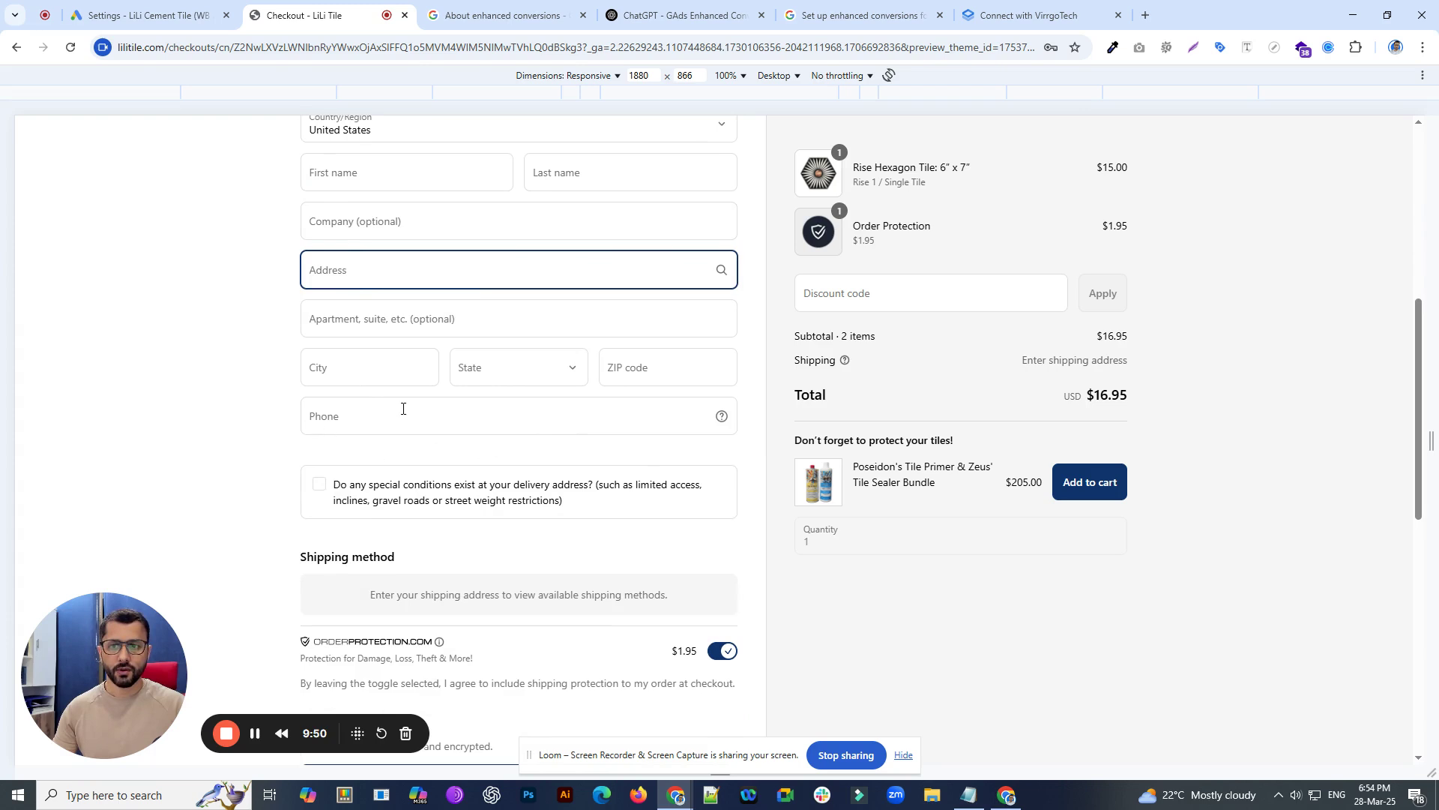
pyautogui.scroll(-3)
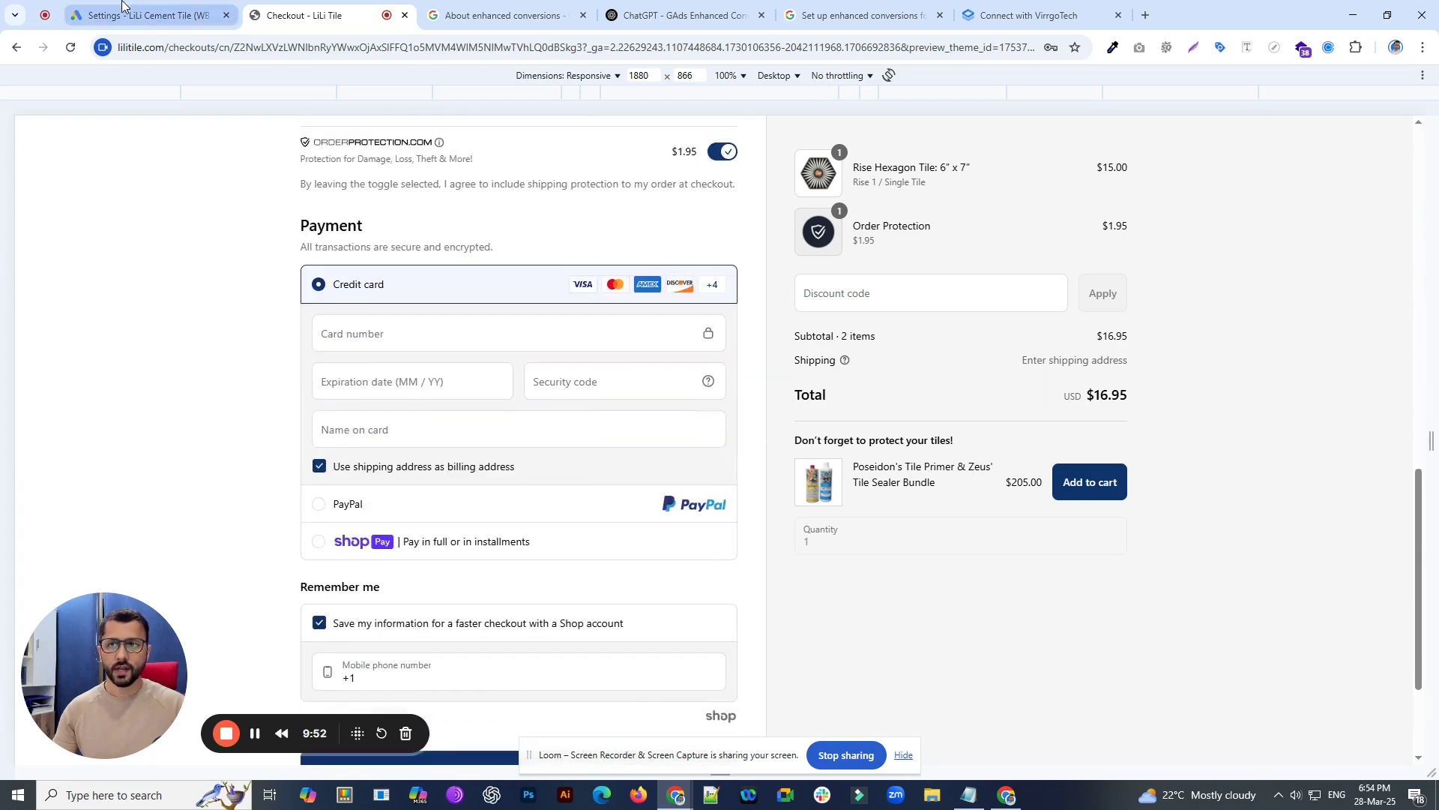
pyautogui.click(138, 16)
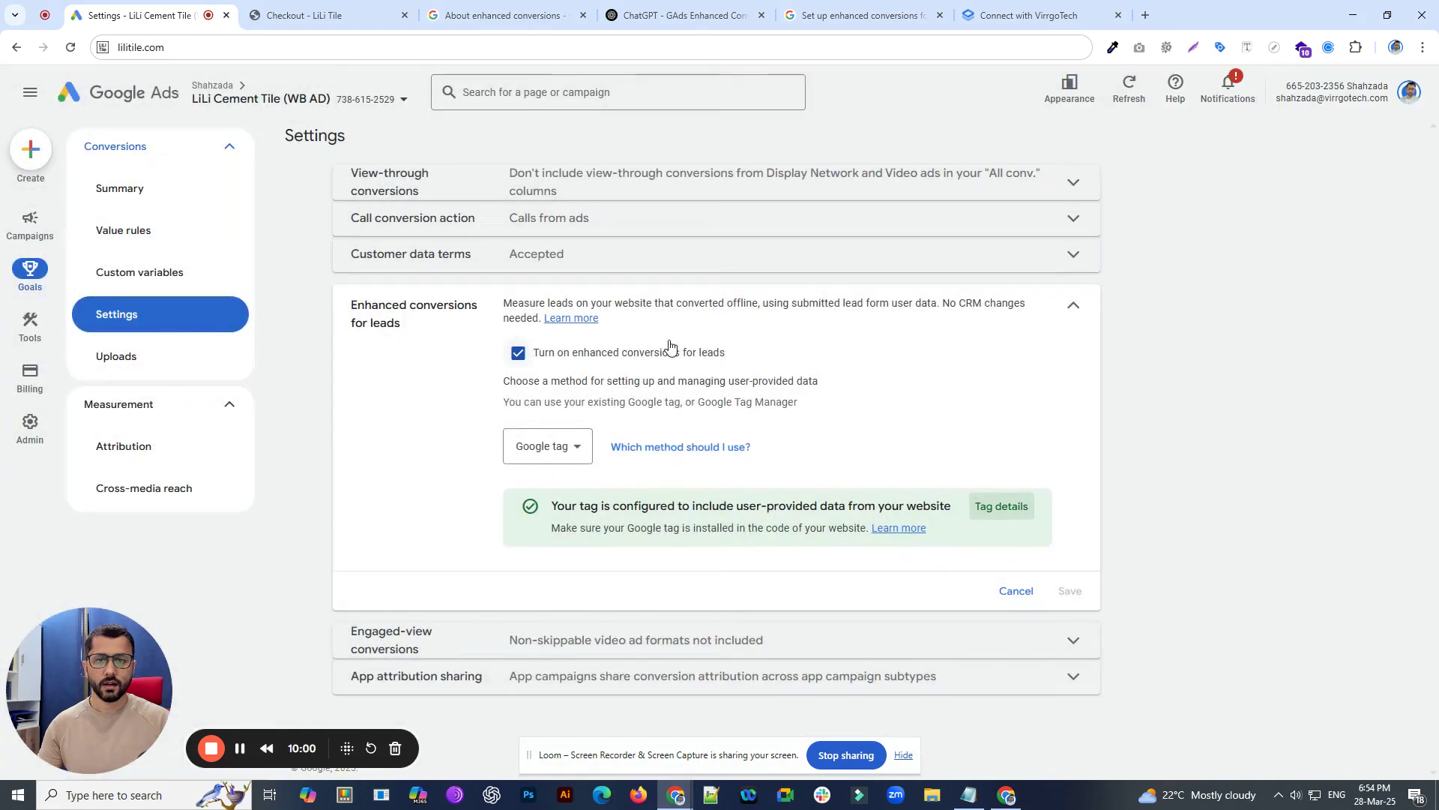
# - Open Google tag details, review the user-provided data CSS selectors, and close that dialog
pyautogui.click(1000, 506)
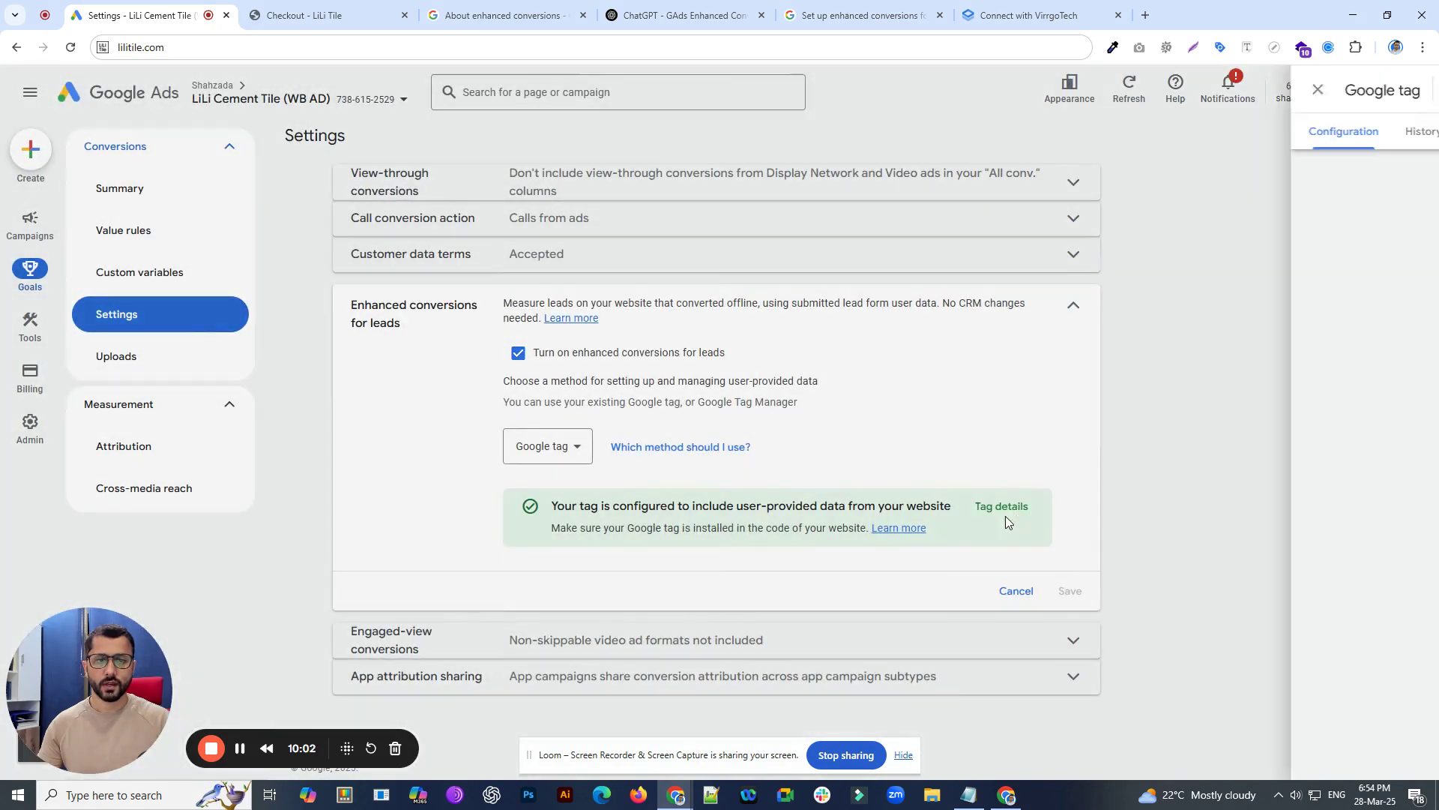
pyautogui.click(1001, 506)
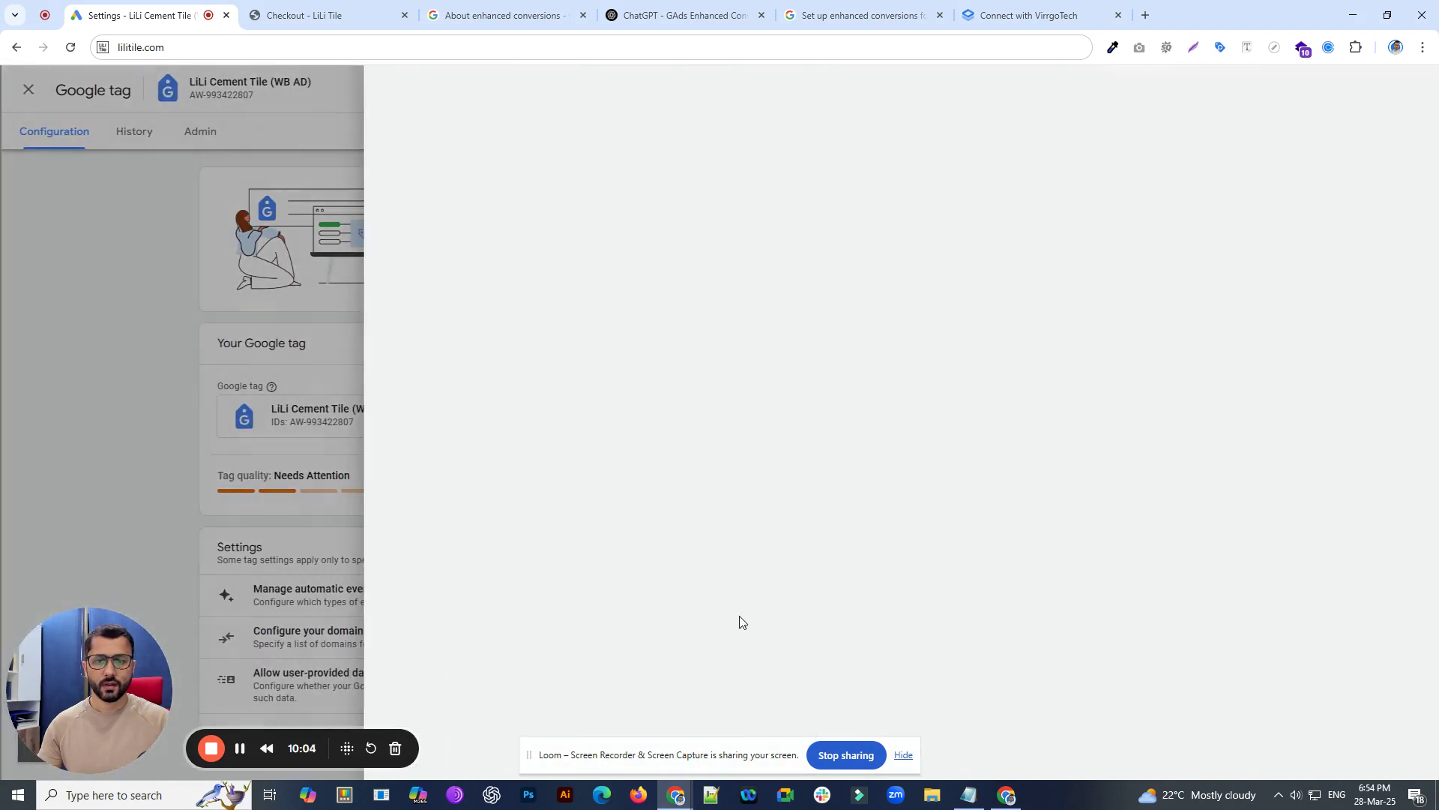
pyautogui.click(307, 684)
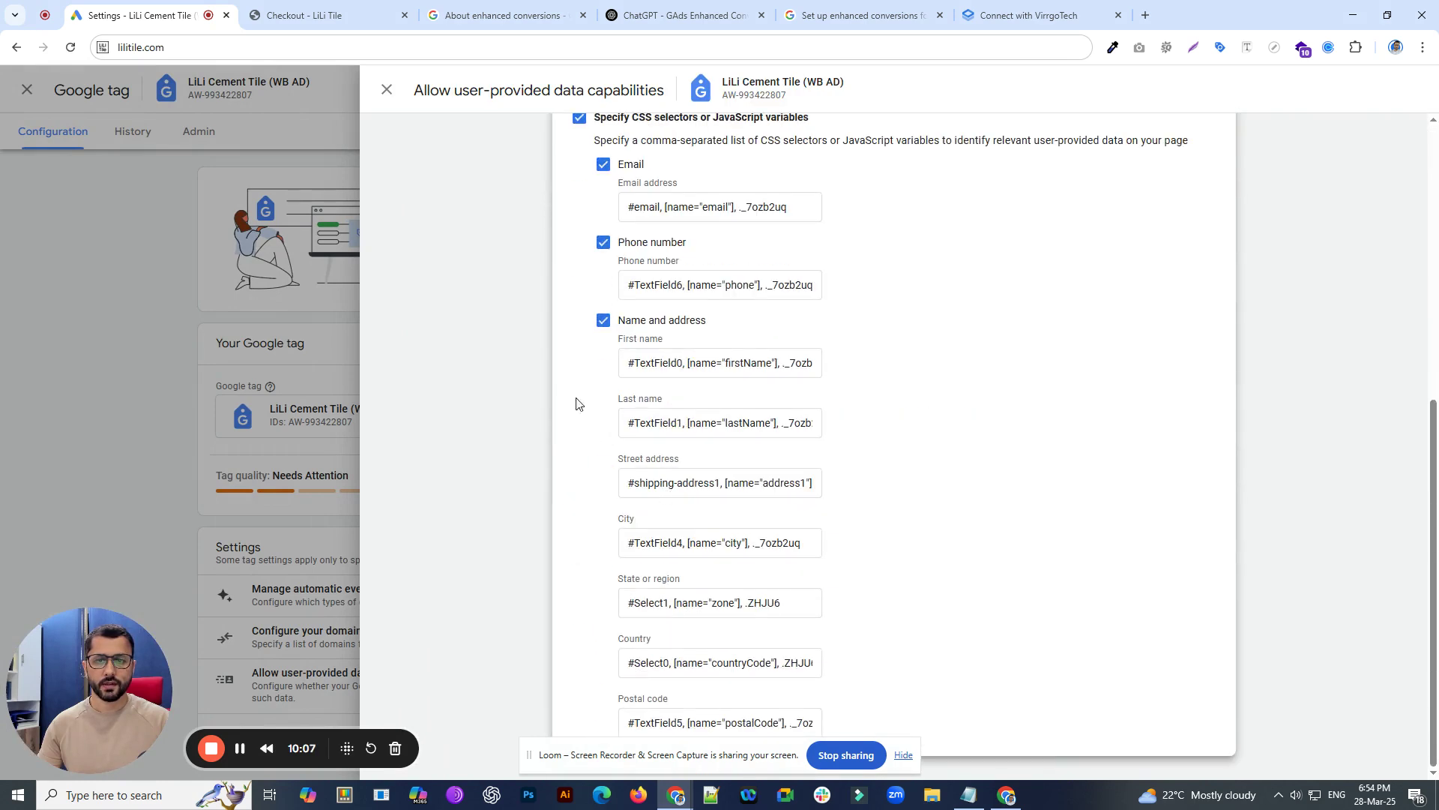
pyautogui.click(720, 363)
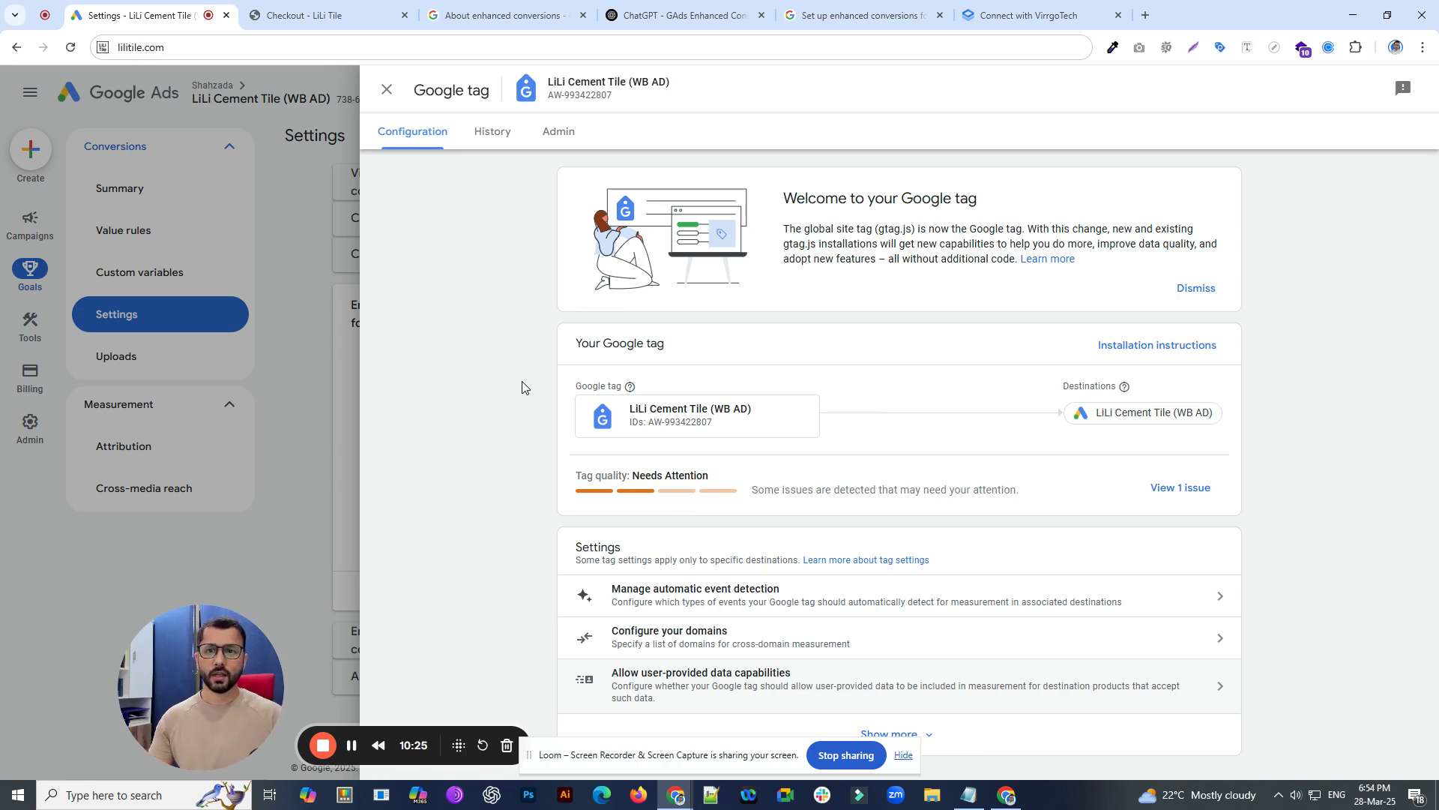
pyautogui.moveTo(486, 377)
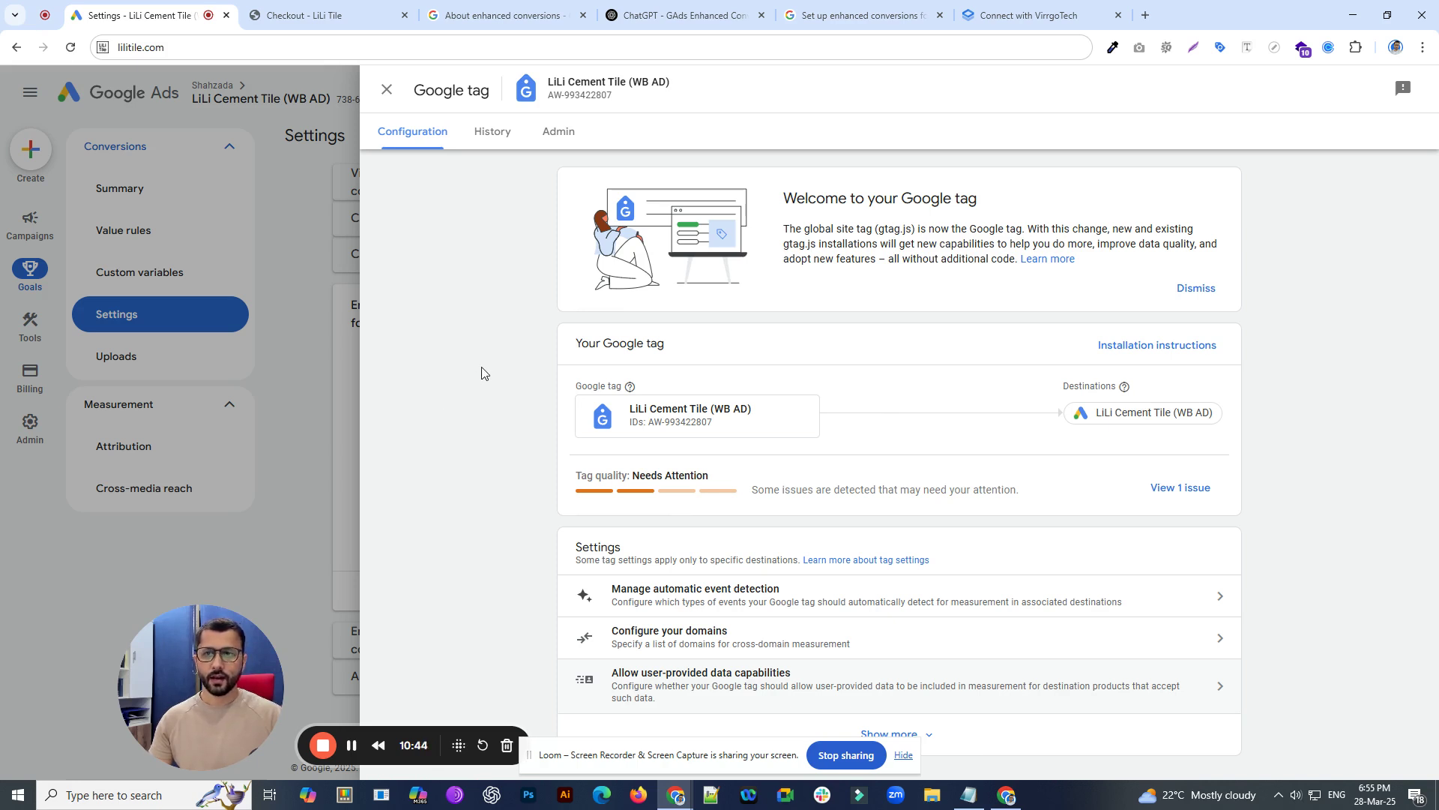
pyautogui.moveTo(426, 450)
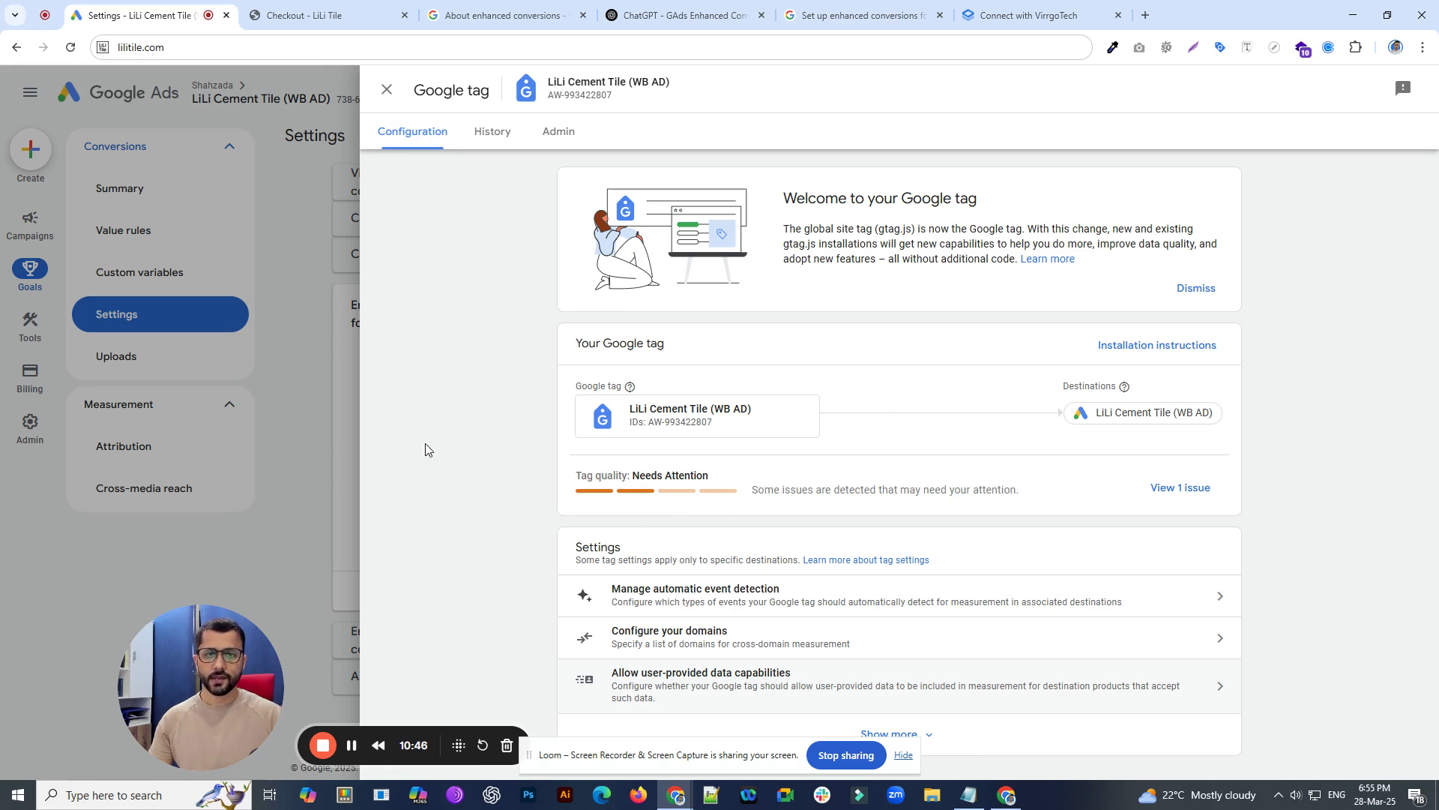
pyautogui.moveTo(638, 555)
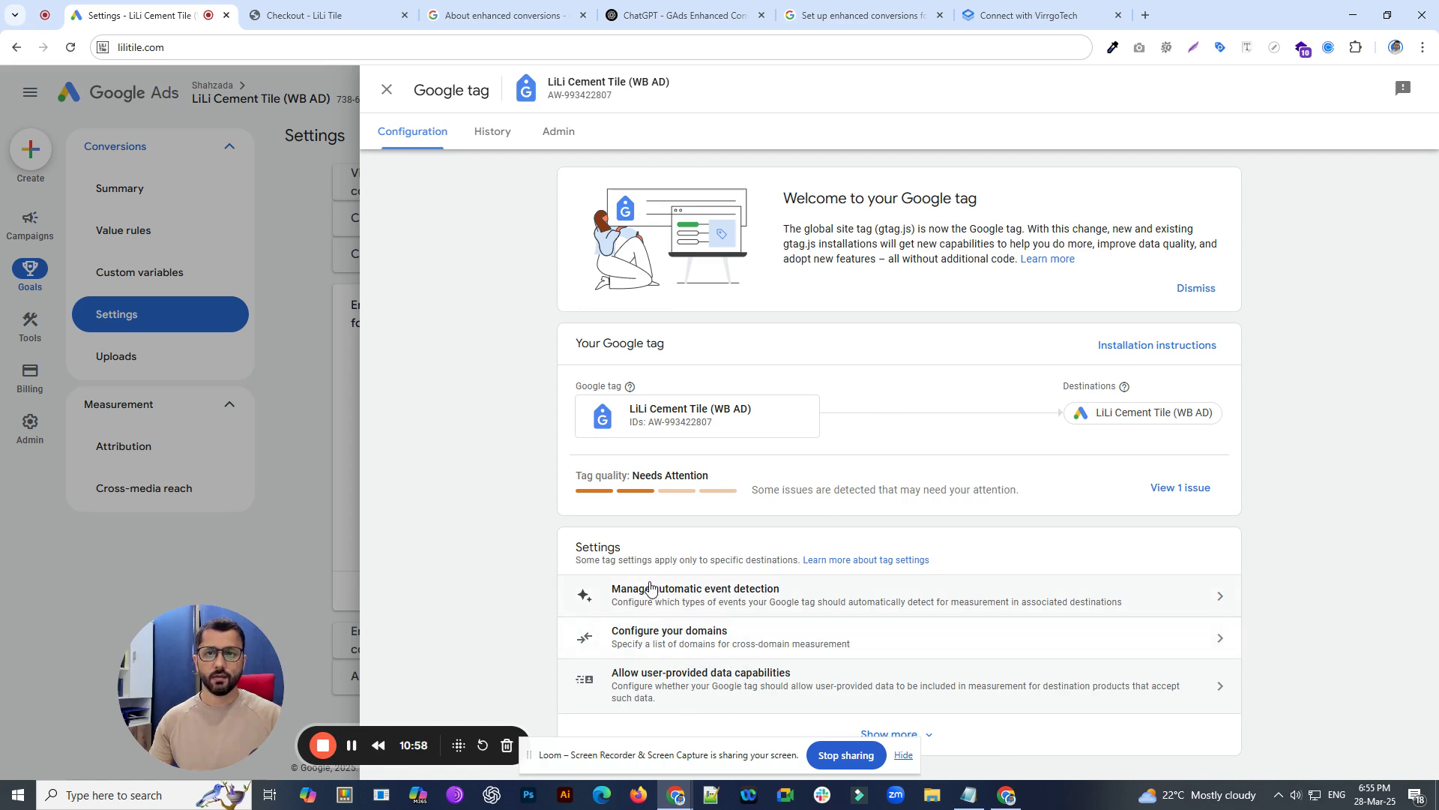
# - Switch to the Connect with VirrgoTech contact page with its lead form
pyautogui.click(1027, 16)
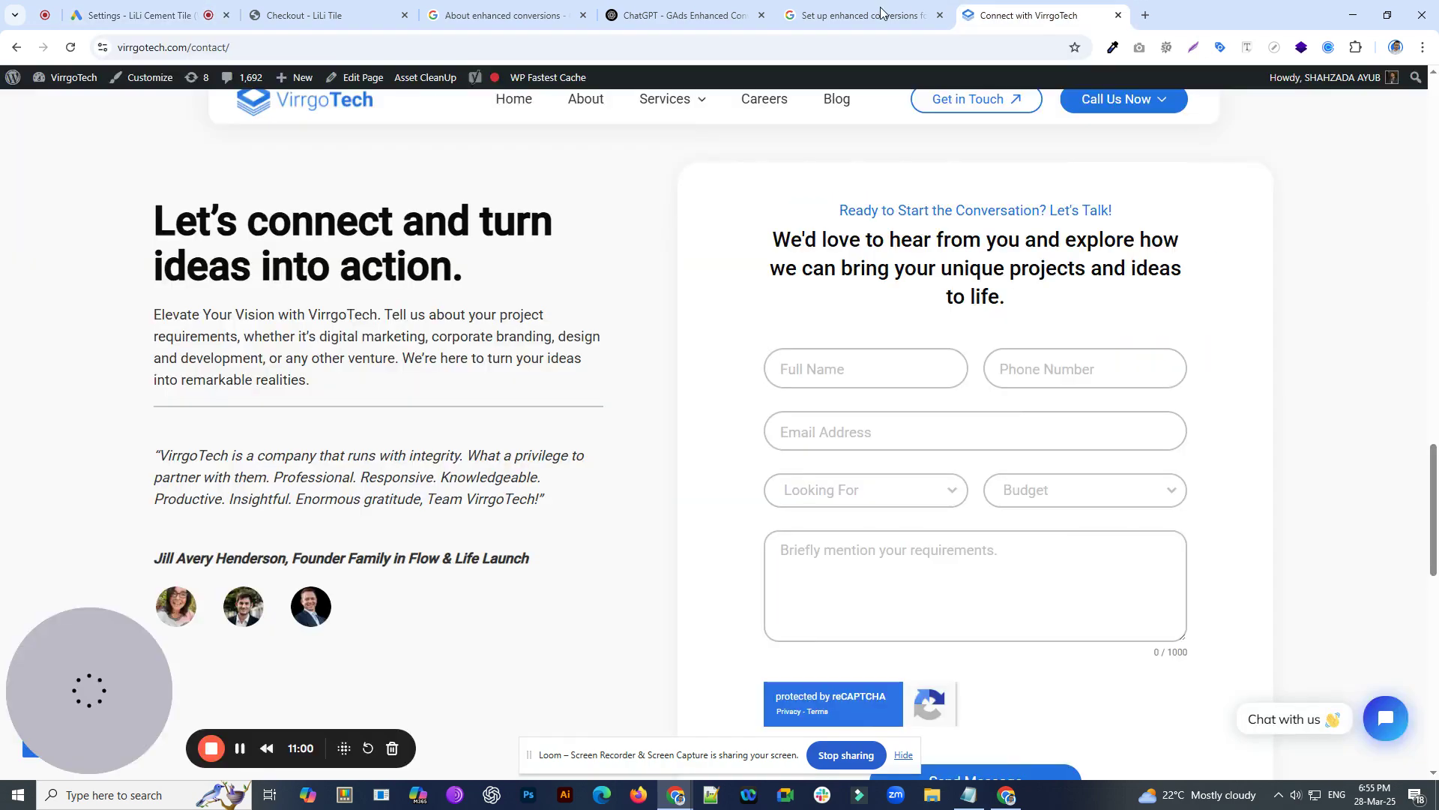
# - Read the help article's 'Identify and define your enhanced conversions fields' section, then return to Google Ads
pyautogui.click(854, 16)
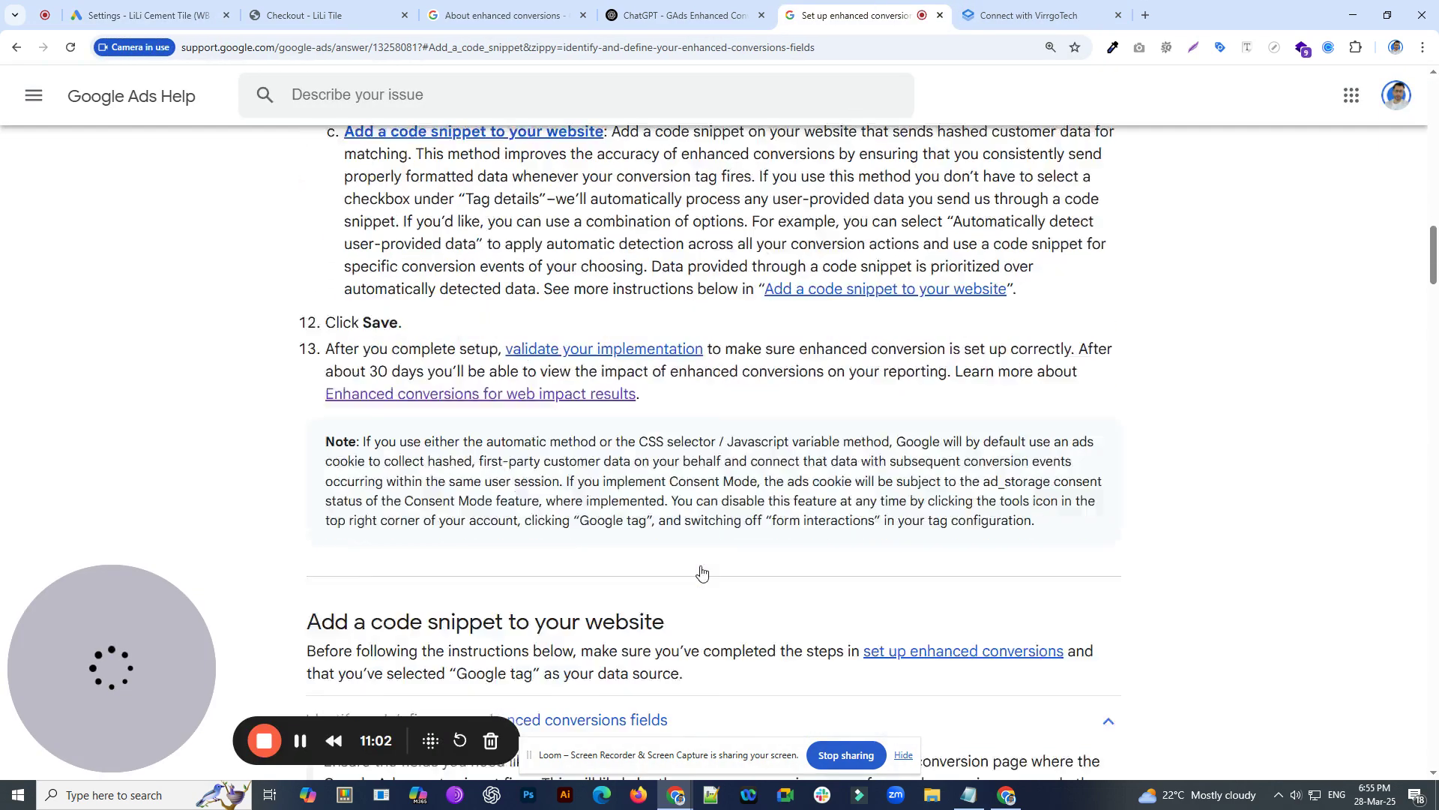
pyautogui.scroll(-3)
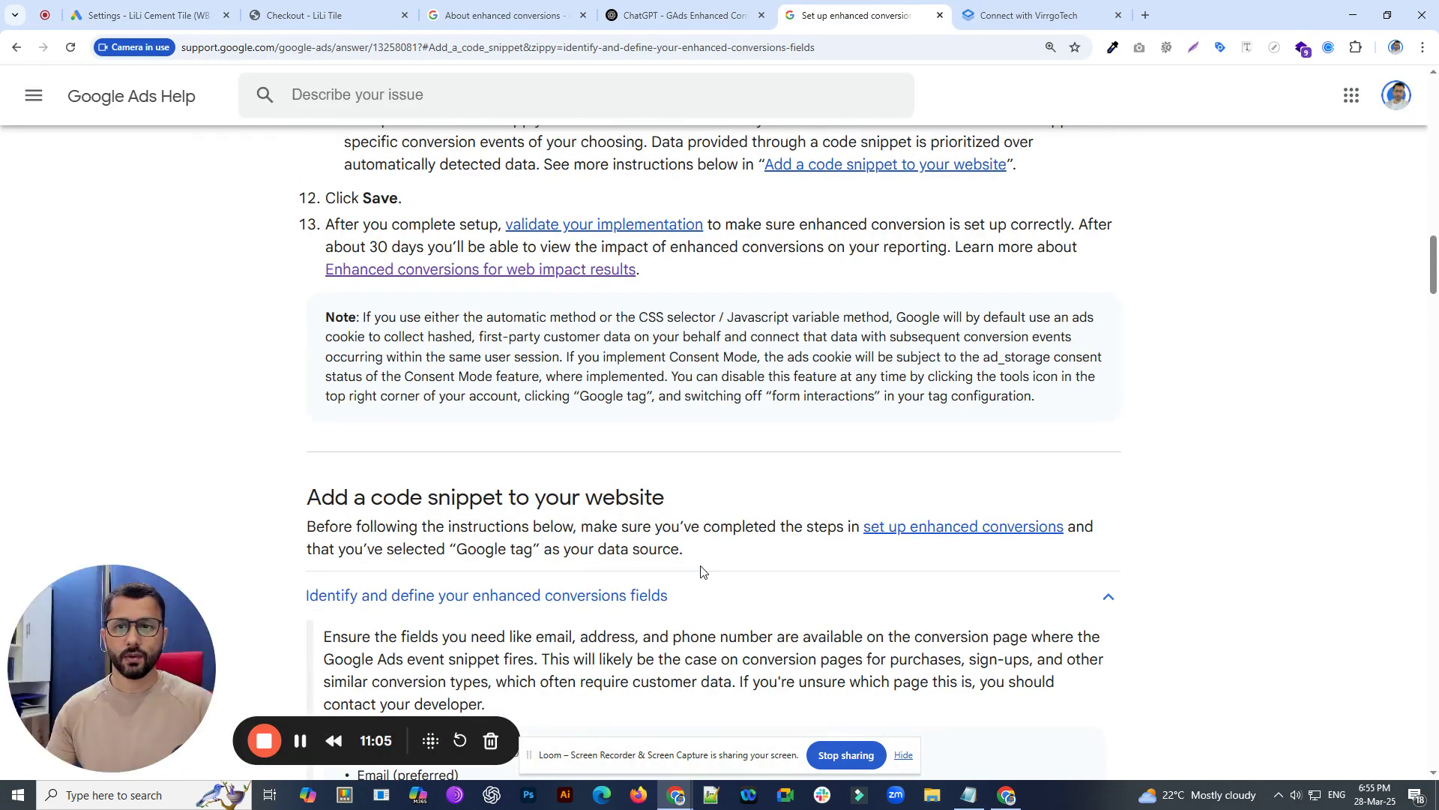
pyautogui.scroll(-3)
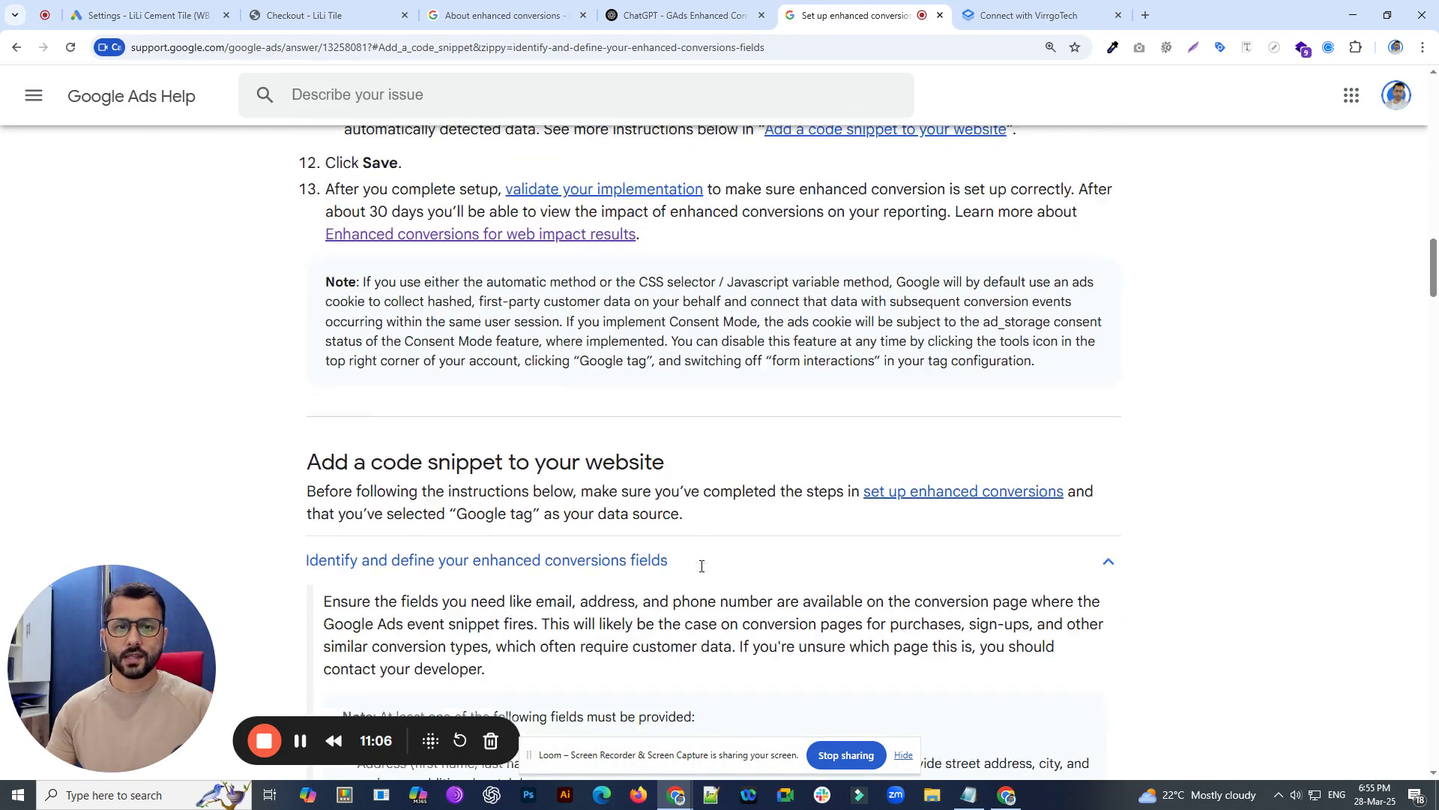
pyautogui.scroll(-3)
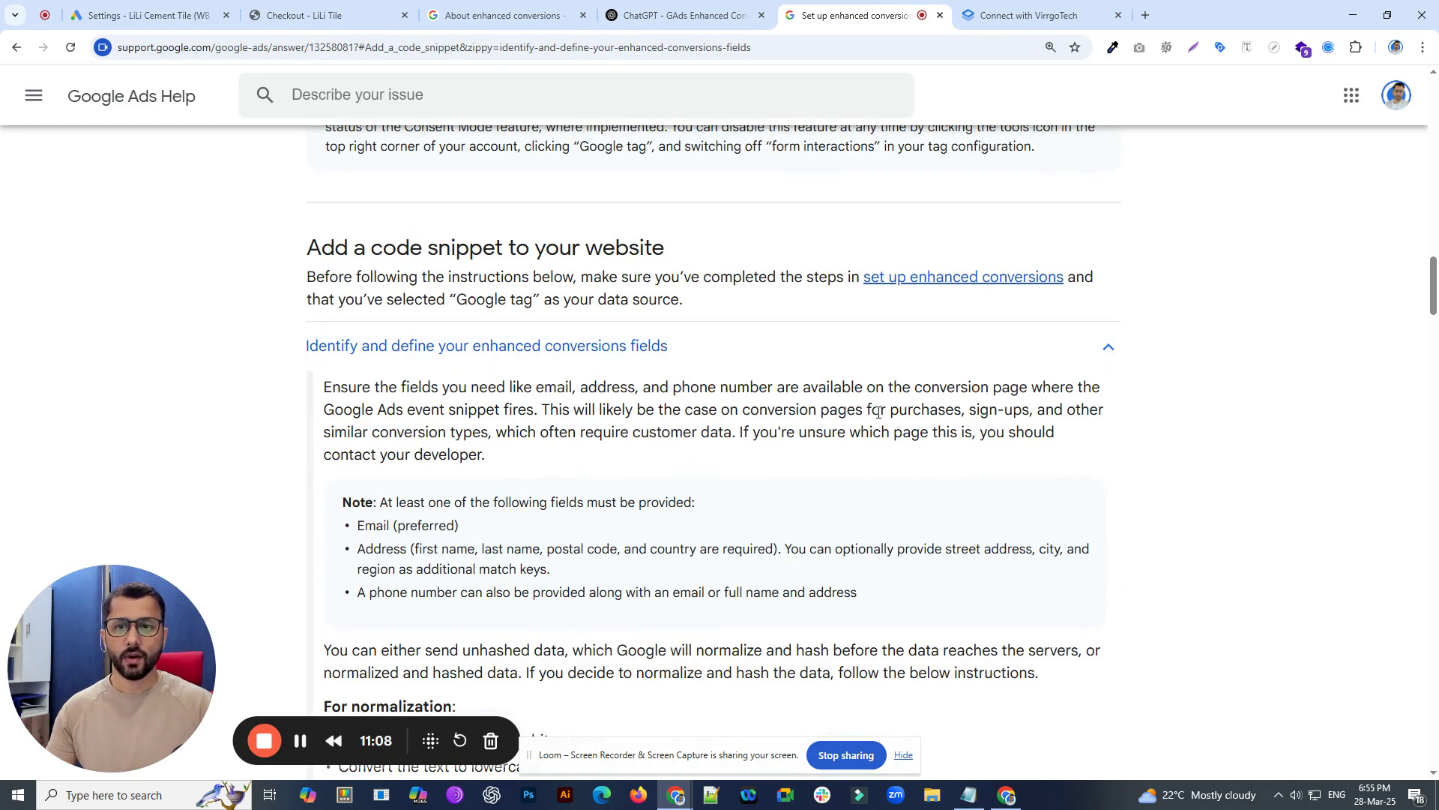
pyautogui.click(138, 15)
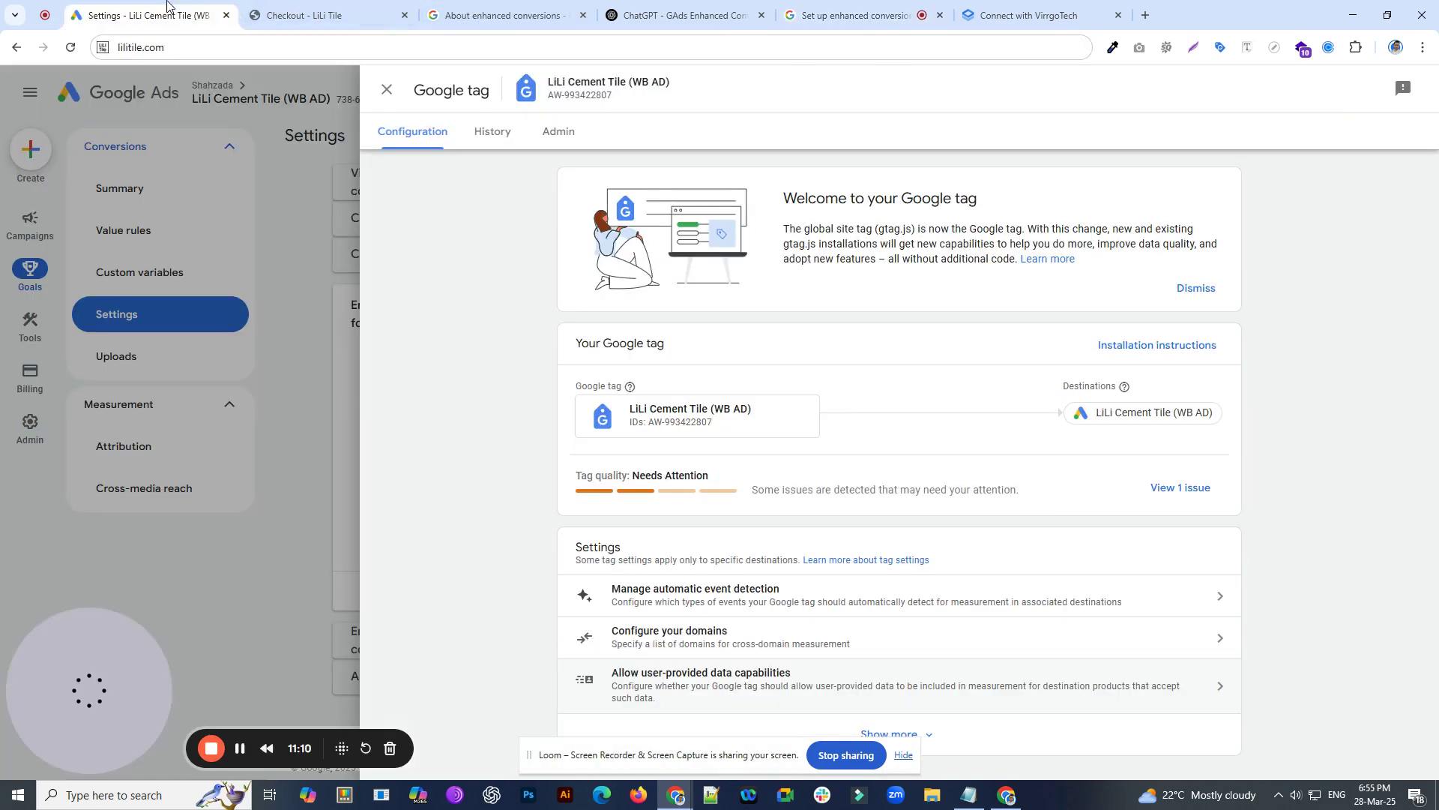
pyautogui.moveTo(911, 527)
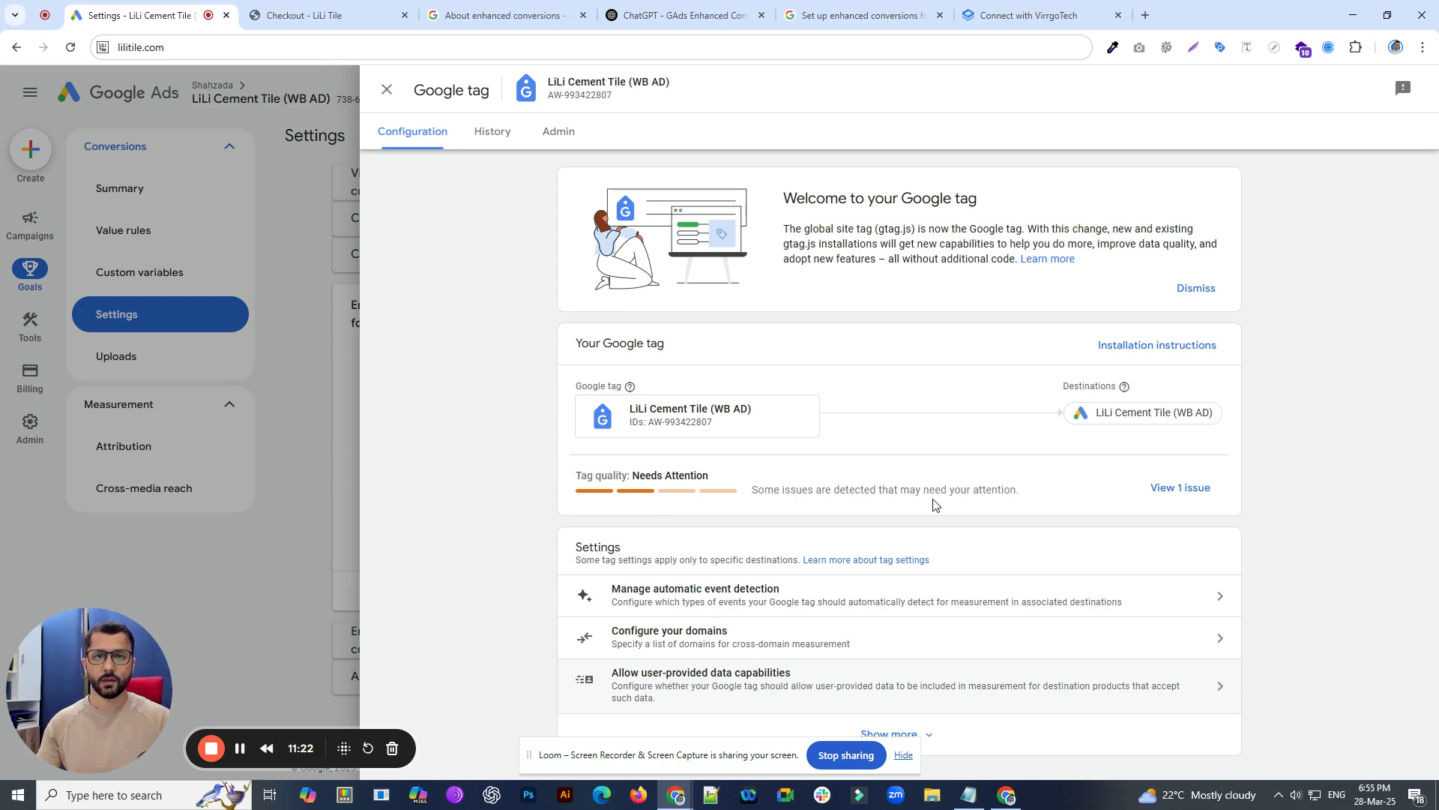
pyautogui.moveTo(886, 482)
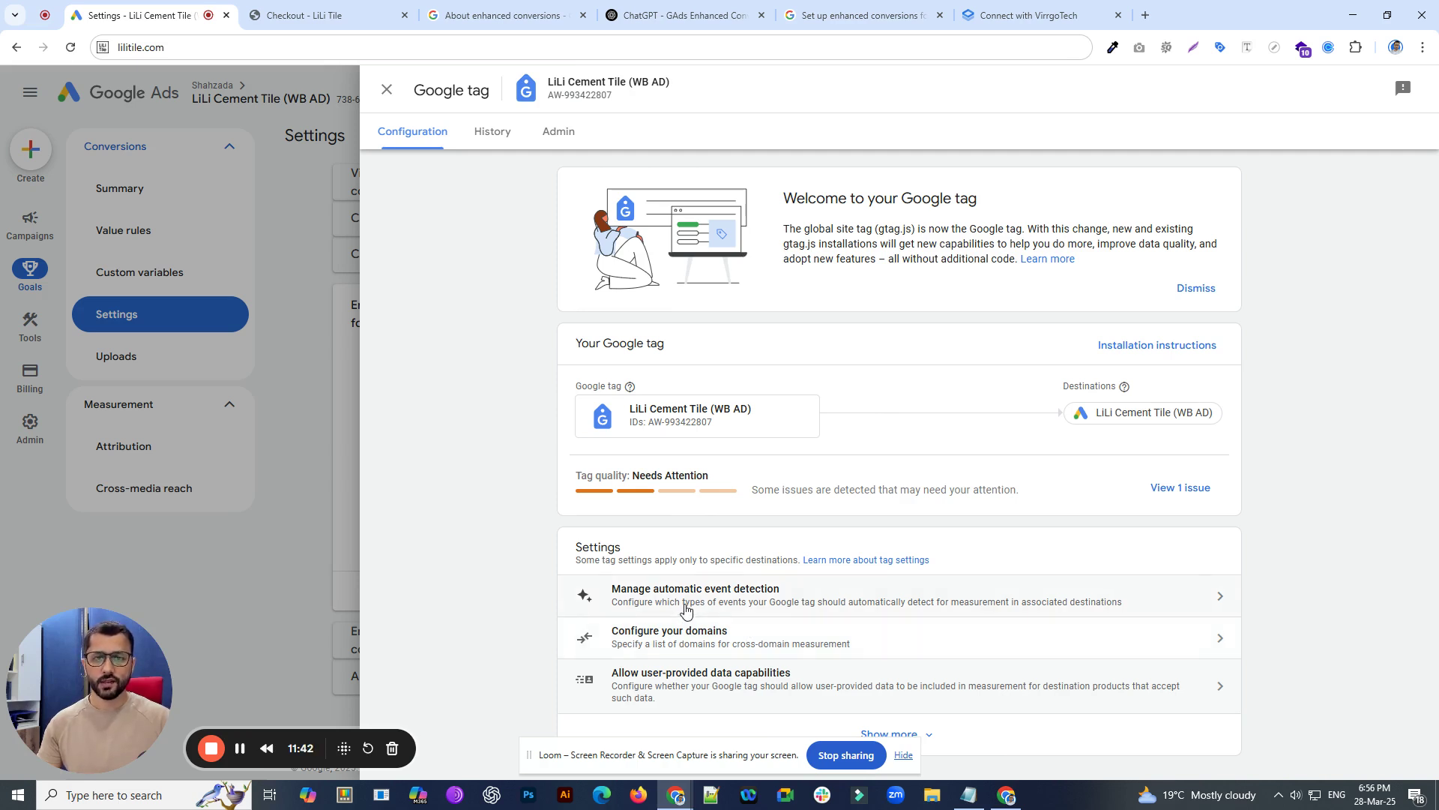
pyautogui.moveTo(549, 502)
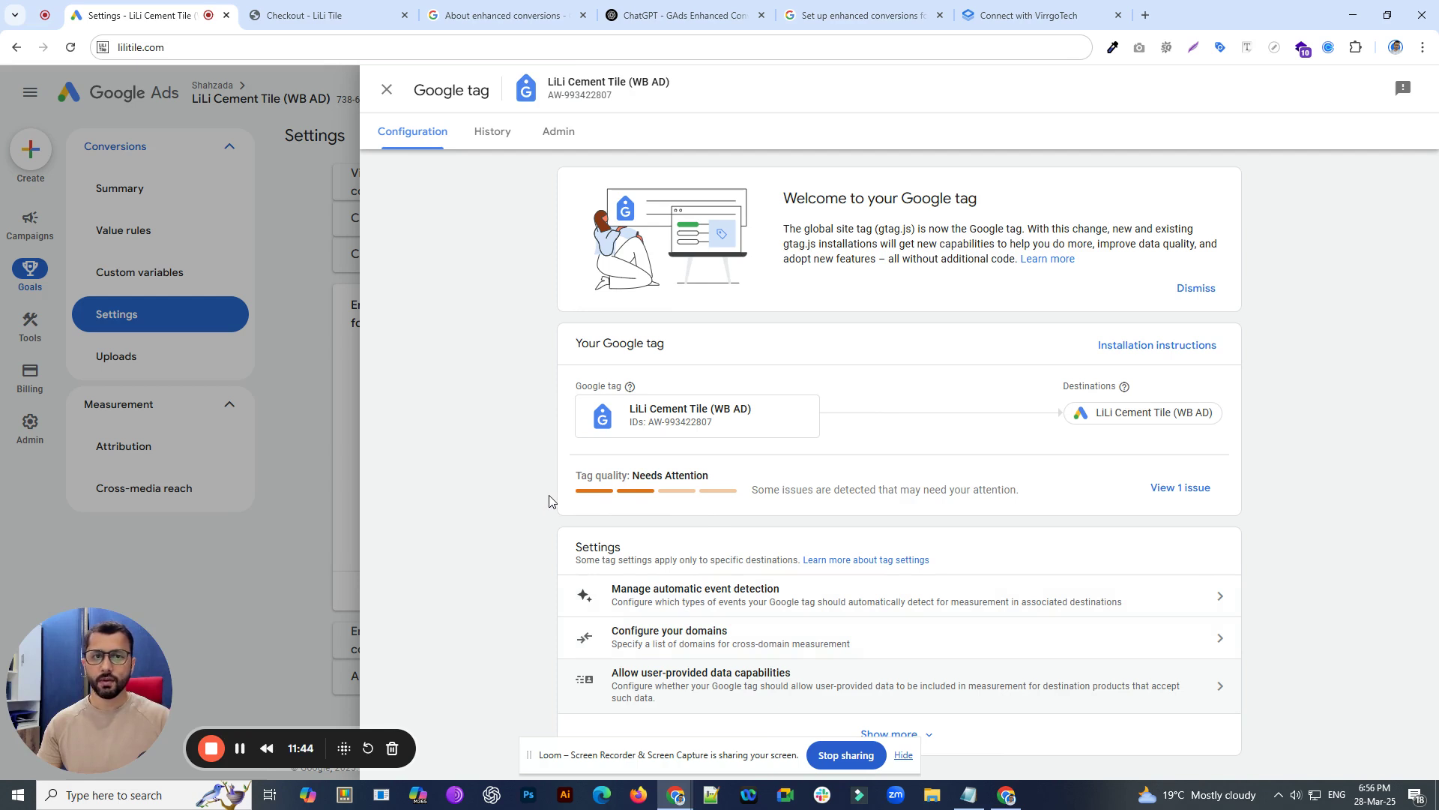
pyautogui.moveTo(457, 483)
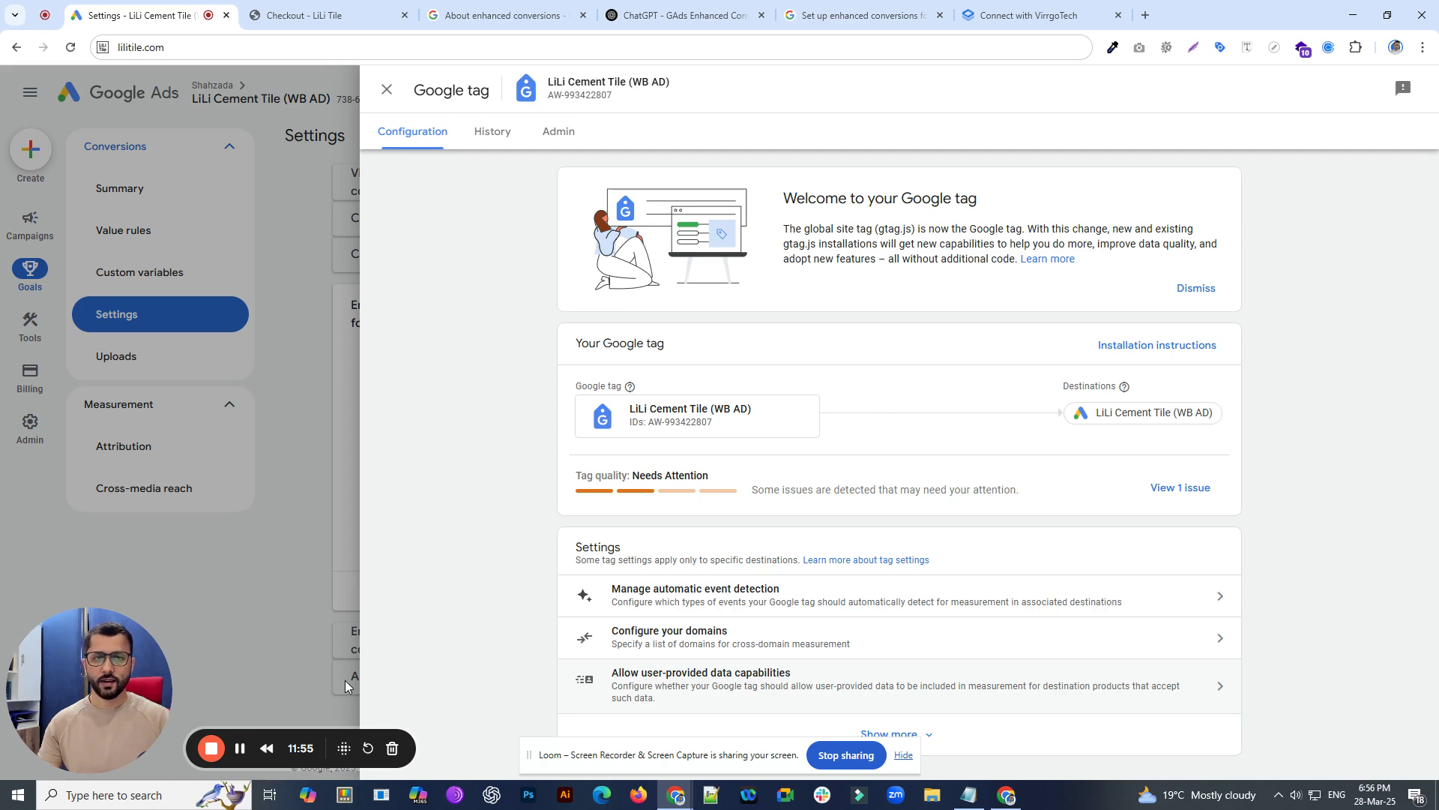
pyautogui.moveTo(531, 544)
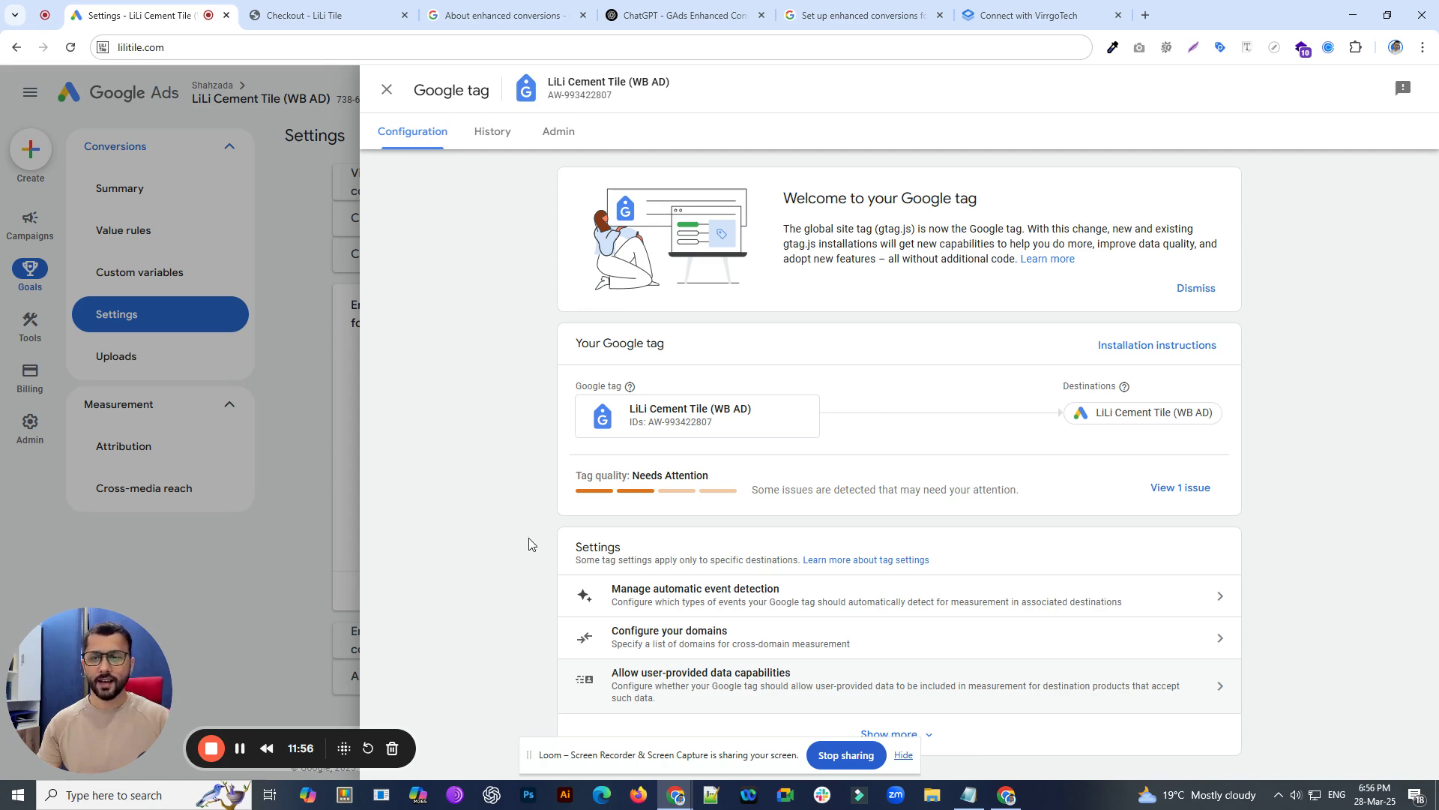